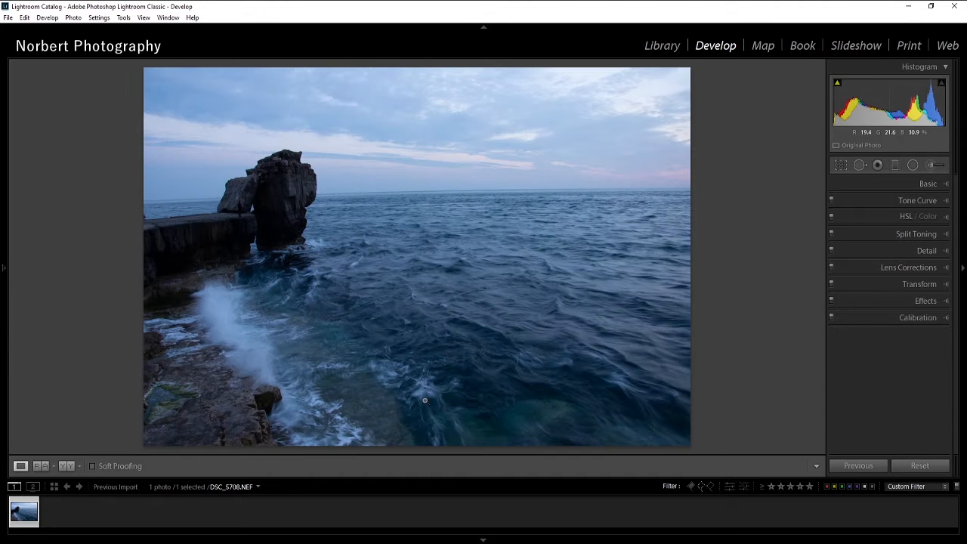
mouse_move(868, 218)
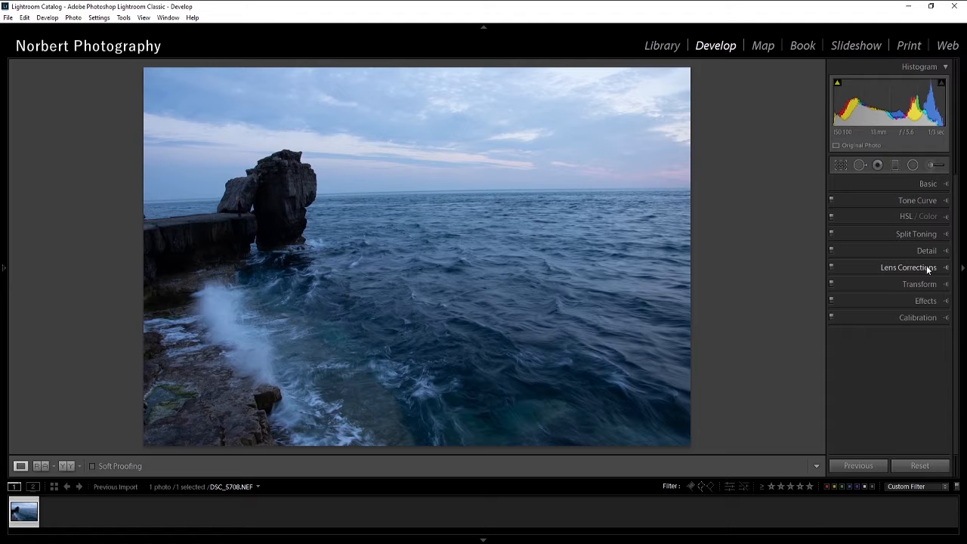
Enable lens profile corrections on the seascape photo in the Lens Corrections panel.
click(908, 268)
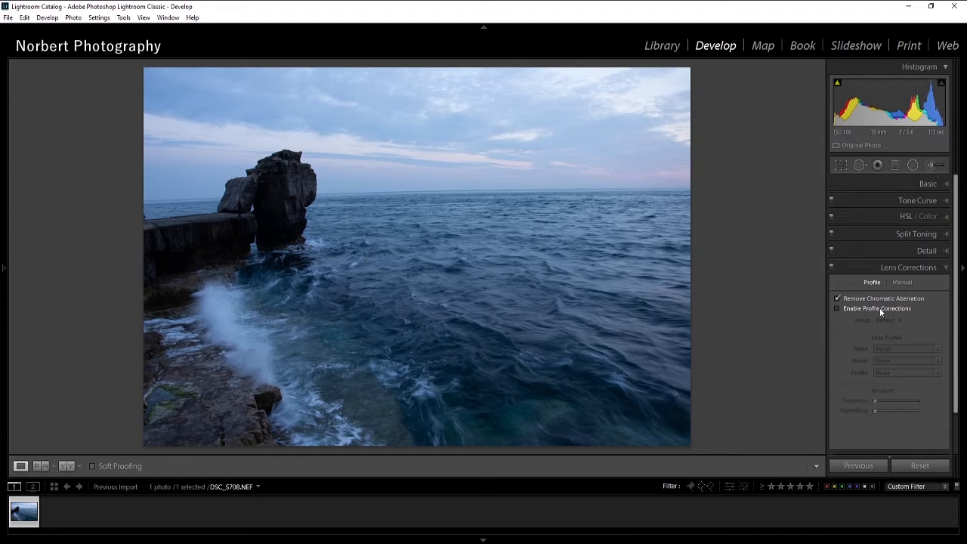
click(837, 308)
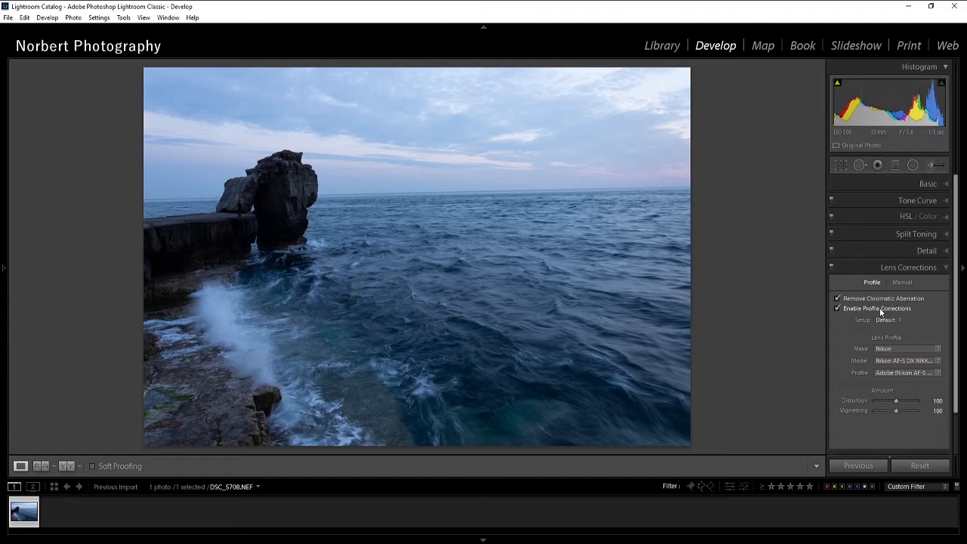
click(908, 266)
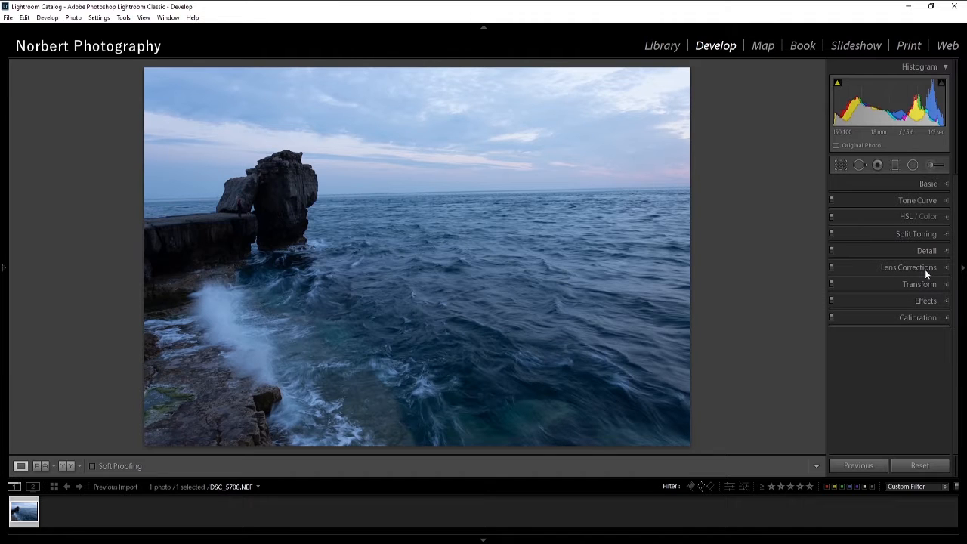
Warm the Temp slider in the Basic panel and nudge Tint toward magenta.
click(928, 184)
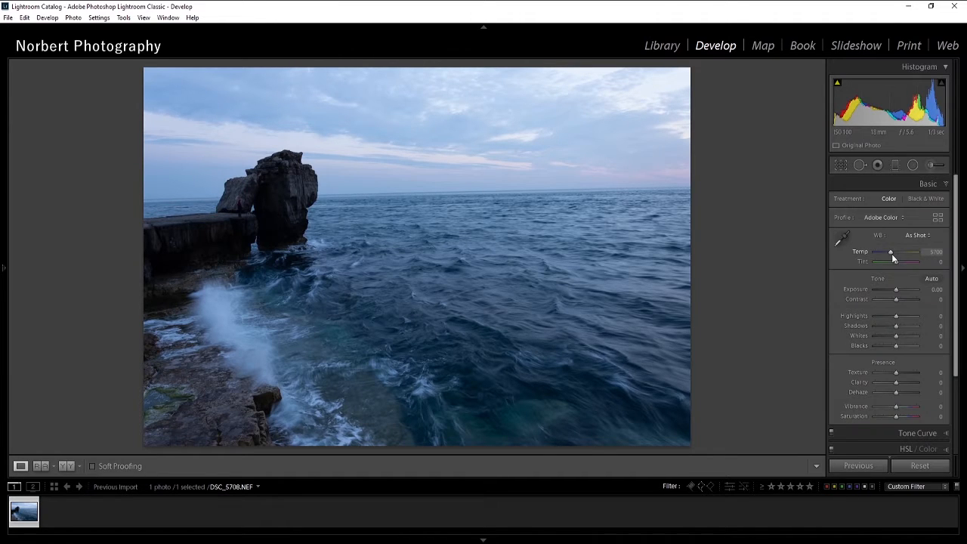
drag(891, 251, 912, 251)
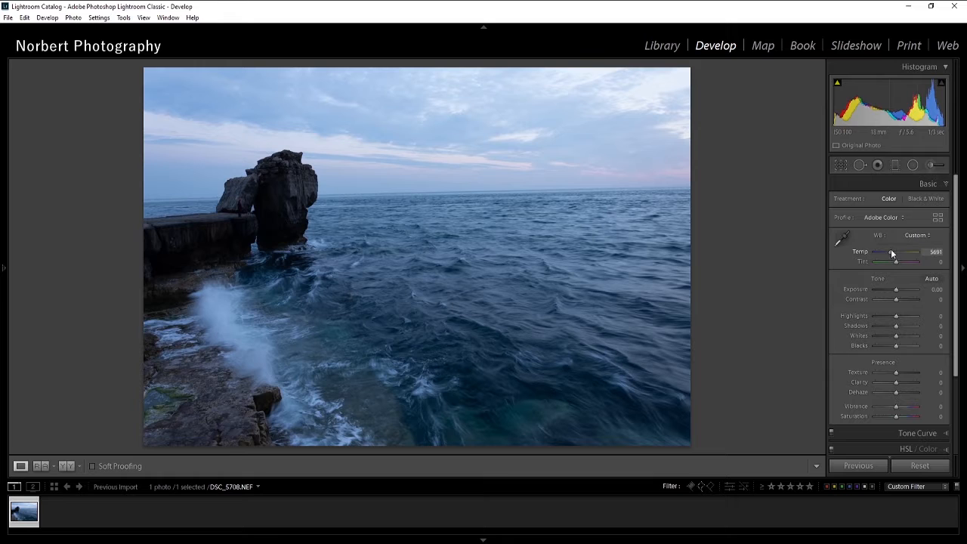
drag(891, 251, 918, 251)
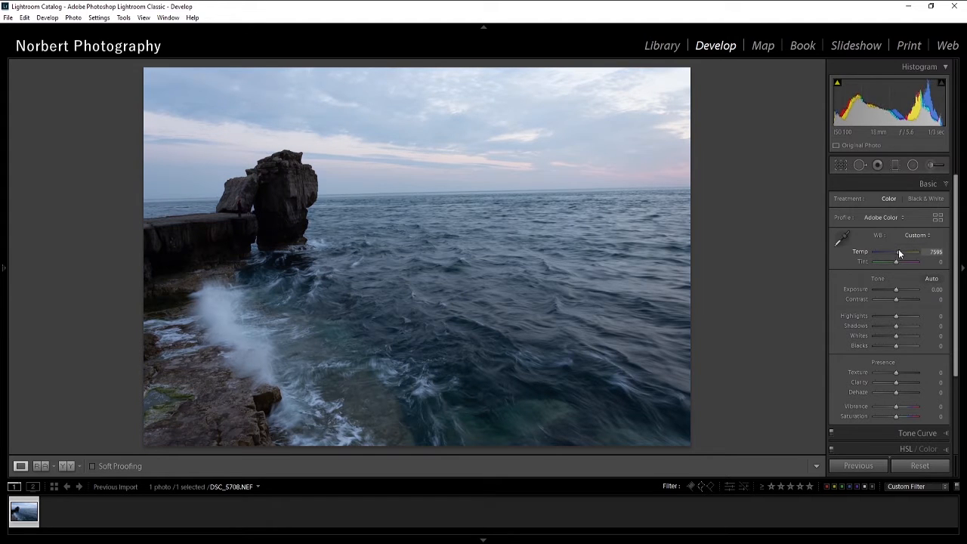
drag(894, 251, 915, 251)
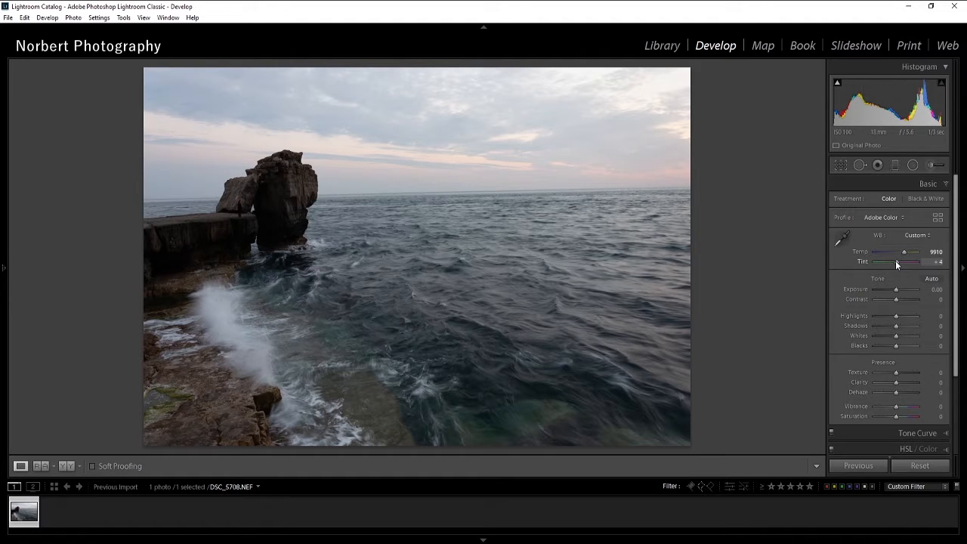
drag(894, 262, 901, 261)
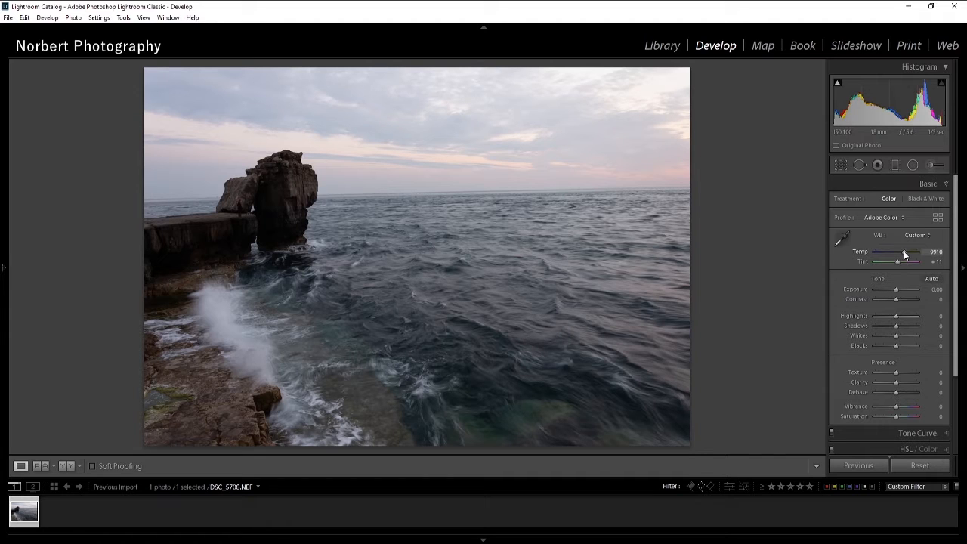
drag(904, 251, 914, 251)
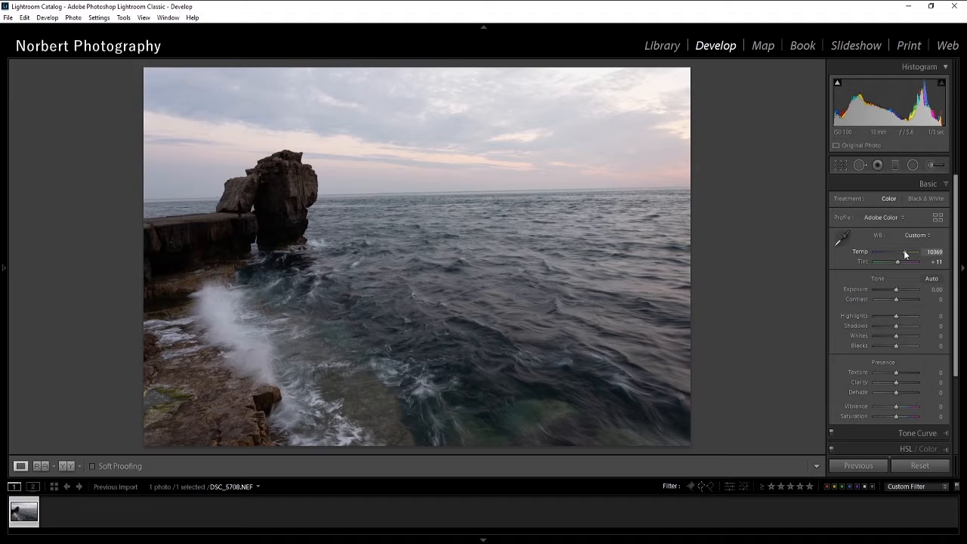
Fine-tune Temp and Tint back and forth, settling on a warm, slightly magenta white balance.
drag(919, 251, 899, 251)
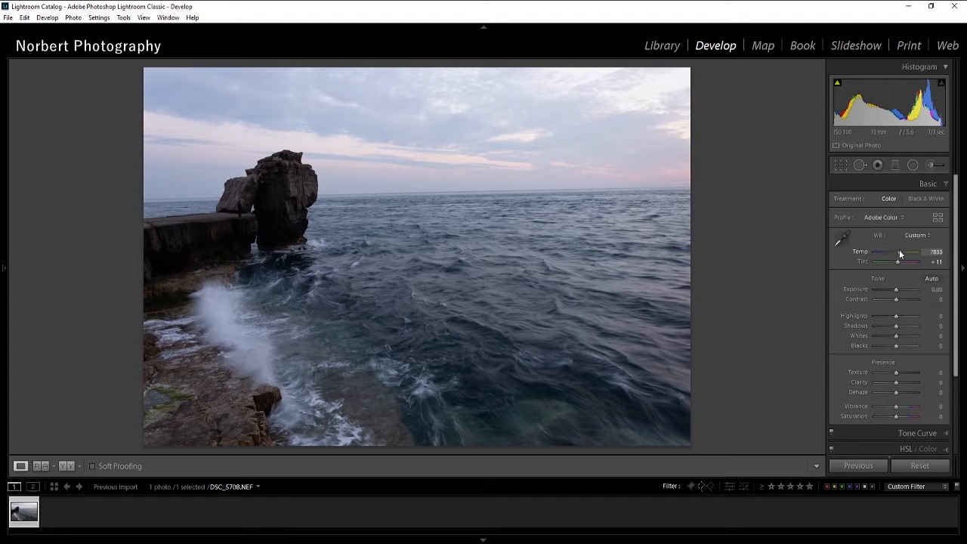
drag(900, 251, 910, 251)
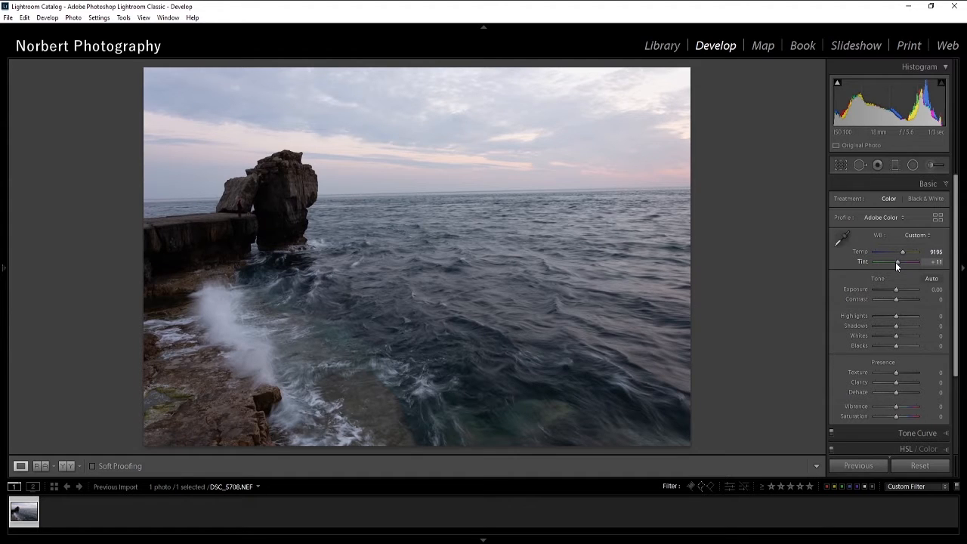
drag(902, 262, 892, 261)
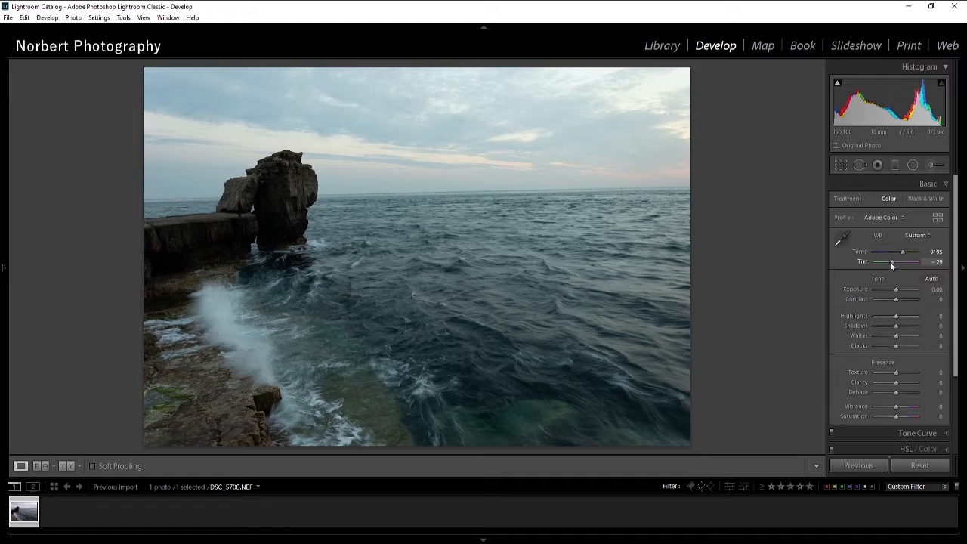
drag(894, 261, 901, 261)
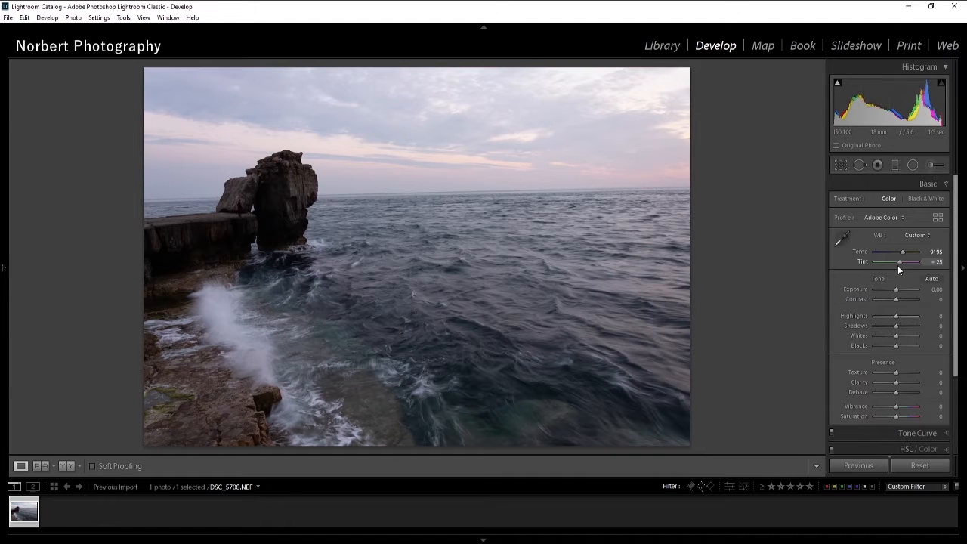
Auto-level the photo with the Level button in the Transform panel.
click(928, 184)
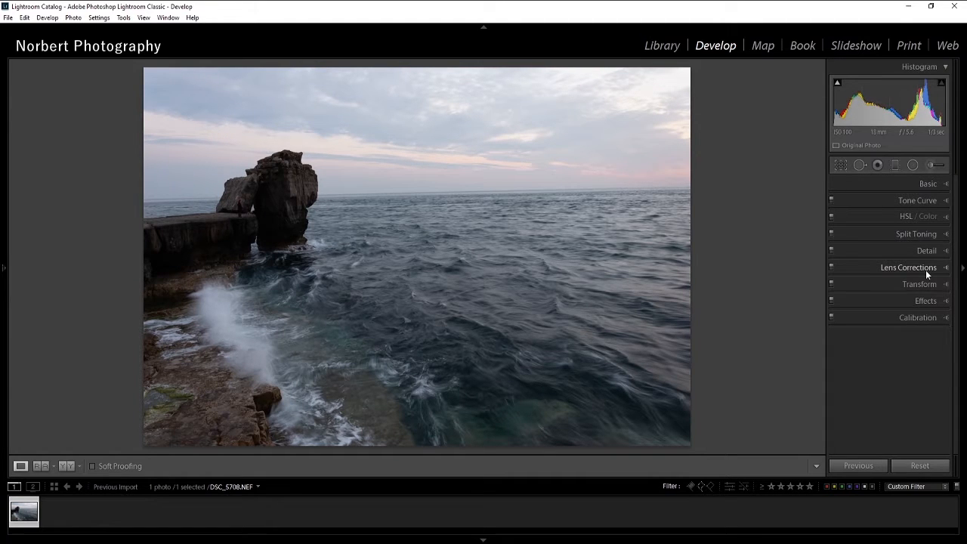
click(919, 284)
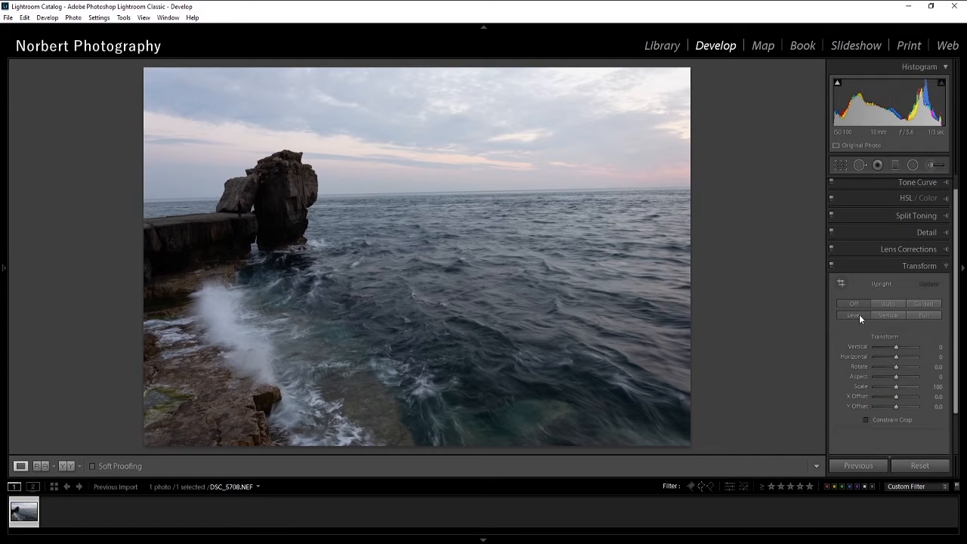
click(853, 316)
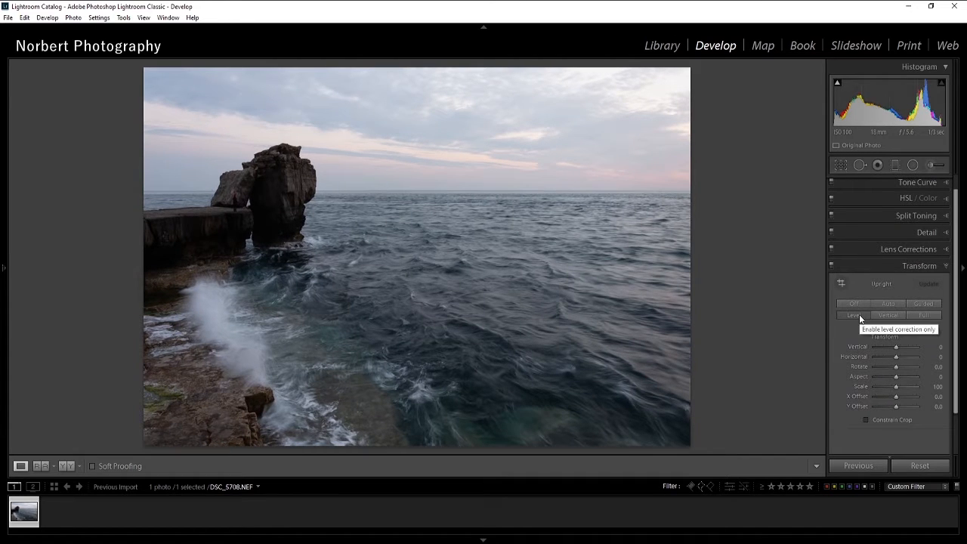
mouse_move(205, 198)
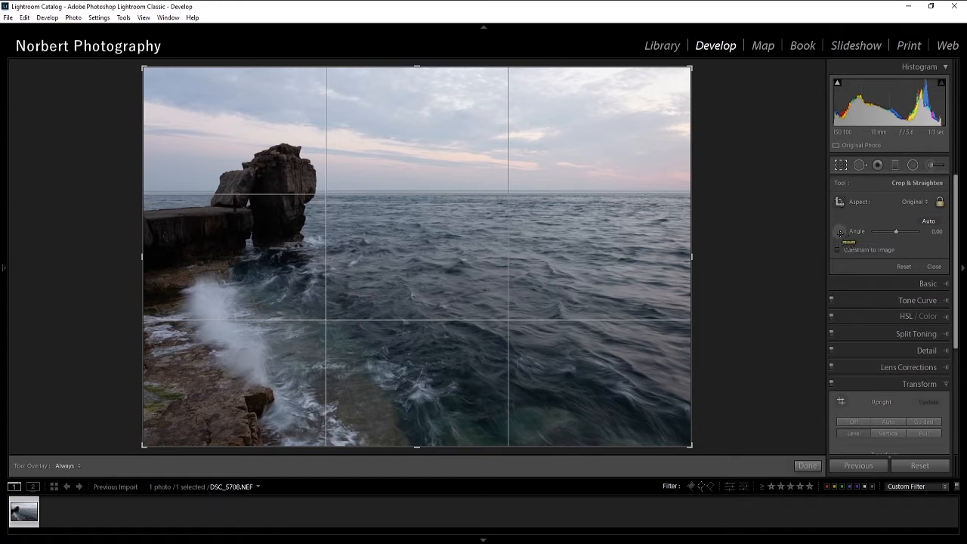
mouse_move(148, 198)
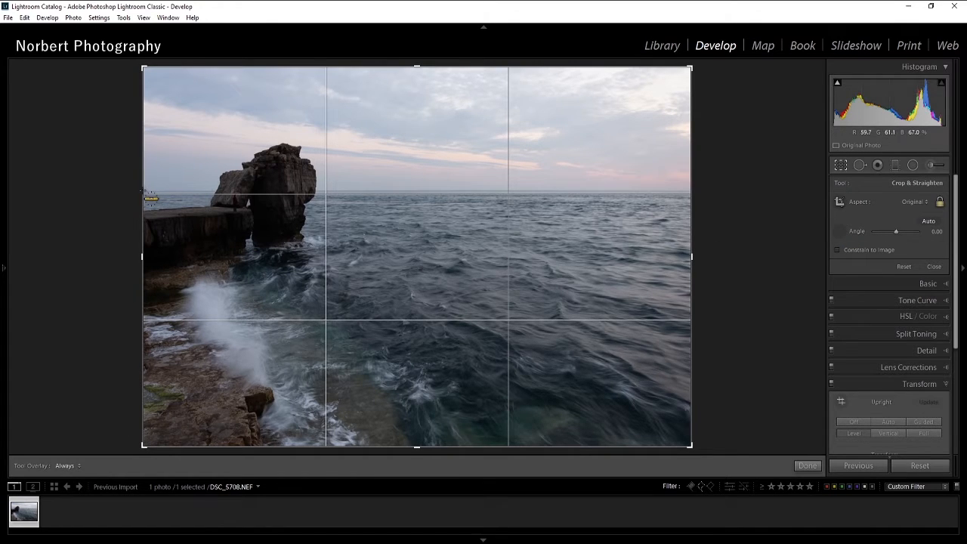
Fine-tune the straightening angle along the horizon with Crop & Straighten and apply it.
drag(144, 191, 266, 196)
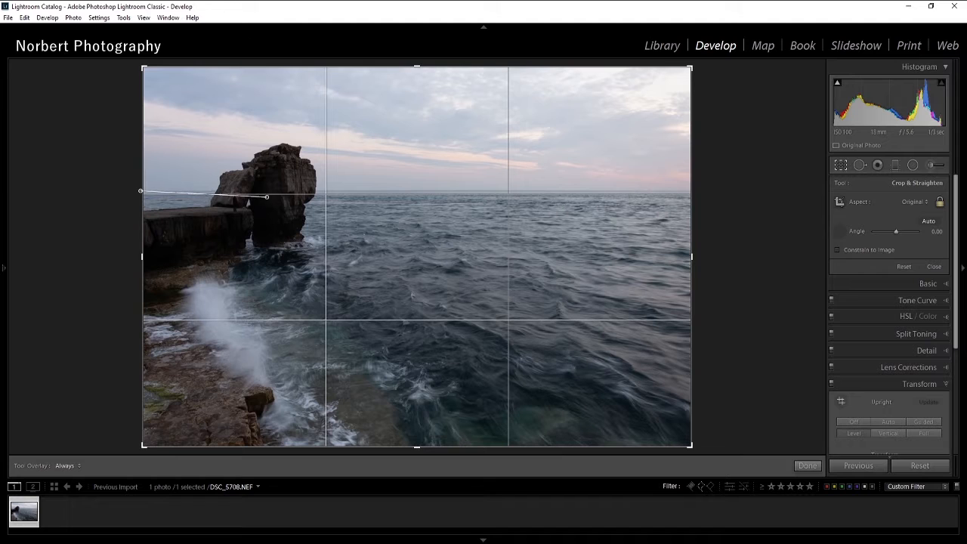
drag(266, 198, 708, 190)
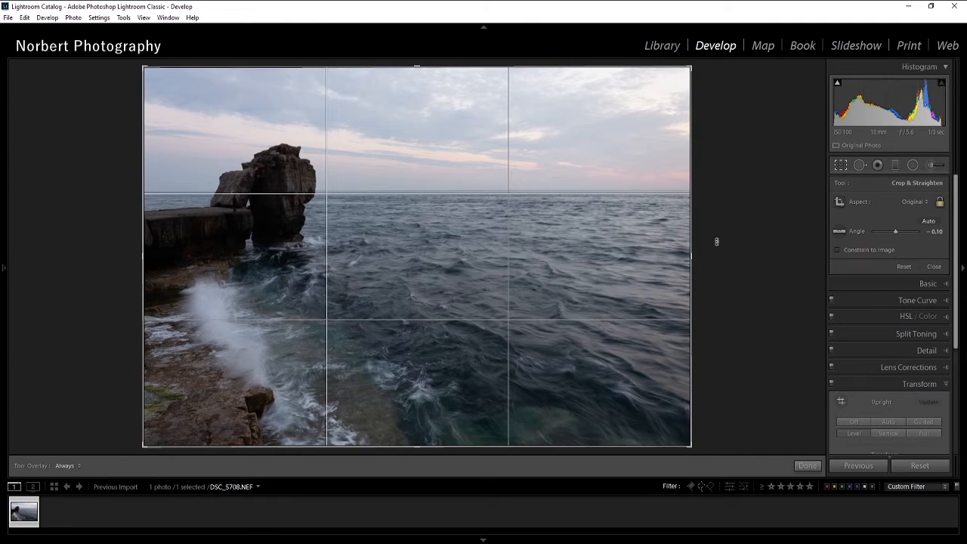
mouse_move(798, 254)
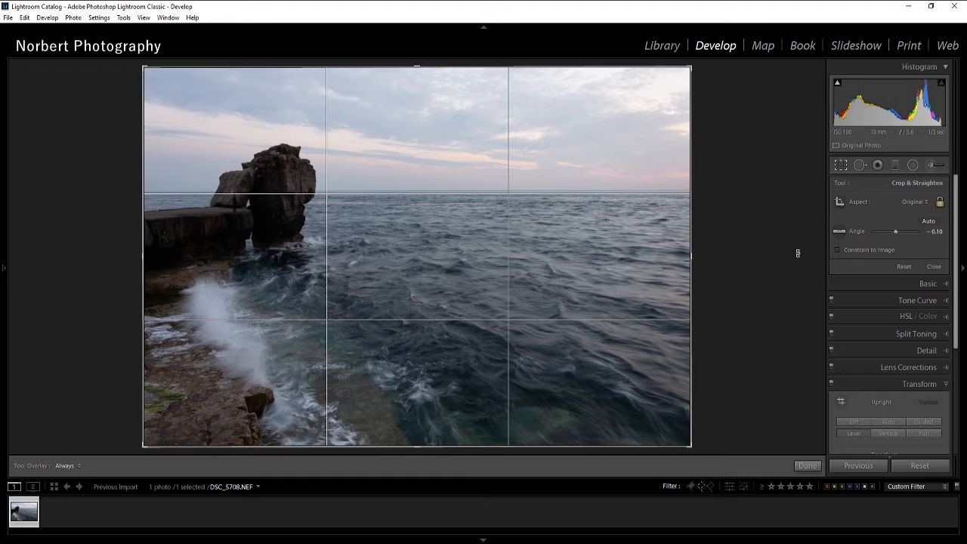
click(807, 465)
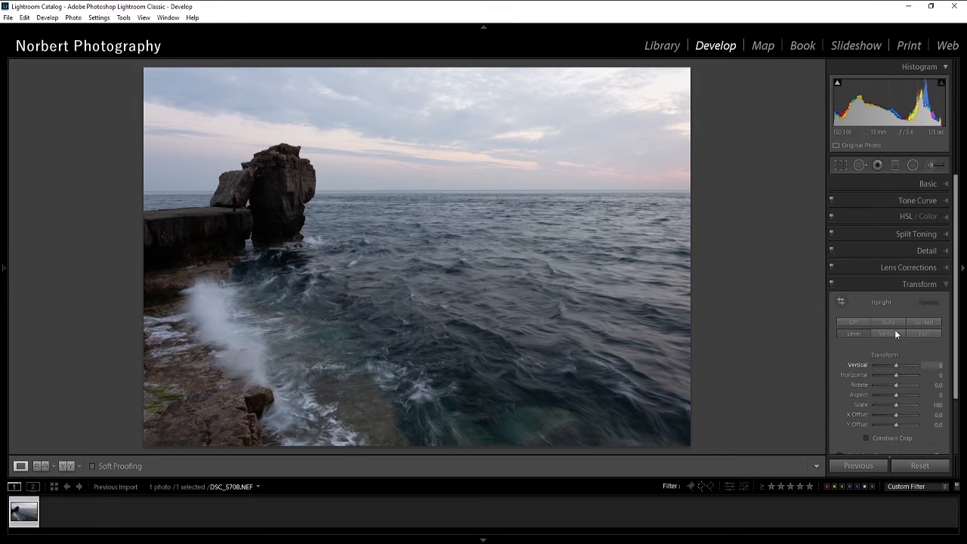
Apply Auto tone in the Basic panel to brighten the seascape, lowering highlights and lifting shadows.
click(928, 185)
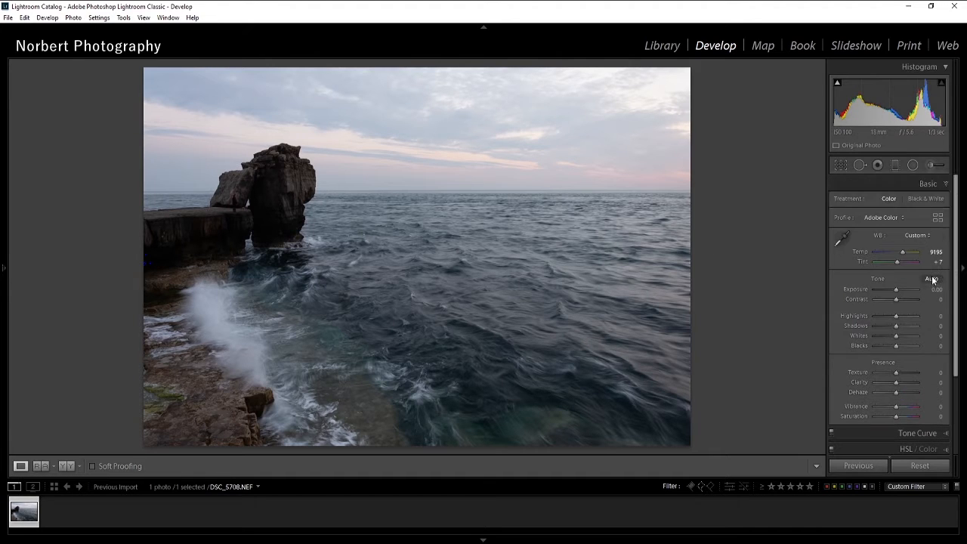
click(934, 279)
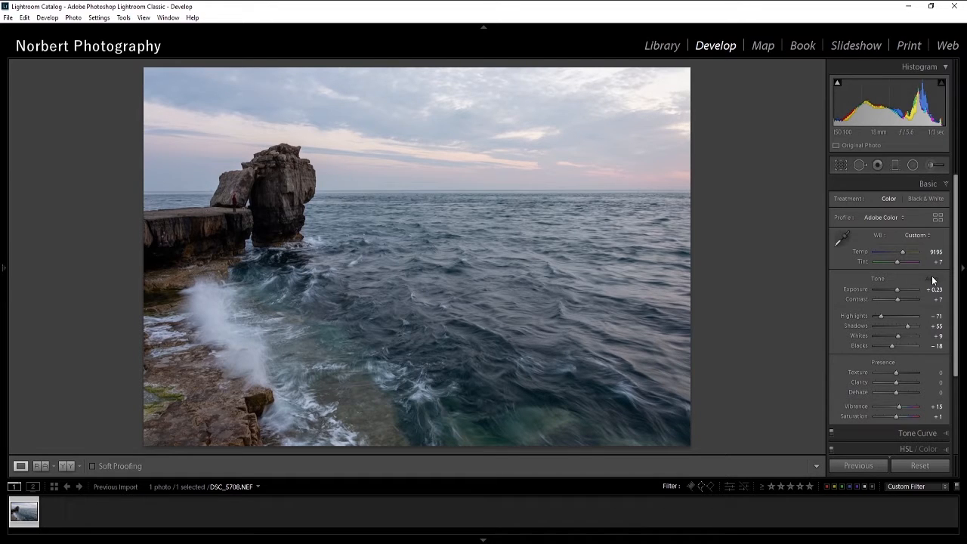
mouse_move(620, 313)
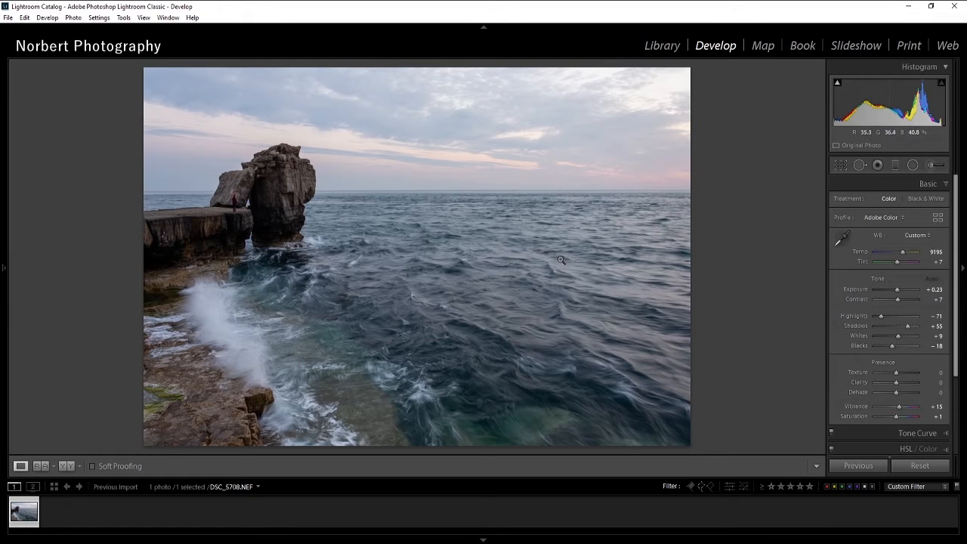
mouse_move(656, 255)
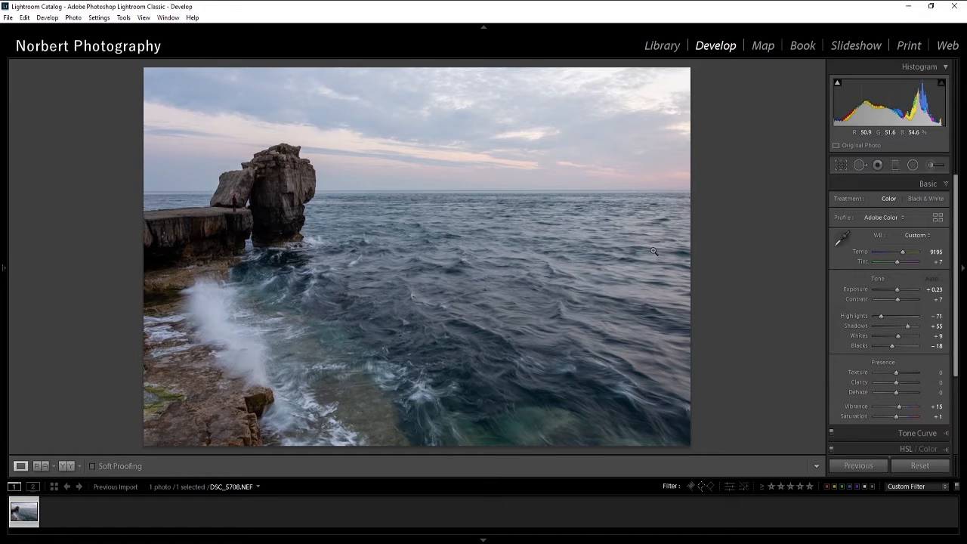
mouse_move(698, 263)
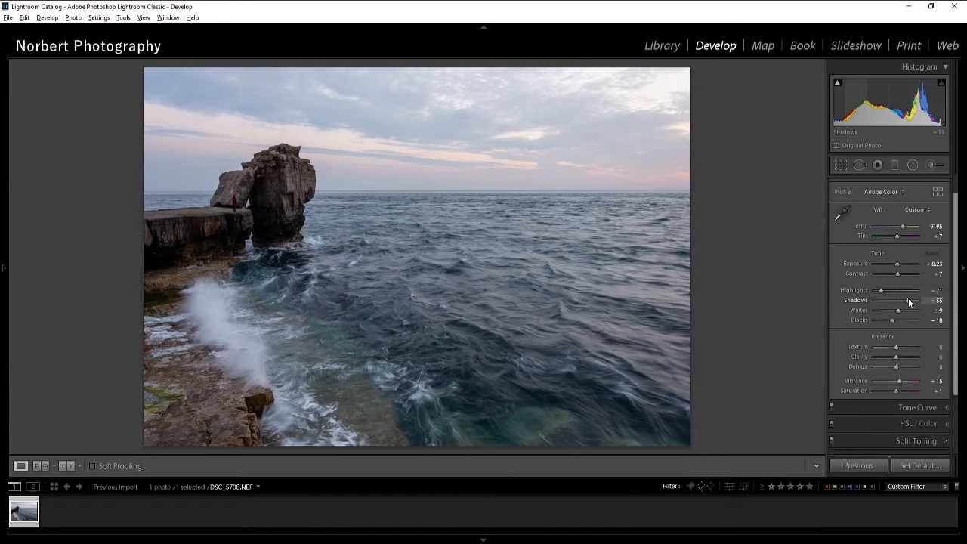
Adjust the Shadows slider while previewing clipping, settling on a slightly lower amount.
drag(913, 300, 905, 299)
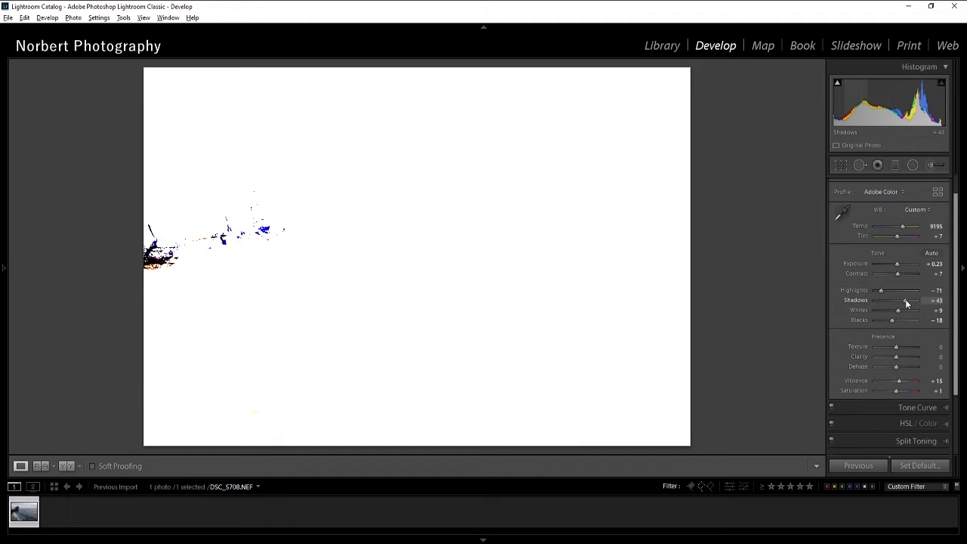
drag(898, 300, 909, 299)
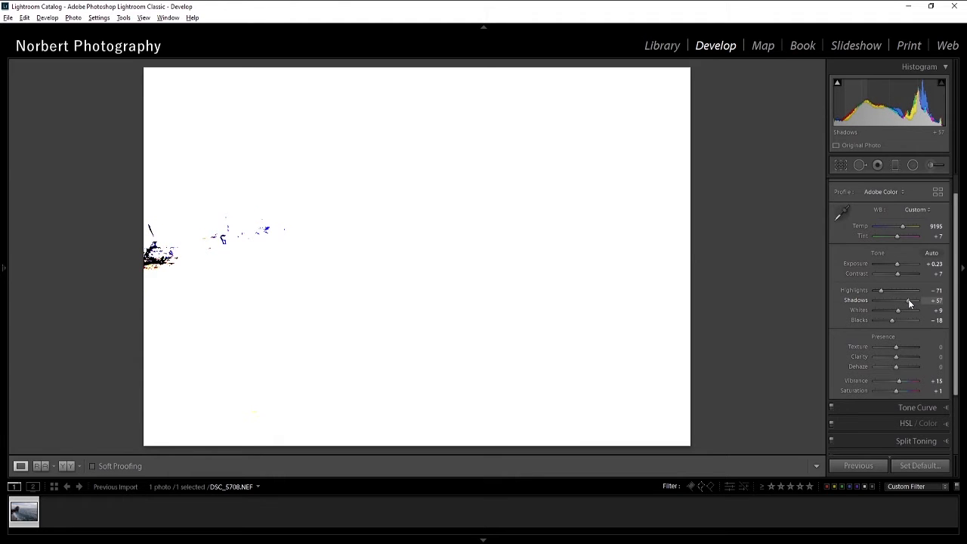
drag(910, 300, 905, 299)
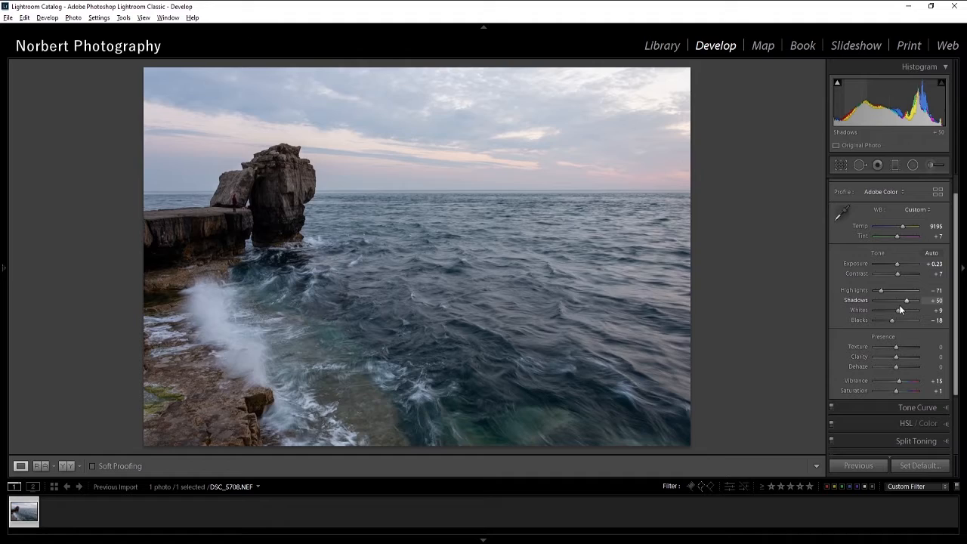
Set Whites just below highlight clipping and Blacks just before the shadows clip.
drag(884, 310, 892, 309)
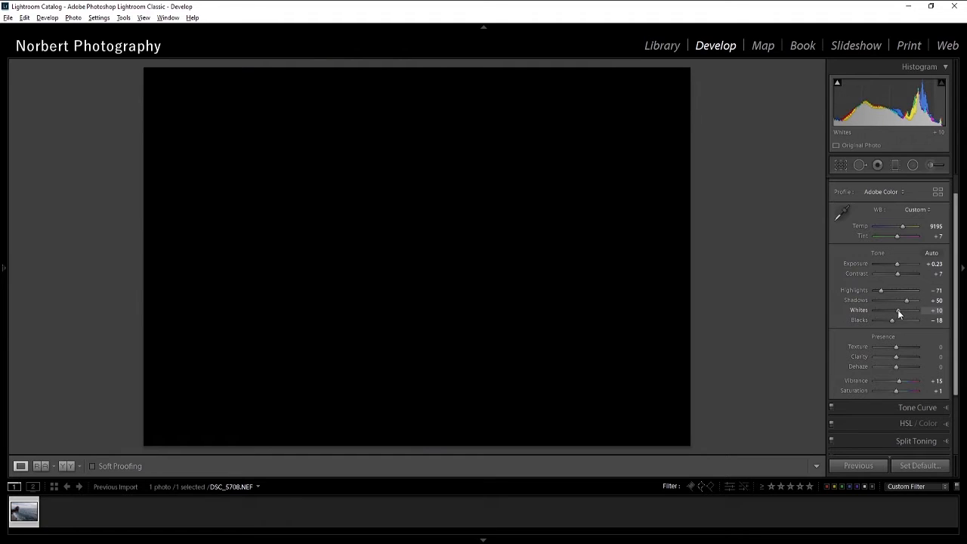
drag(892, 311, 910, 311)
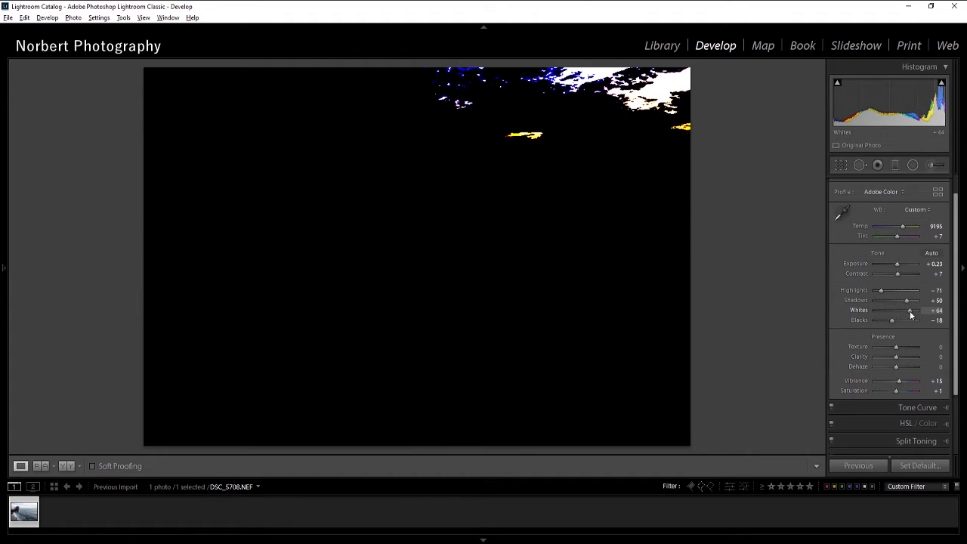
drag(910, 309, 904, 310)
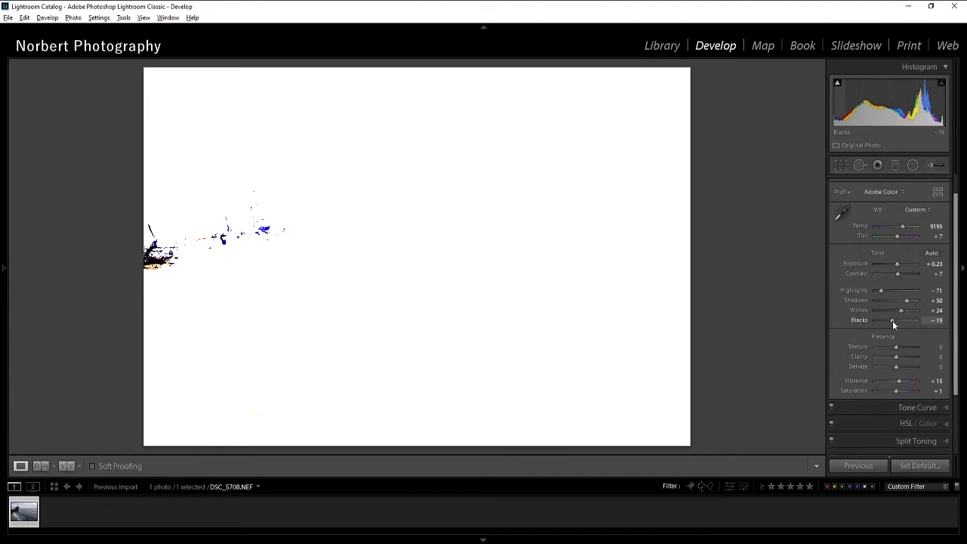
drag(895, 321, 899, 320)
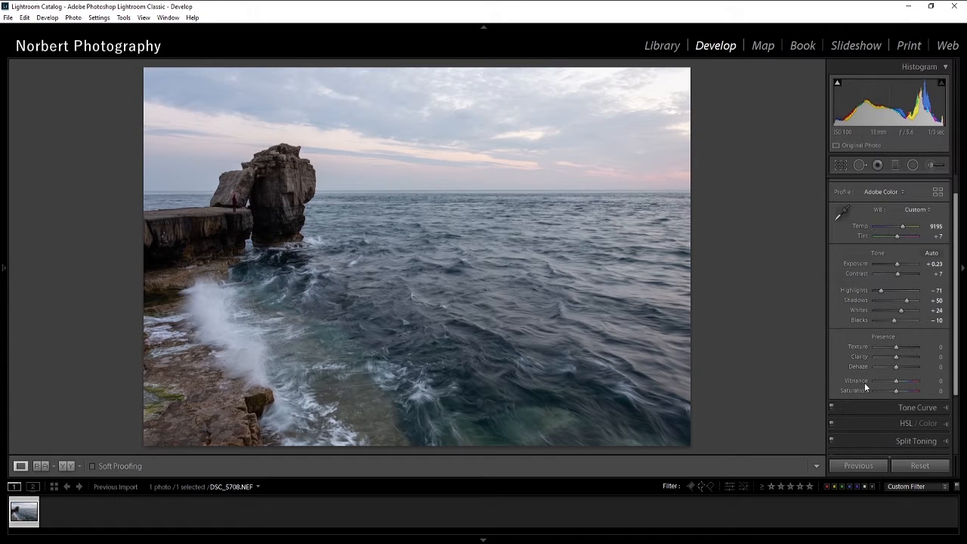
mouse_move(852, 226)
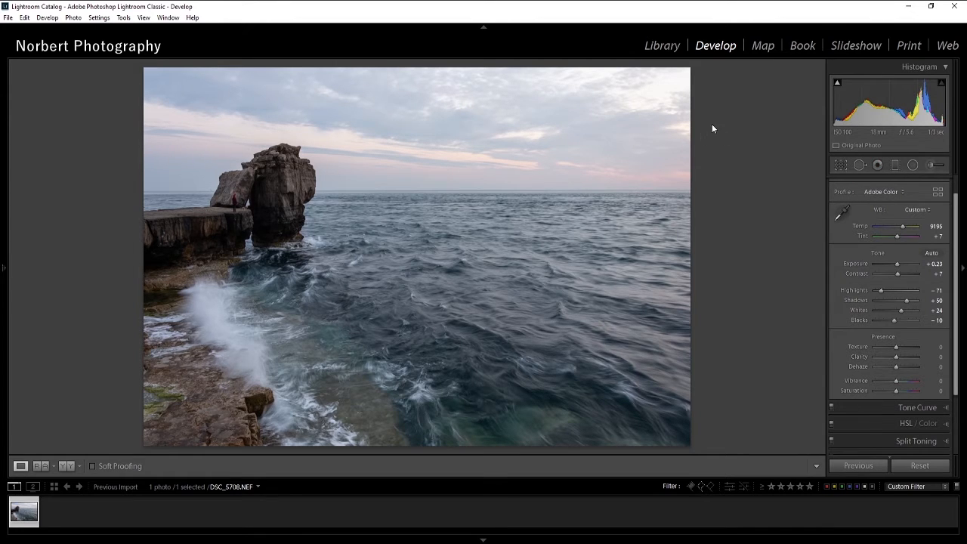
mouse_move(651, 143)
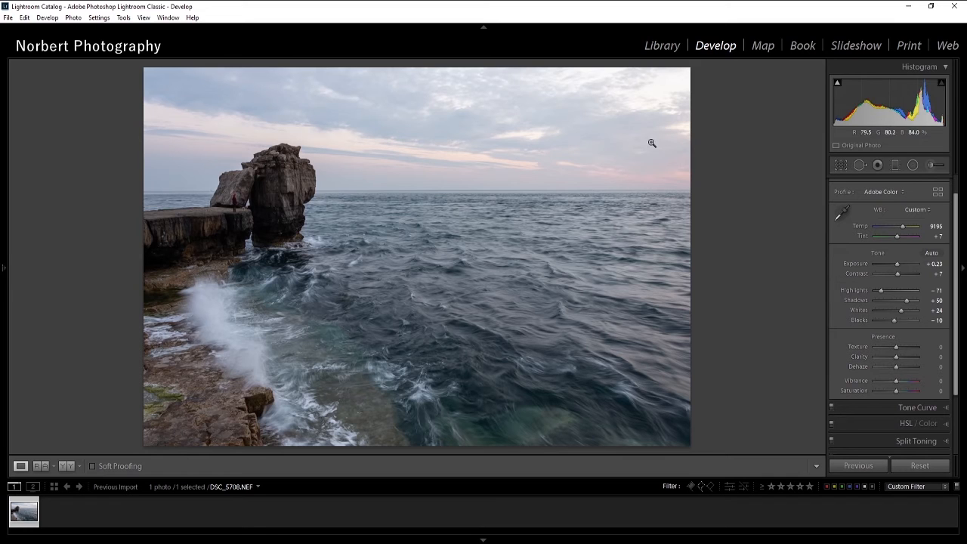
mouse_move(898, 263)
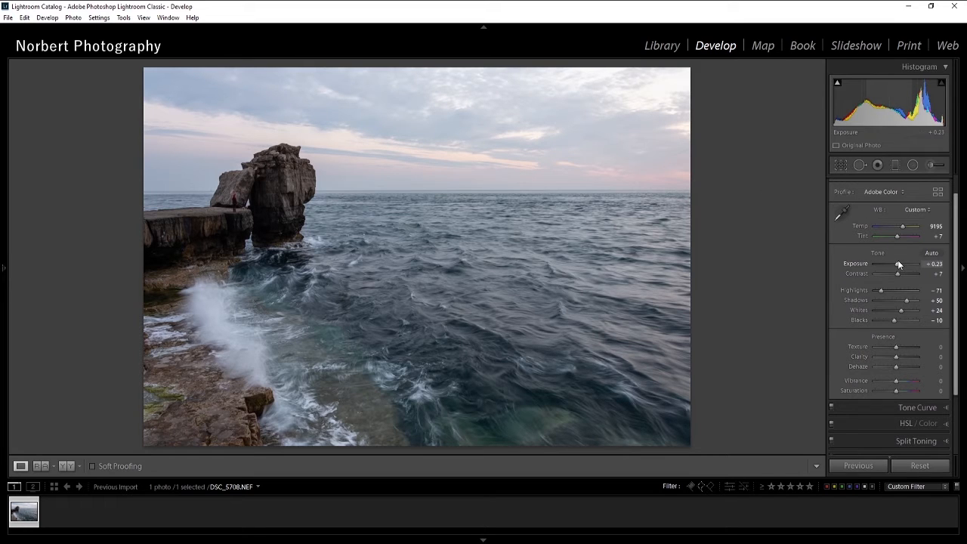
Add a Graduated Filter over the sky and lower its Exposure and Highlights.
click(894, 164)
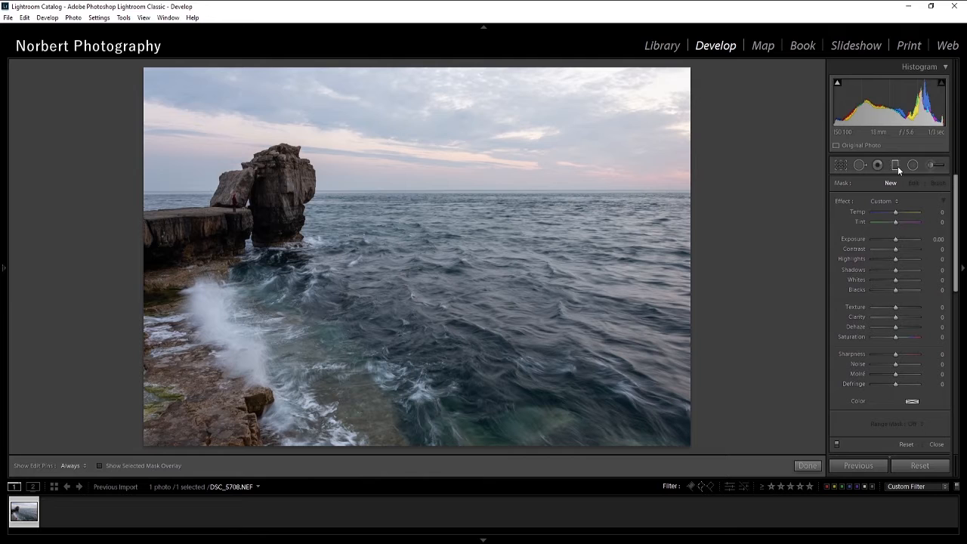
mouse_move(435, 73)
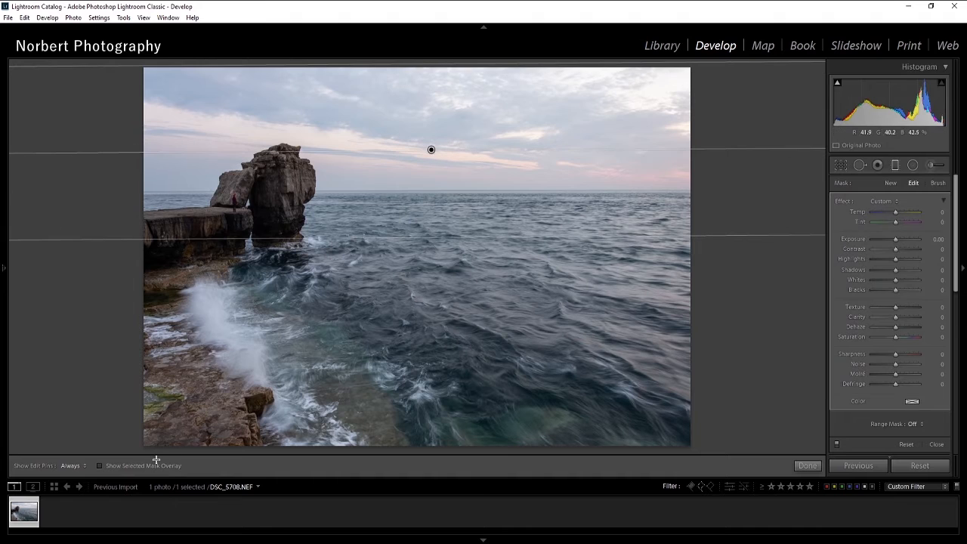
click(100, 465)
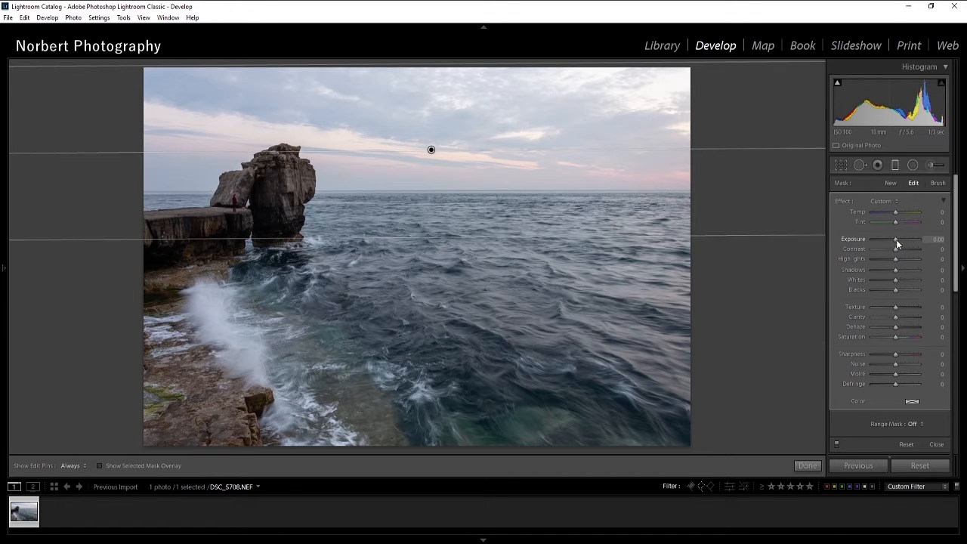
drag(898, 238, 895, 239)
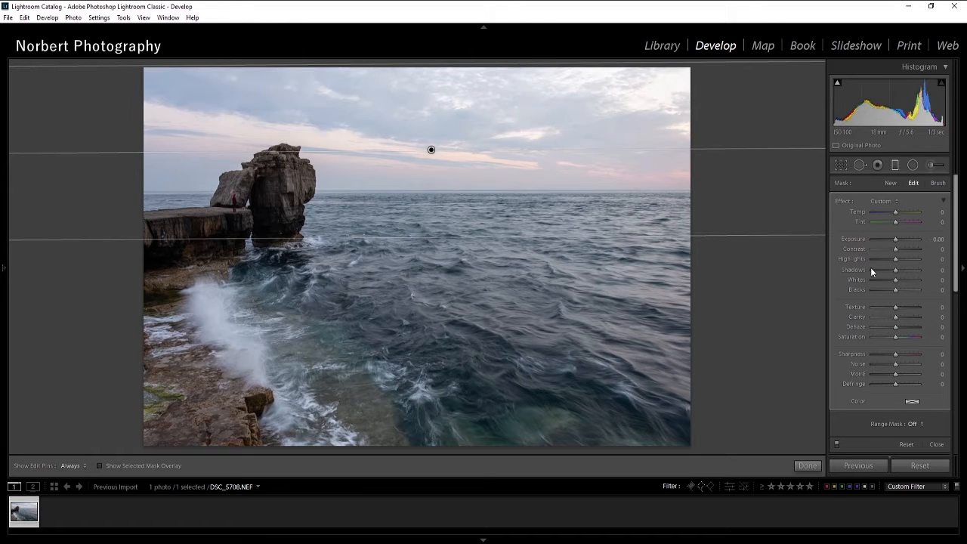
drag(910, 258, 891, 259)
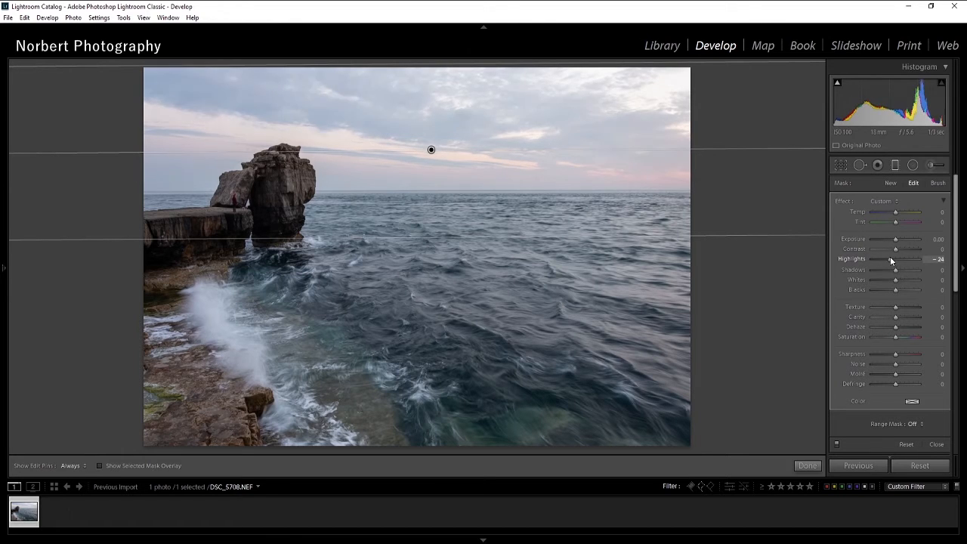
drag(897, 260, 891, 260)
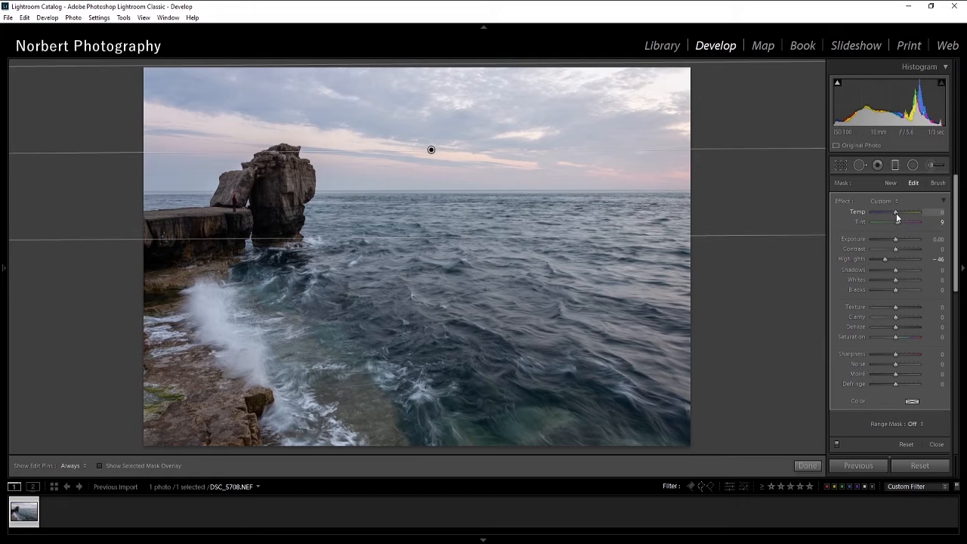
Cool the sky gradient's Temp, adjust its Tint and darken its exposure slightly.
drag(919, 212, 894, 211)
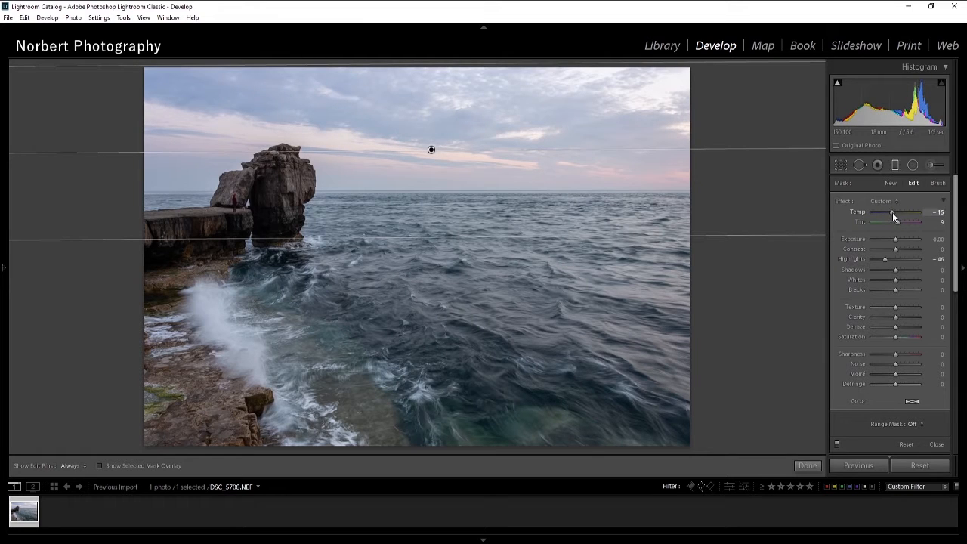
drag(895, 219, 892, 219)
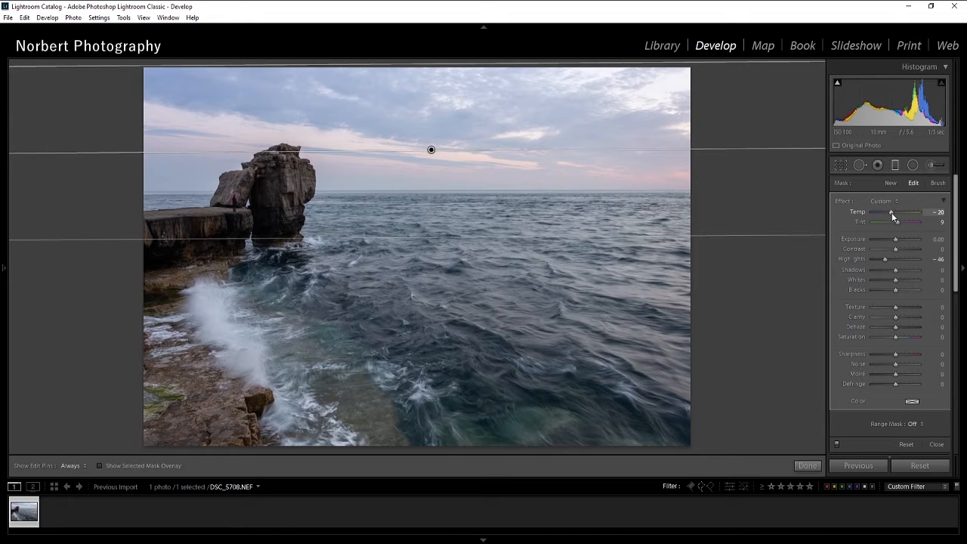
drag(893, 221, 904, 221)
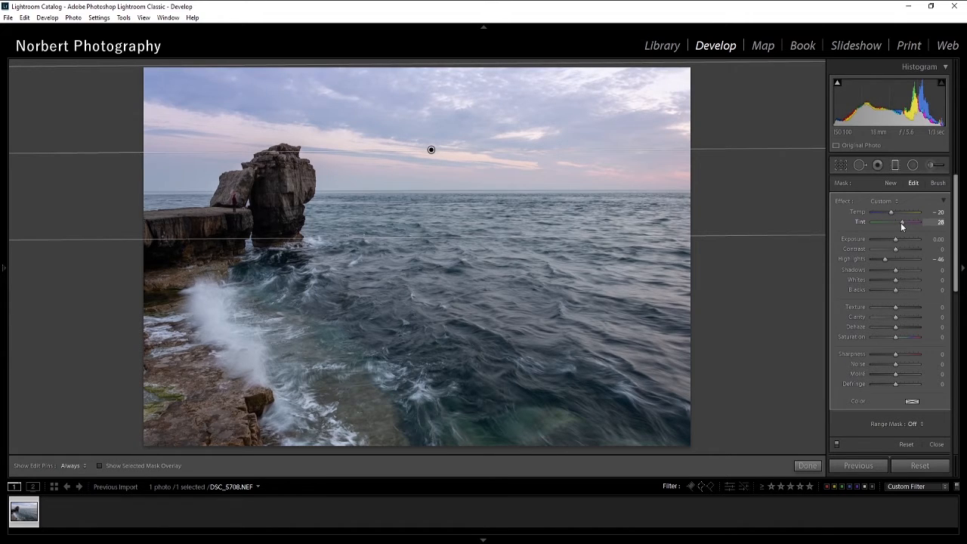
drag(906, 221, 901, 221)
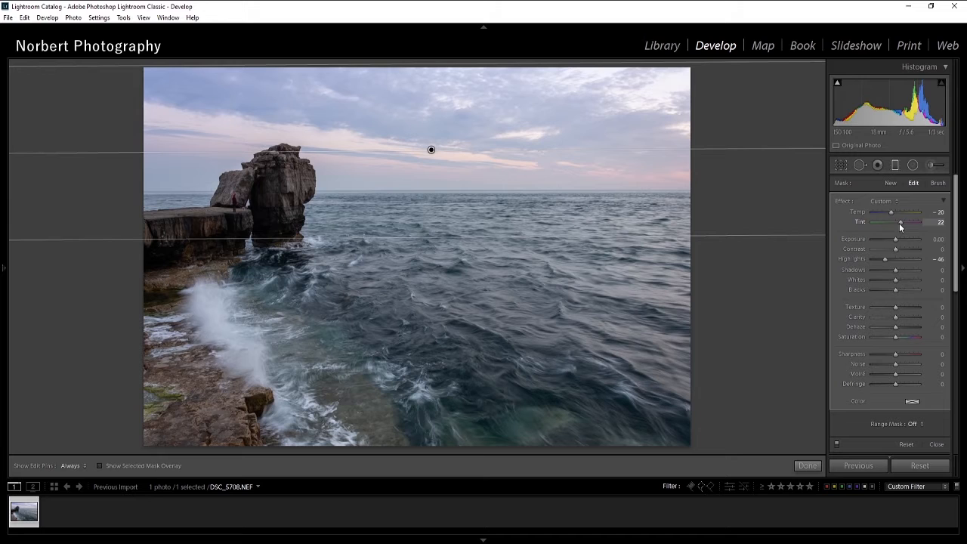
drag(900, 220, 898, 221)
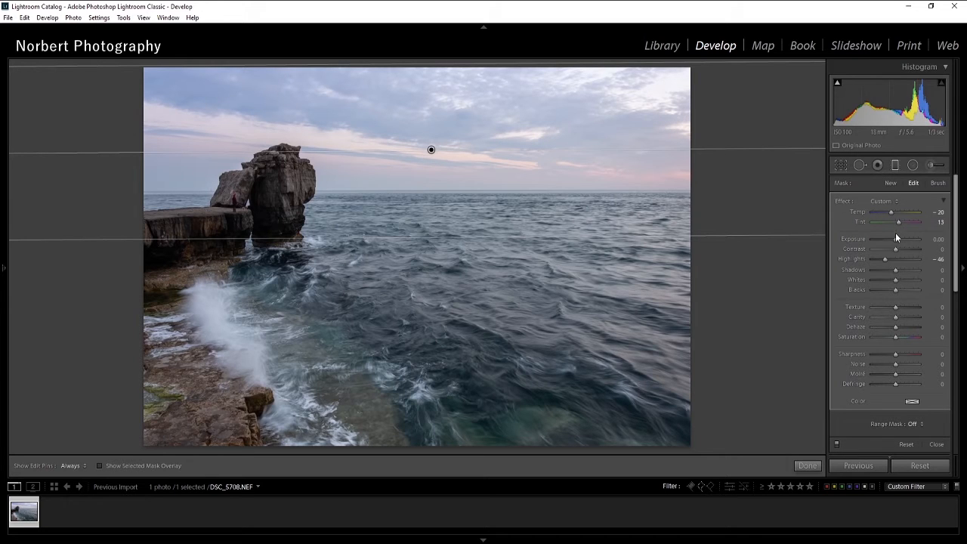
drag(895, 239, 889, 239)
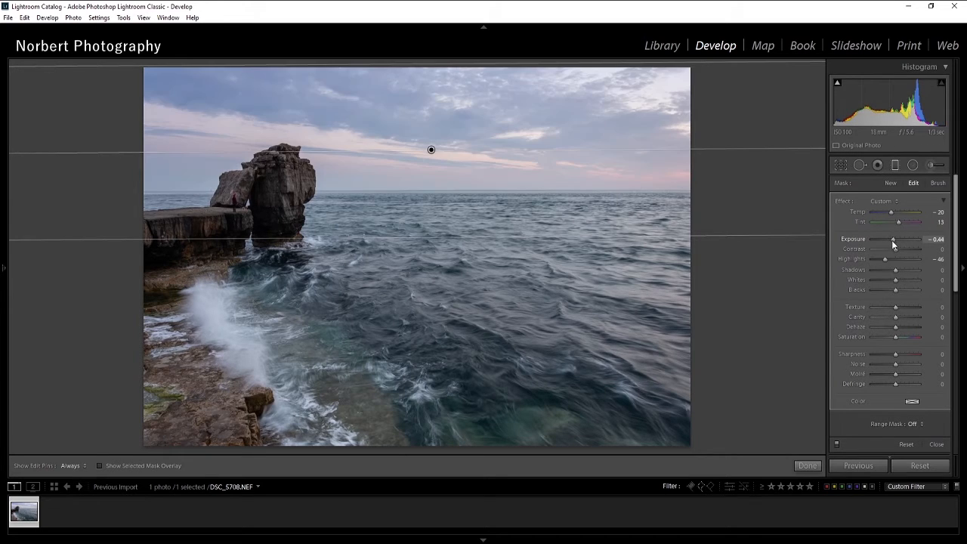
drag(895, 239, 892, 239)
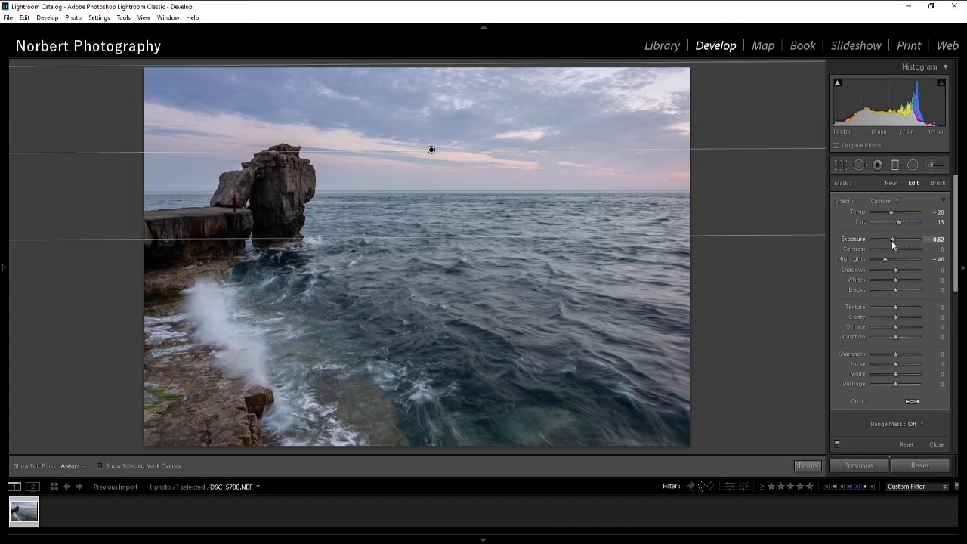
mouse_move(901, 305)
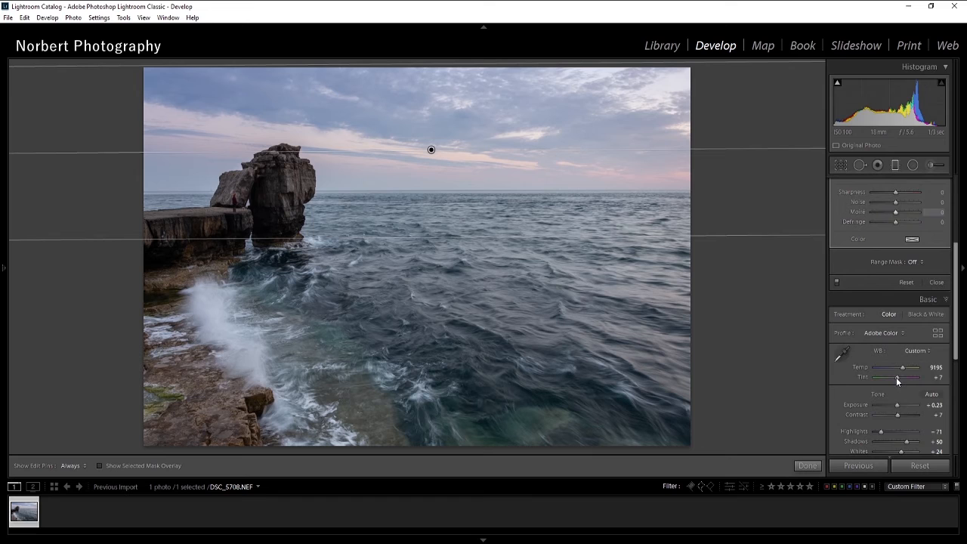
Apply a Luminance range mask to the sky gradient, excluding the dark rock, then close the filter.
click(916, 262)
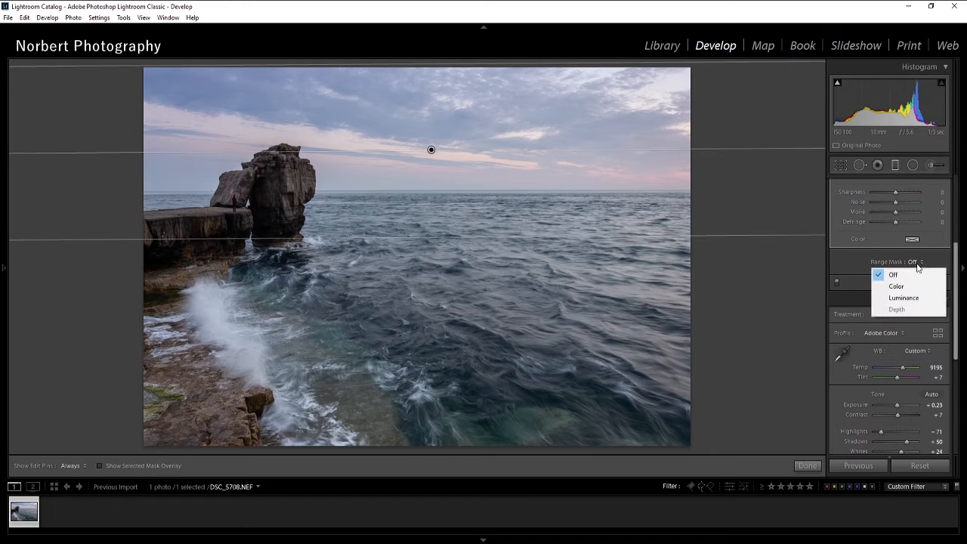
mouse_move(904, 298)
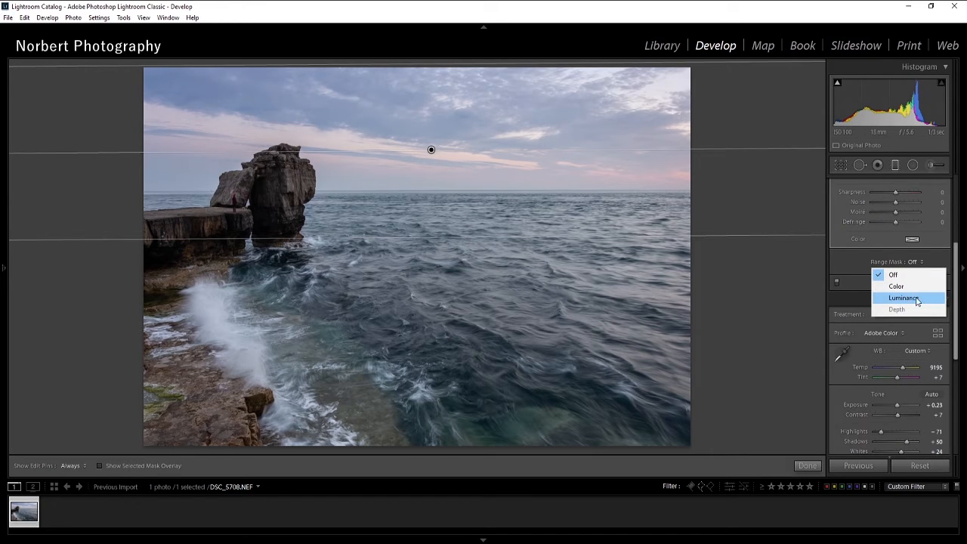
click(902, 298)
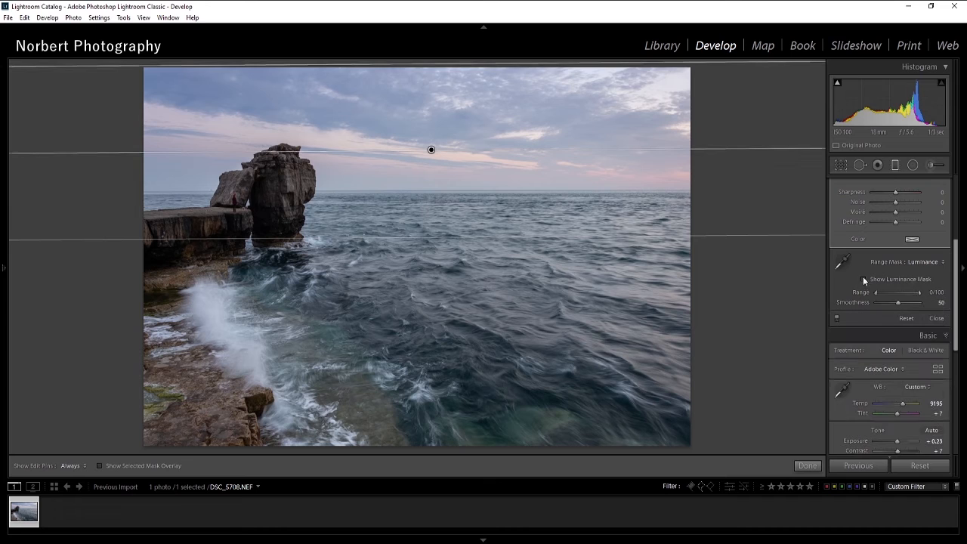
click(865, 278)
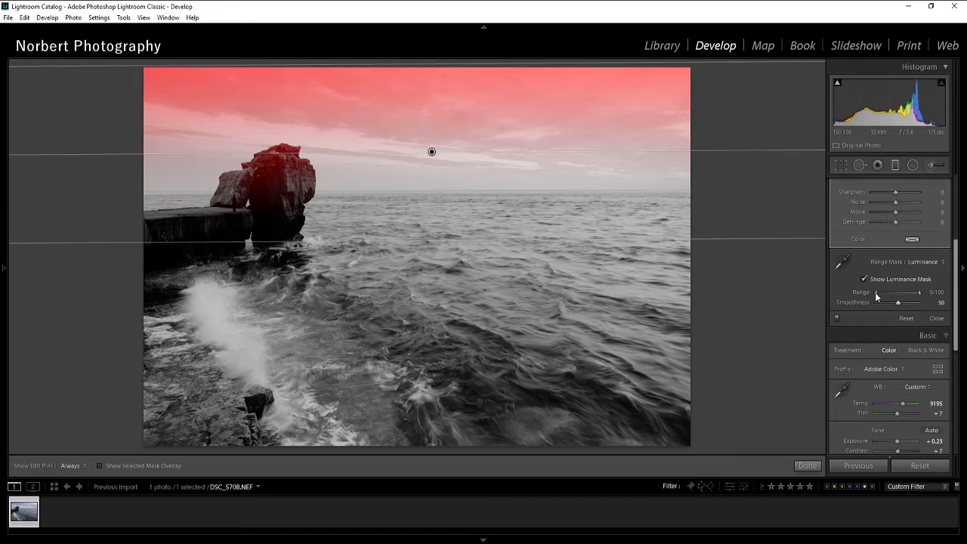
drag(881, 293, 883, 294)
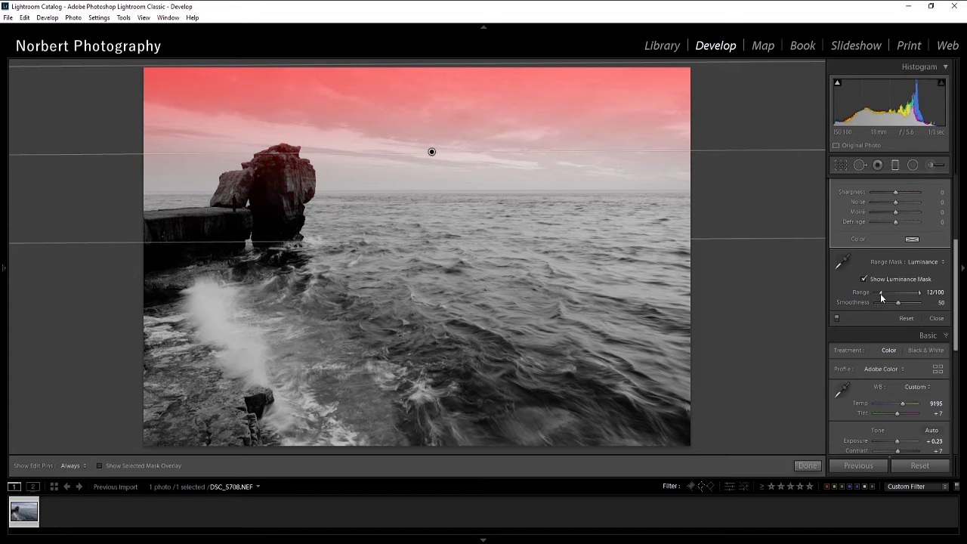
drag(880, 293, 889, 293)
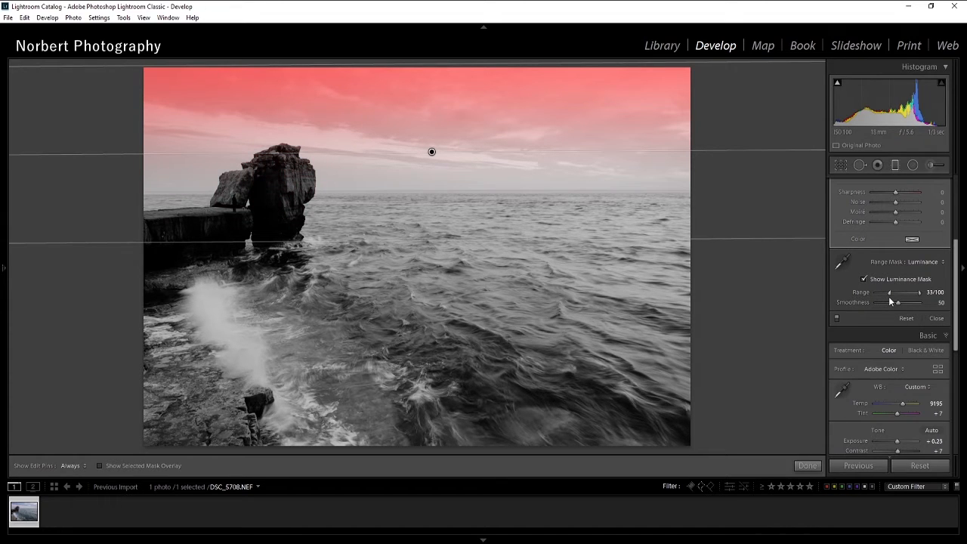
mouse_move(799, 279)
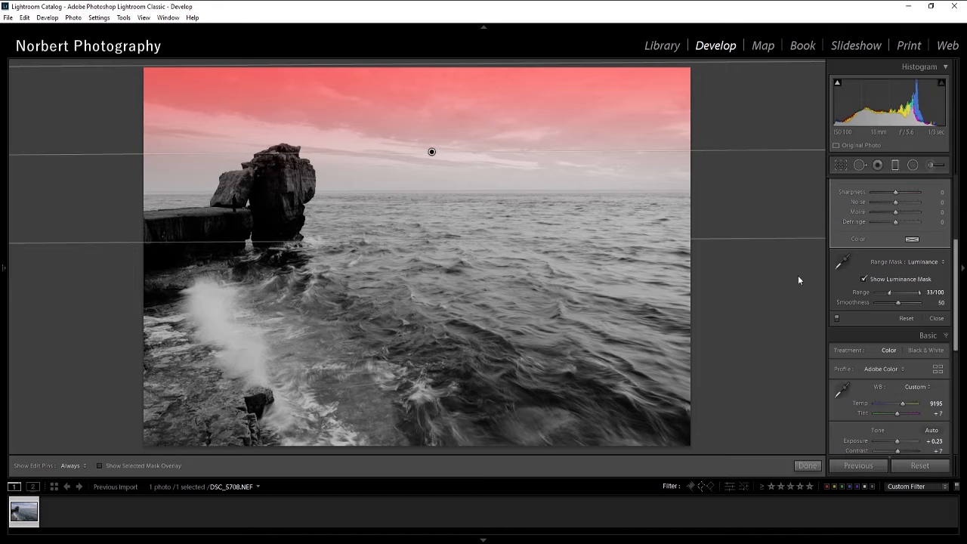
mouse_move(433, 236)
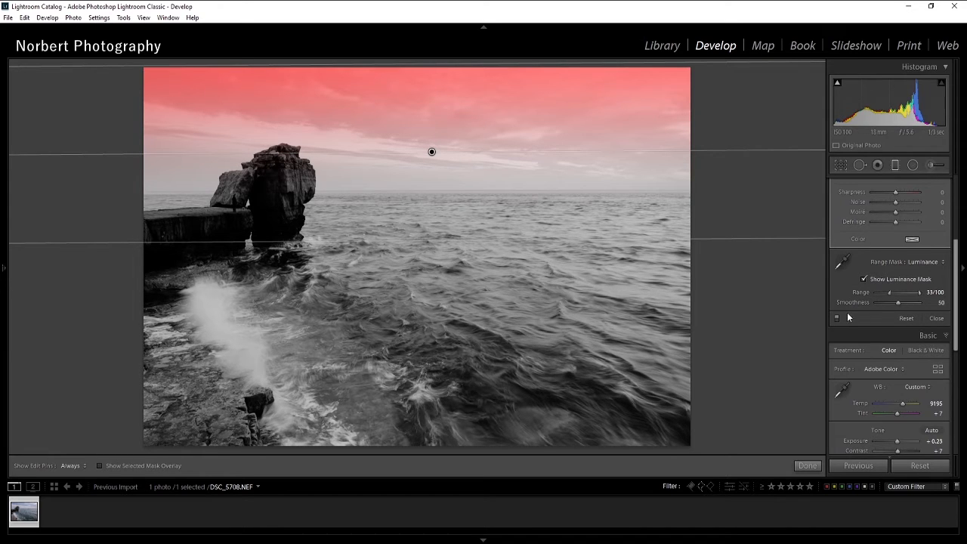
click(865, 278)
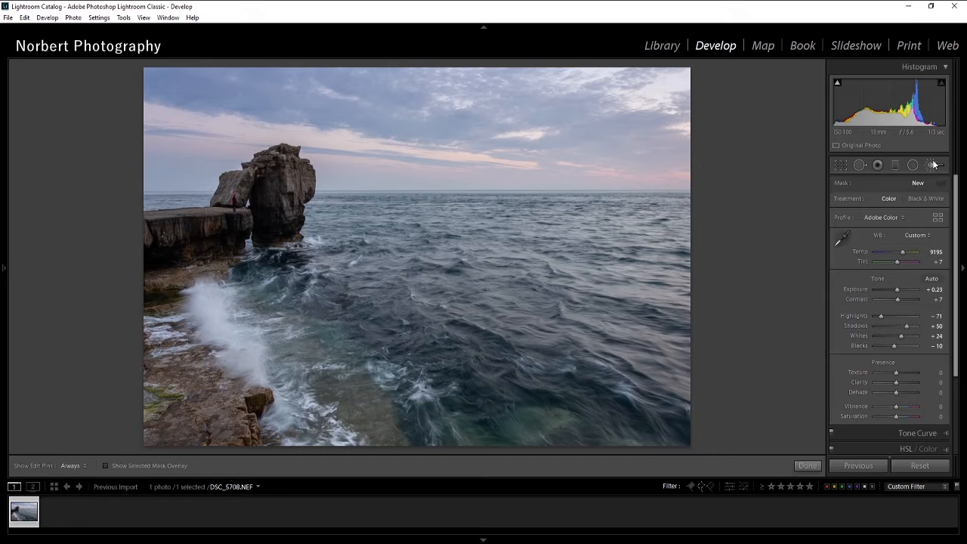
Paint an Adjustment Brush with raised Exposure and Highlights over the foreground rocks and surf.
click(931, 165)
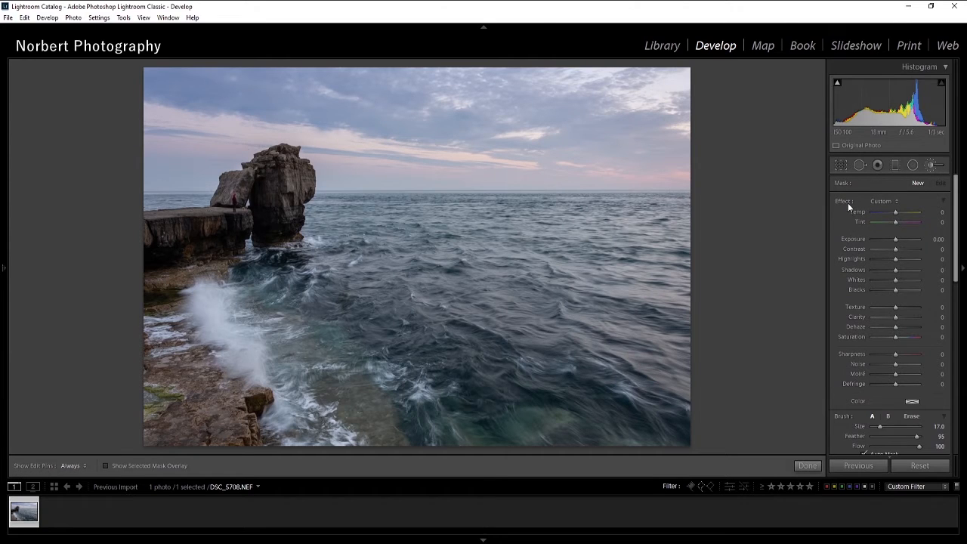
mouse_move(869, 260)
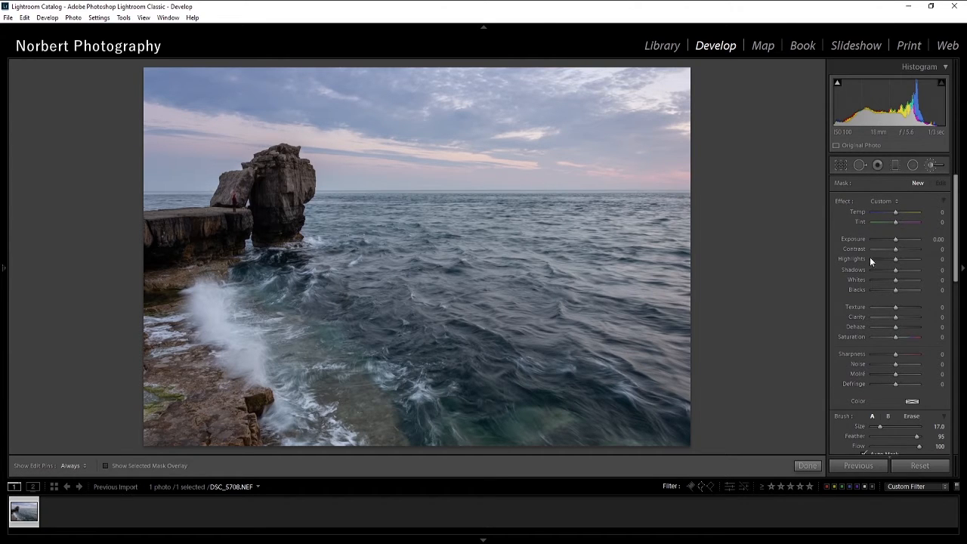
drag(895, 239, 899, 239)
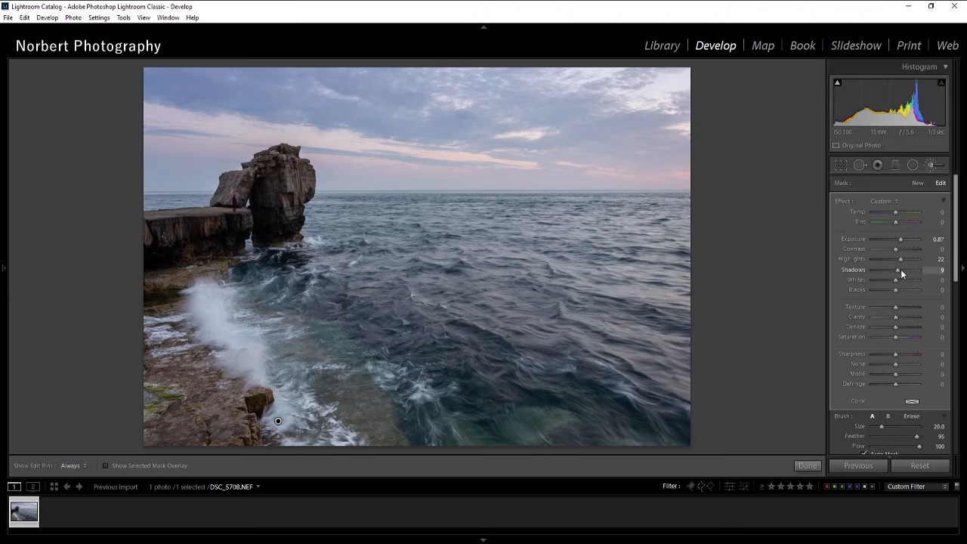
drag(903, 269, 919, 269)
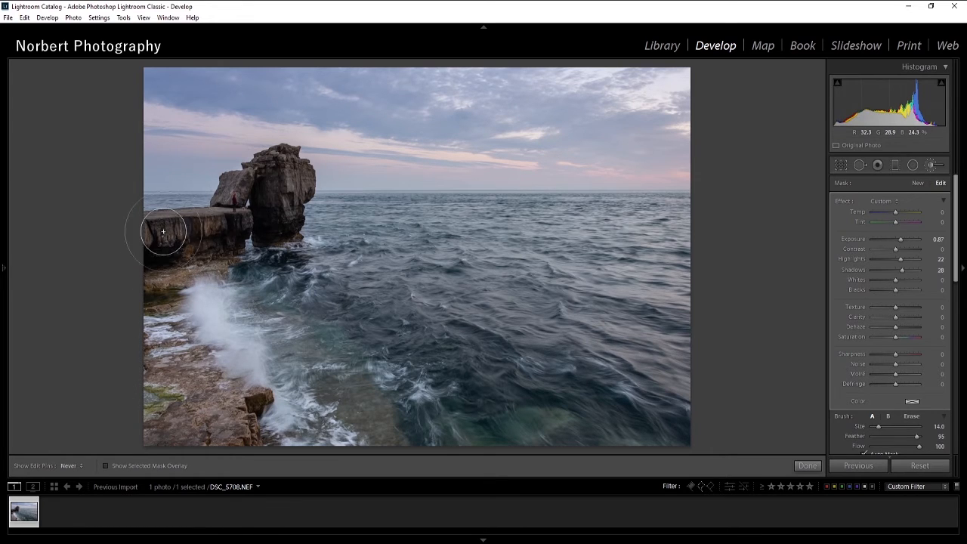
mouse_move(296, 191)
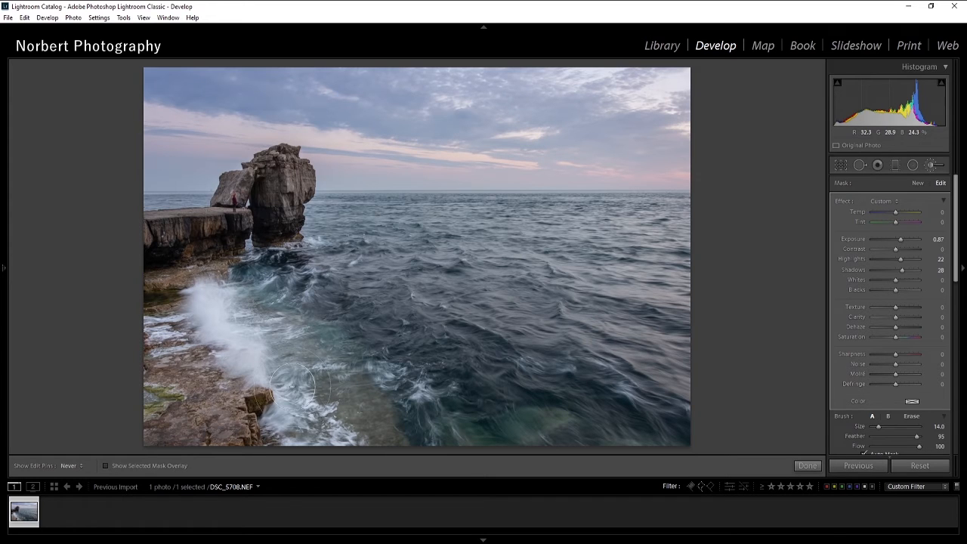
mouse_move(151, 251)
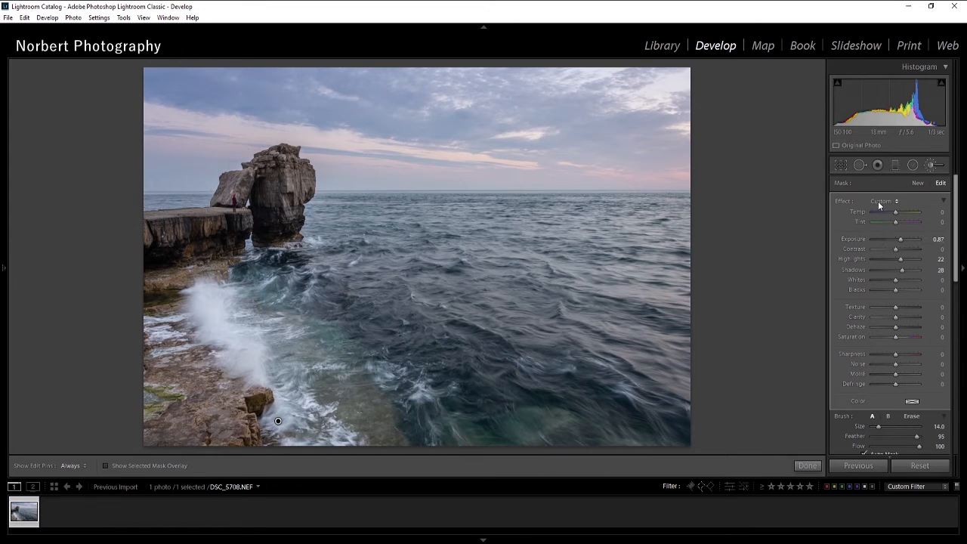
mouse_move(917, 183)
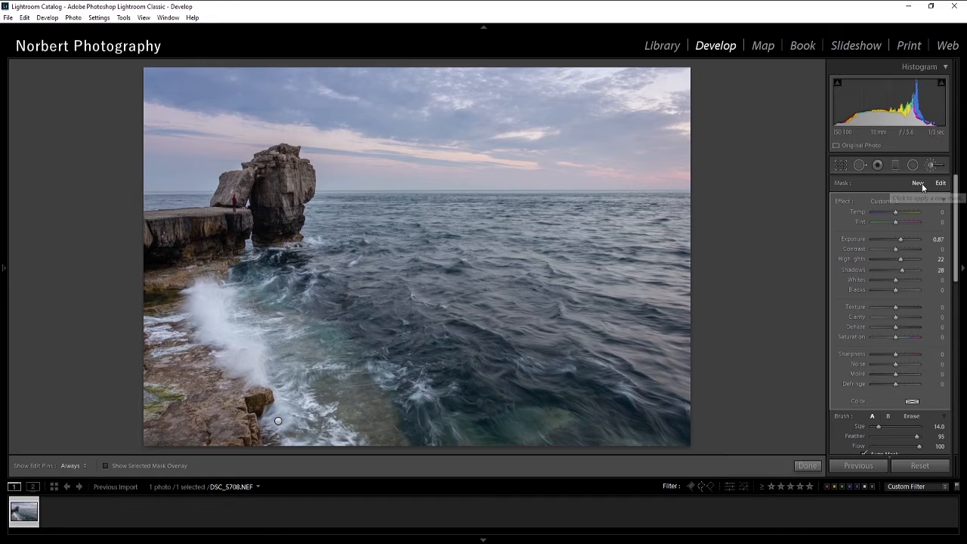
Add a new brush adjustment lifting Exposure, Highlights and Whites for the open sea, then finish.
click(918, 183)
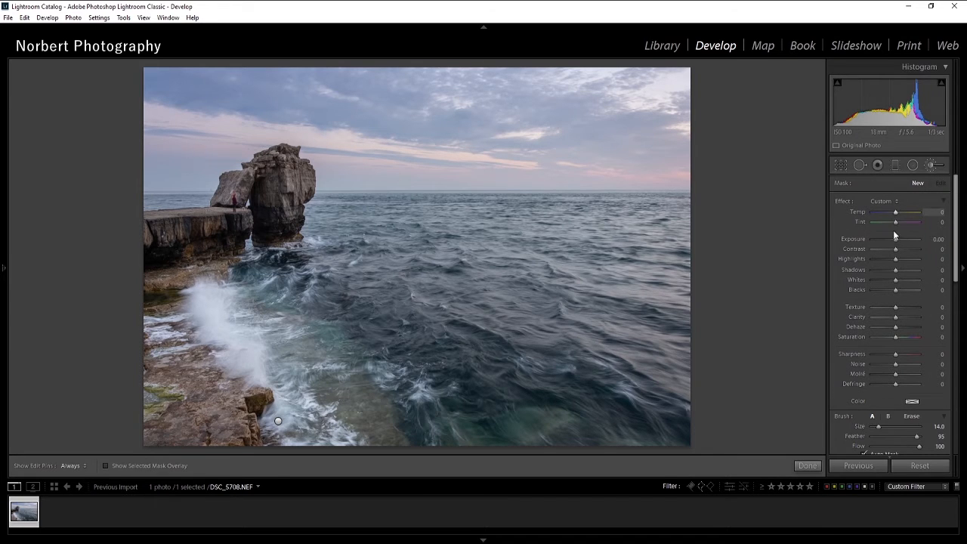
mouse_move(904, 244)
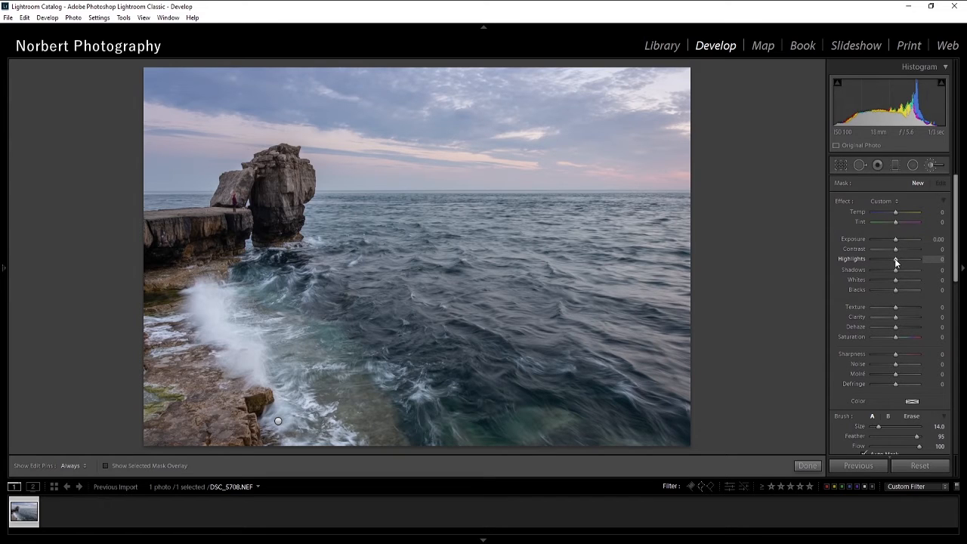
drag(895, 260, 919, 260)
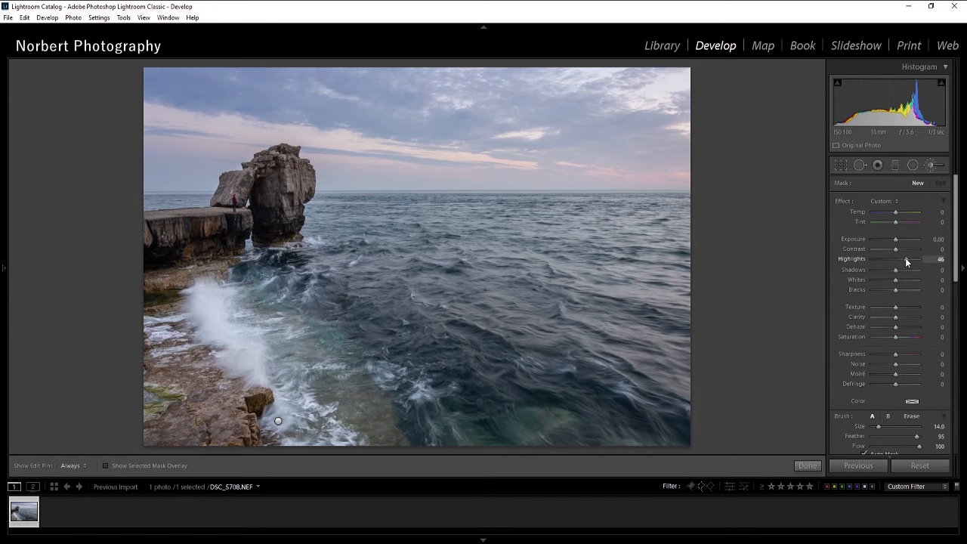
drag(894, 280, 907, 280)
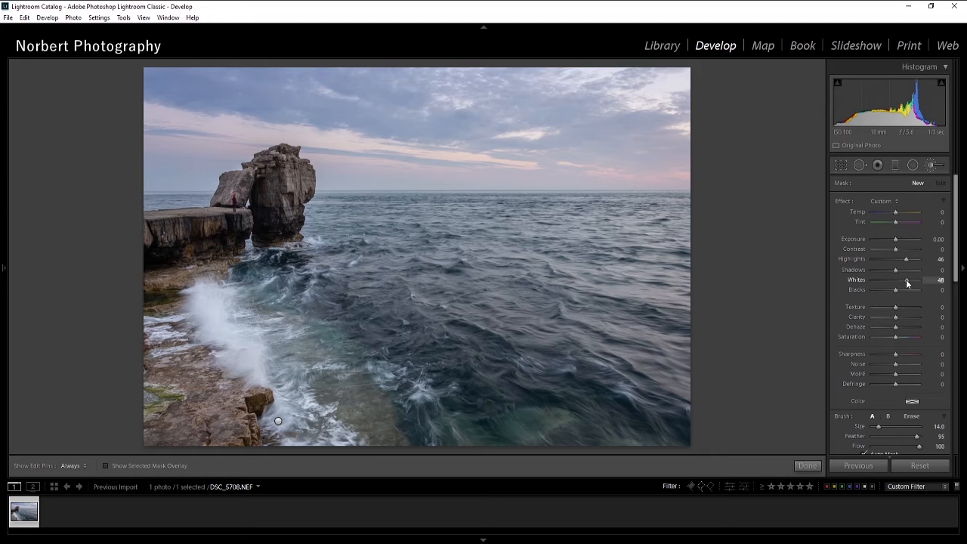
mouse_move(904, 258)
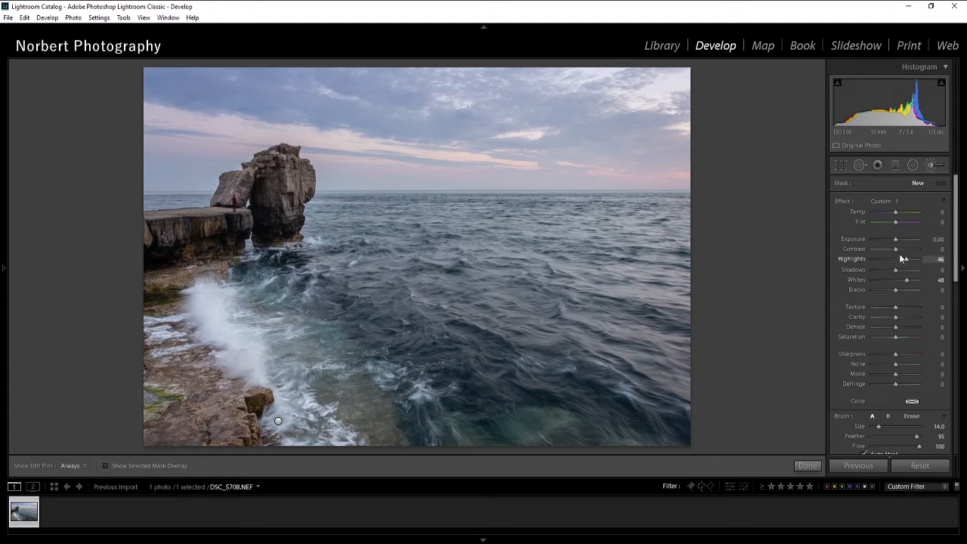
drag(897, 248, 903, 248)
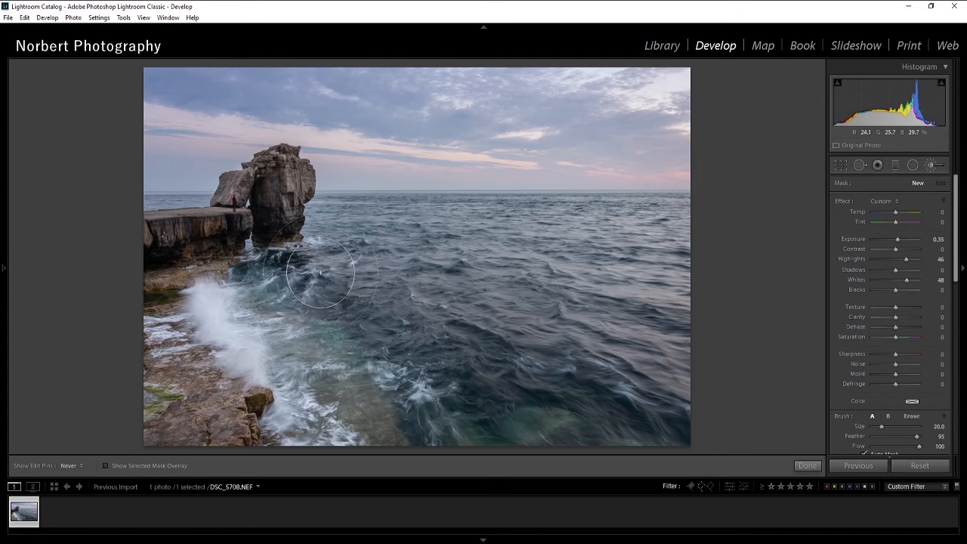
mouse_move(725, 367)
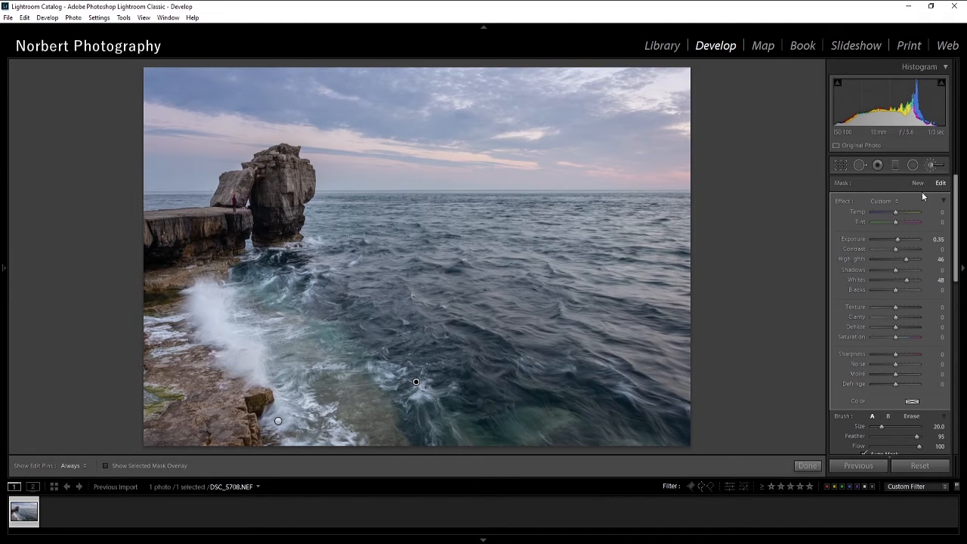
click(808, 466)
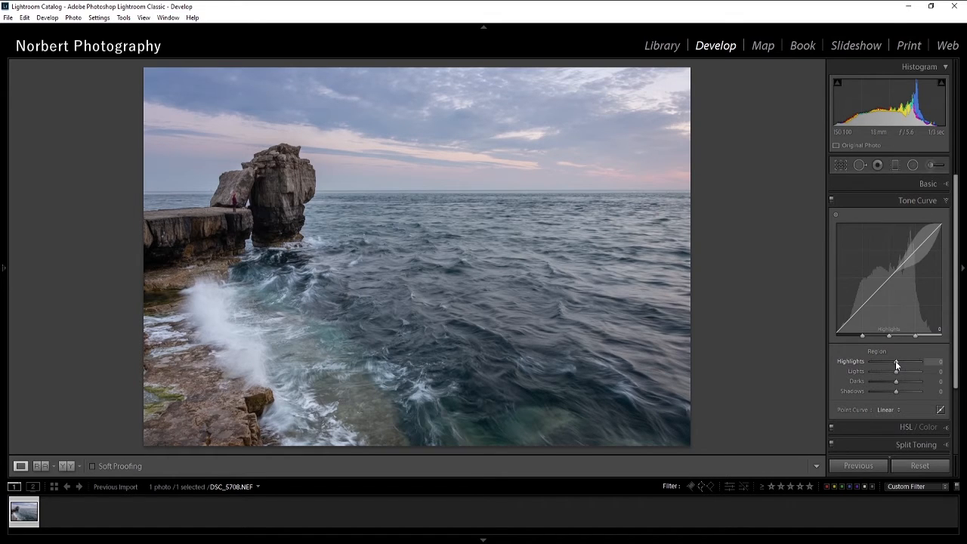
Raise the Highlights region of the tone curve, fine-tuning it to its final amount.
drag(894, 361, 899, 361)
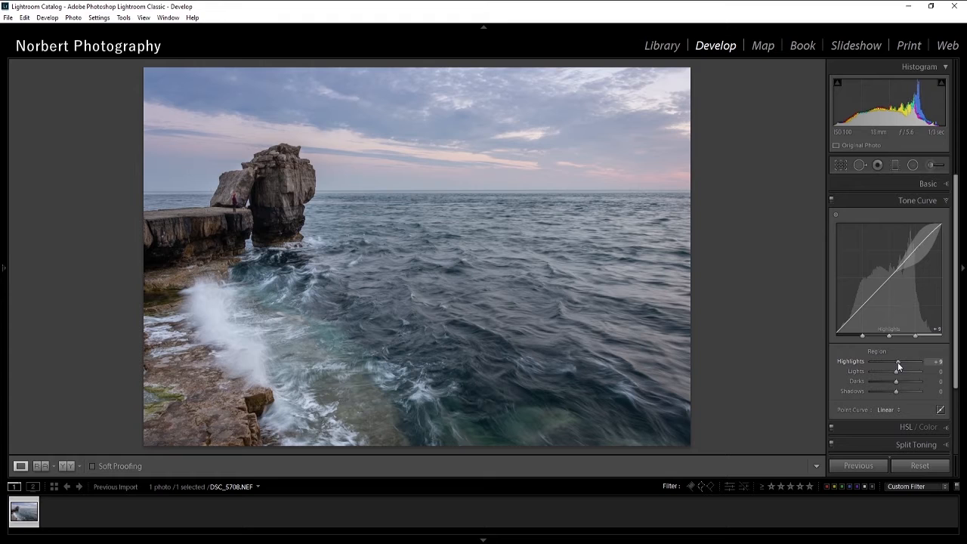
drag(899, 363, 907, 363)
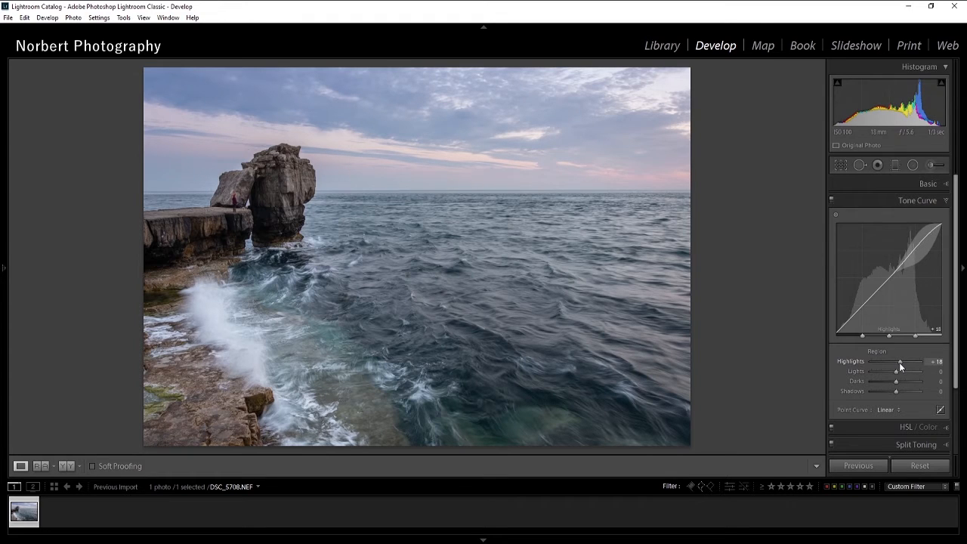
drag(901, 363, 893, 363)
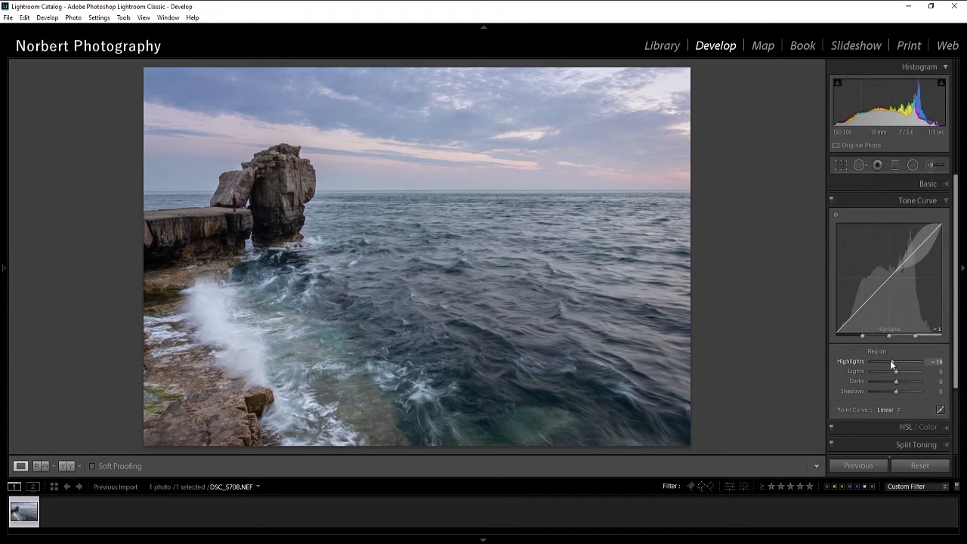
drag(895, 361, 919, 361)
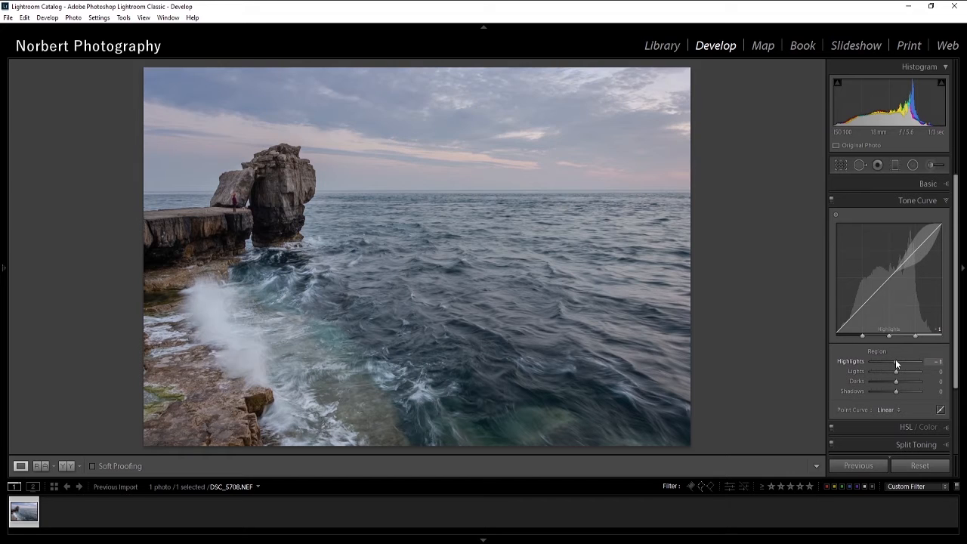
drag(895, 361, 919, 361)
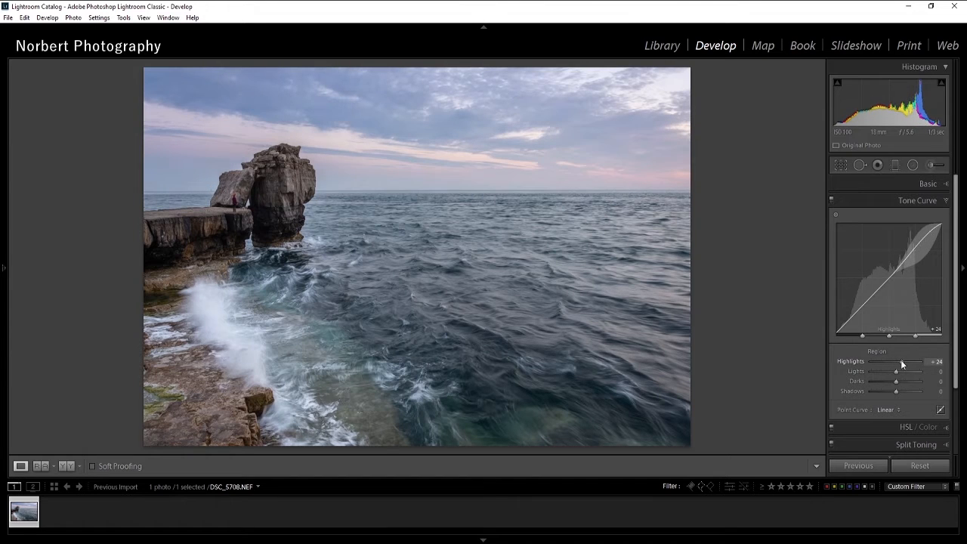
drag(904, 362, 907, 363)
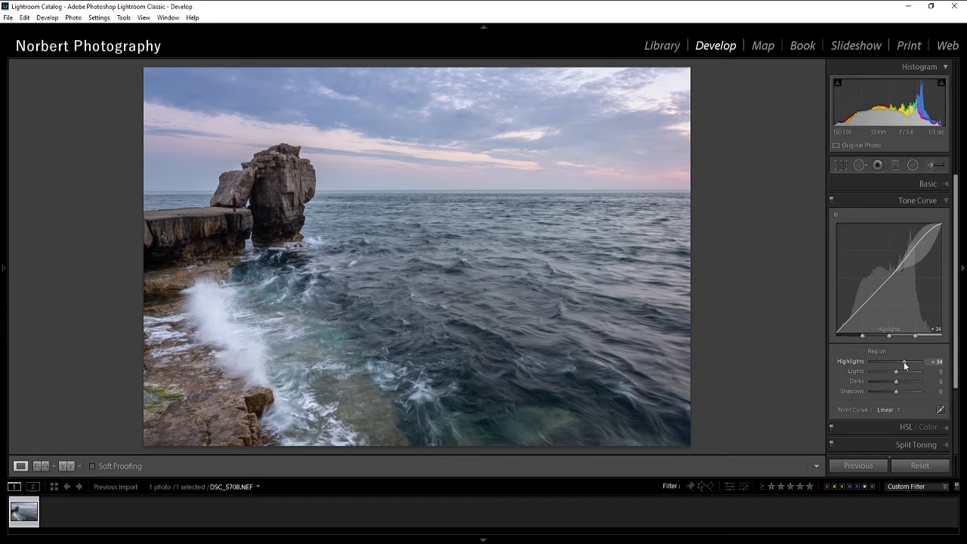
drag(907, 363, 904, 362)
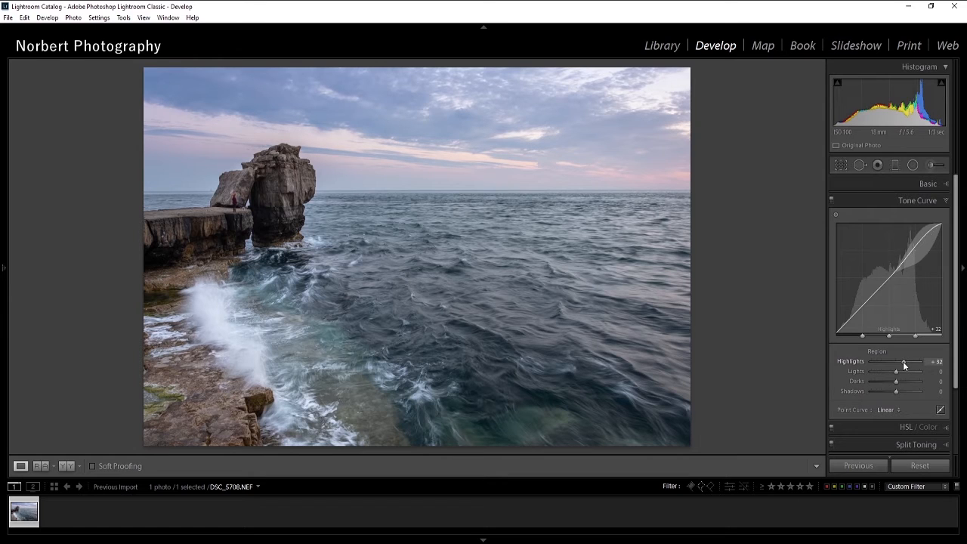
drag(906, 362, 900, 361)
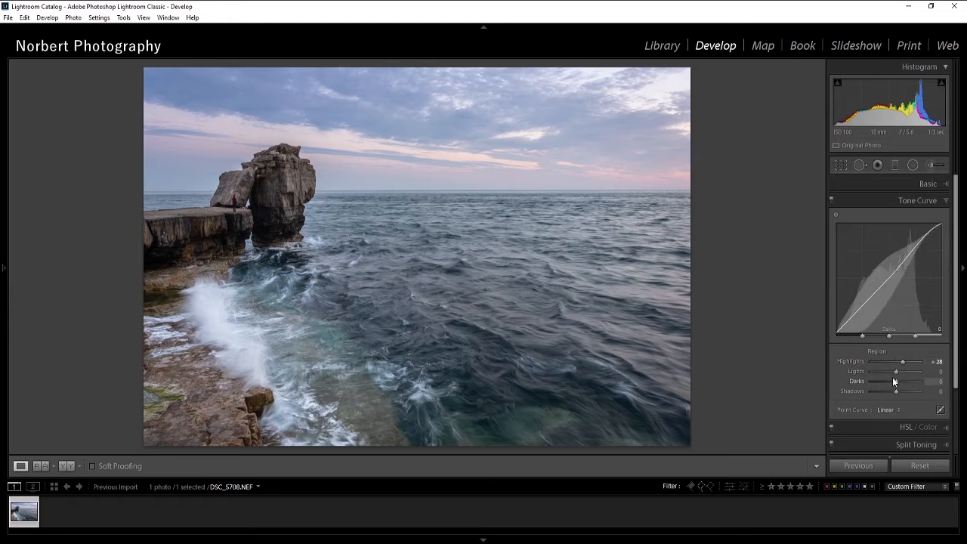
Raise the Lights region and lower the Darks and Shadows regions for added contrast.
drag(898, 372, 913, 372)
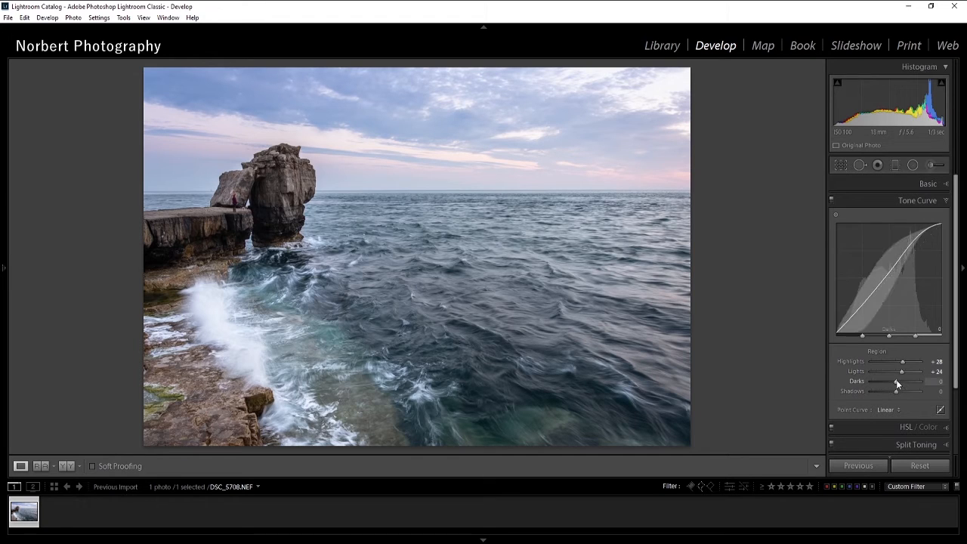
drag(915, 390, 925, 390)
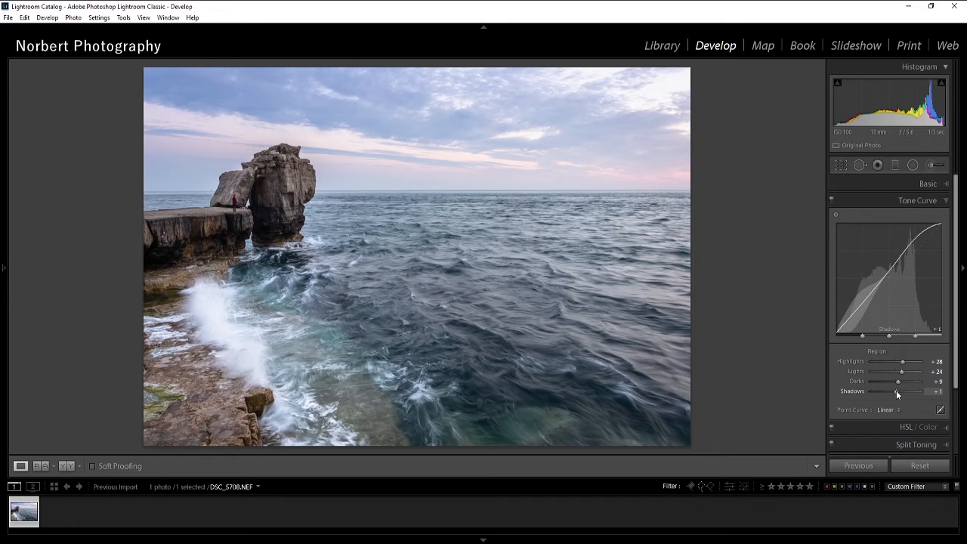
drag(921, 390, 901, 390)
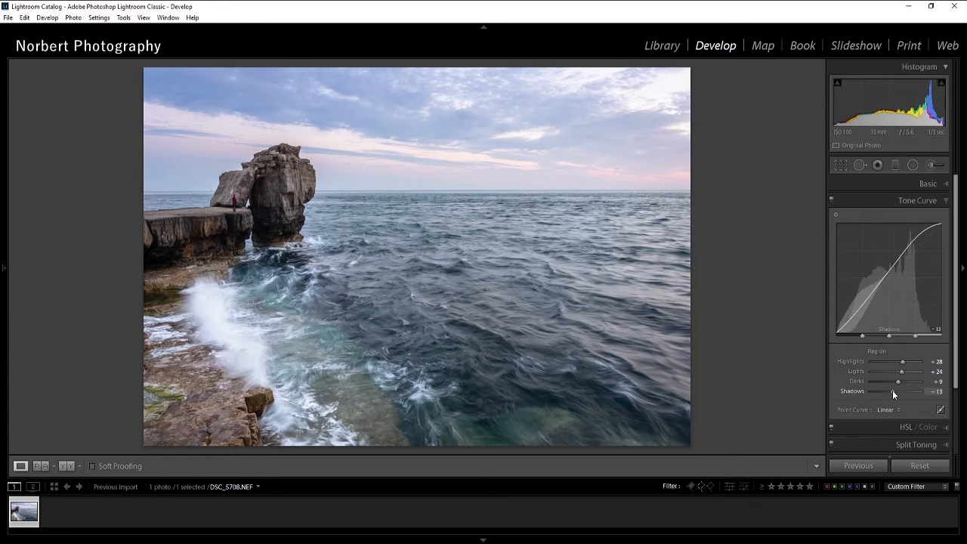
drag(901, 392, 889, 392)
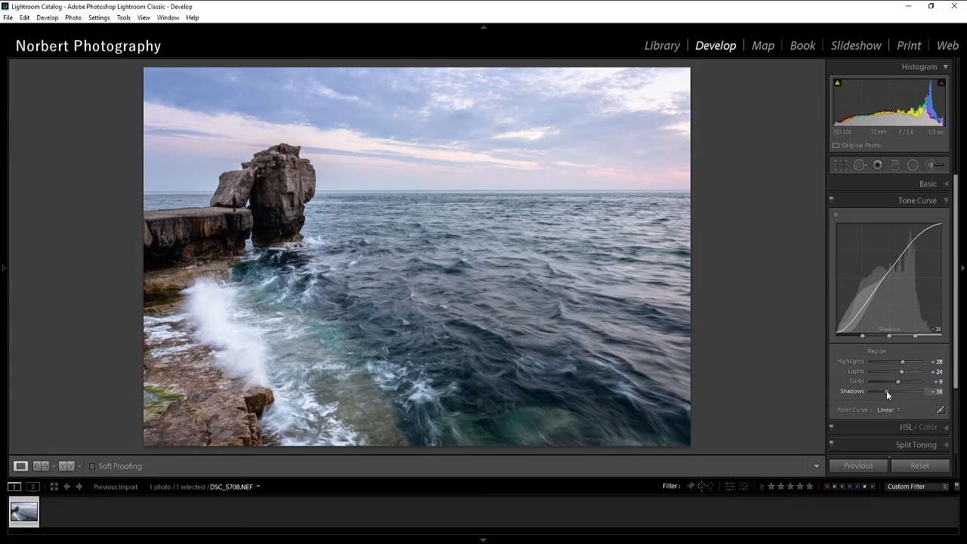
drag(888, 391, 915, 392)
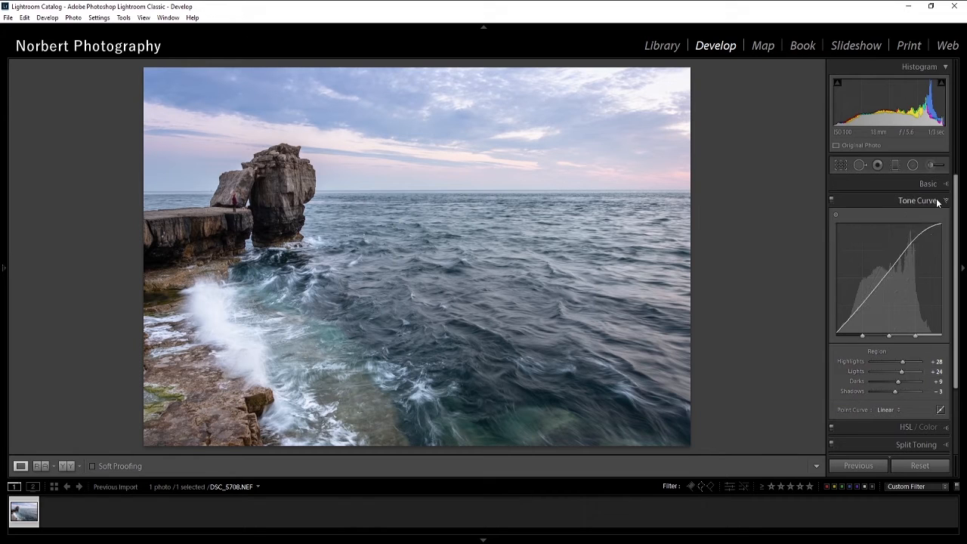
Review Lens Corrections, Transform and Effects unchanged, then expand the Calibration panel.
click(910, 266)
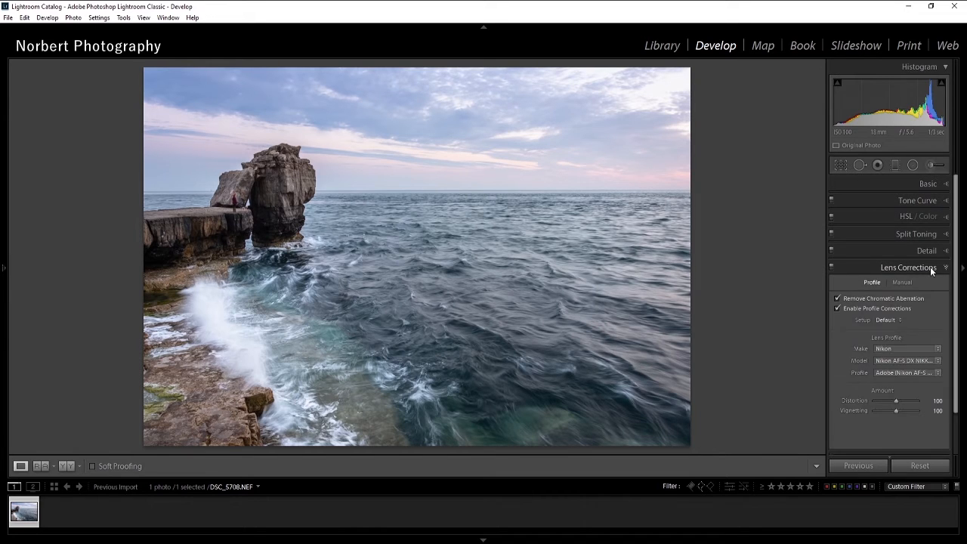
click(919, 284)
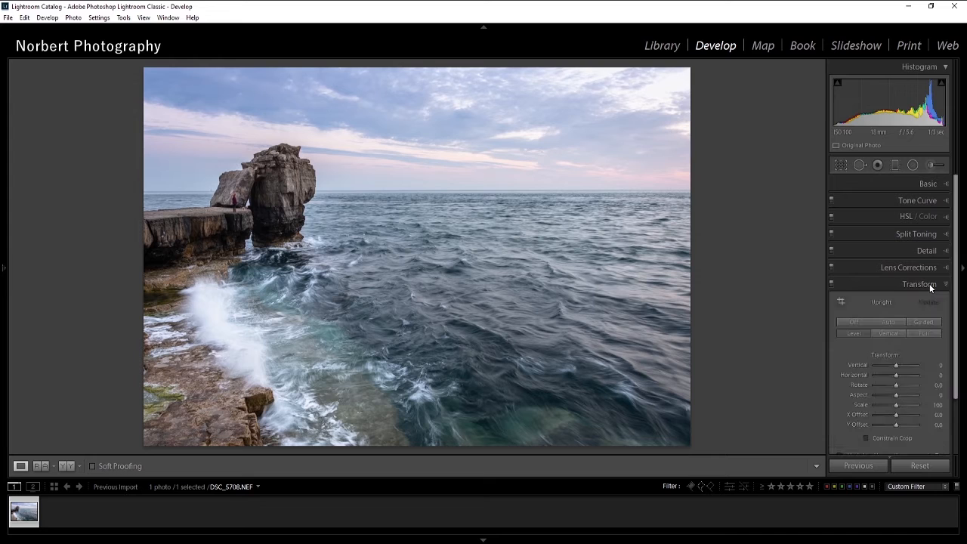
click(925, 300)
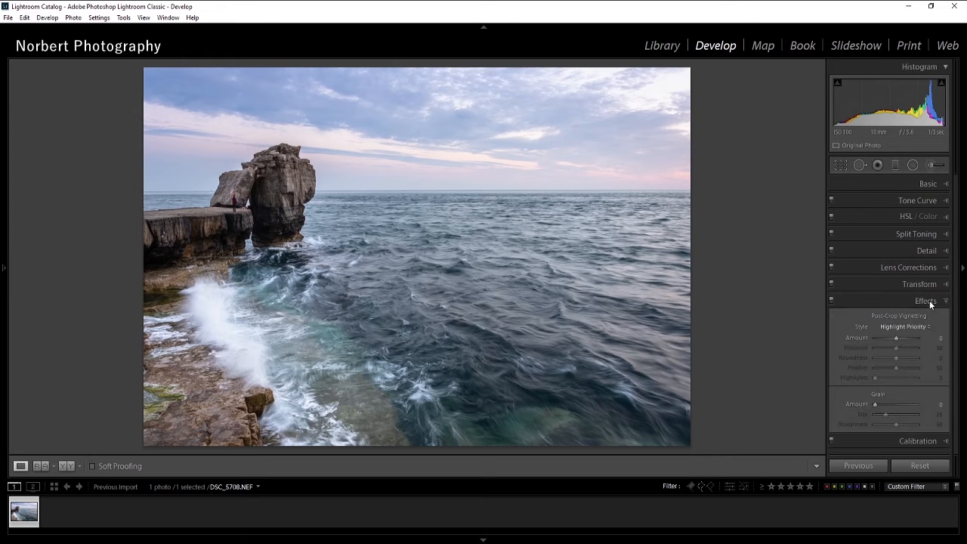
click(928, 318)
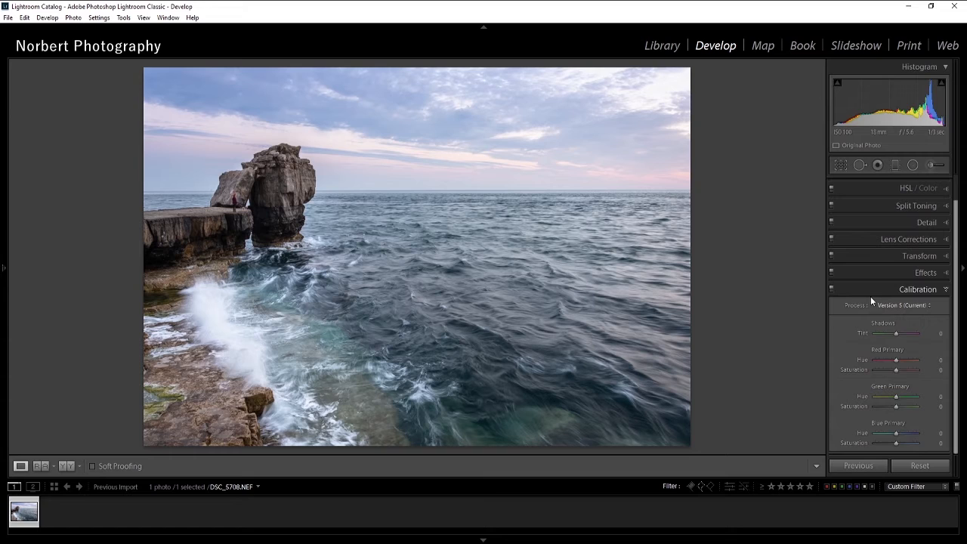
mouse_move(873, 323)
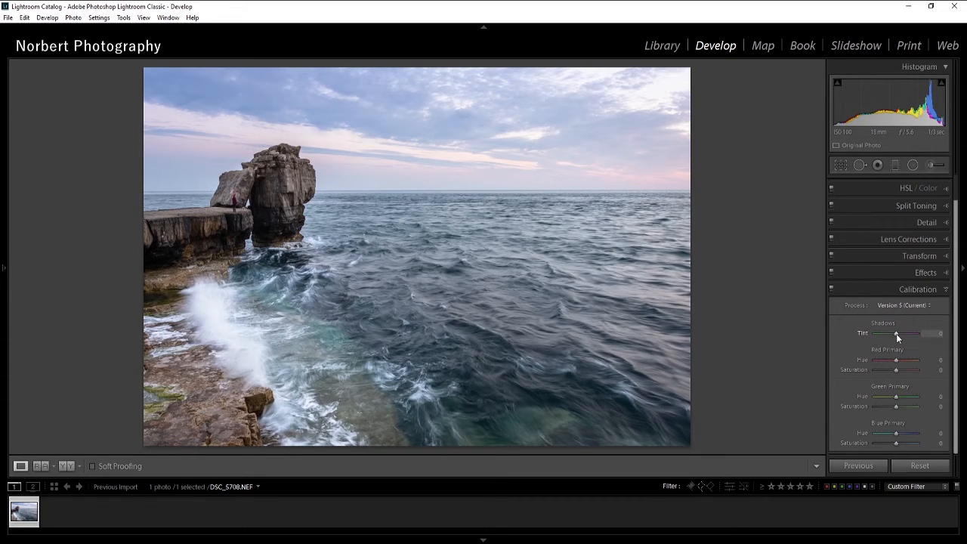
Push the Calibration Shadows Tint toward magenta, settling at +12.
drag(919, 334, 901, 334)
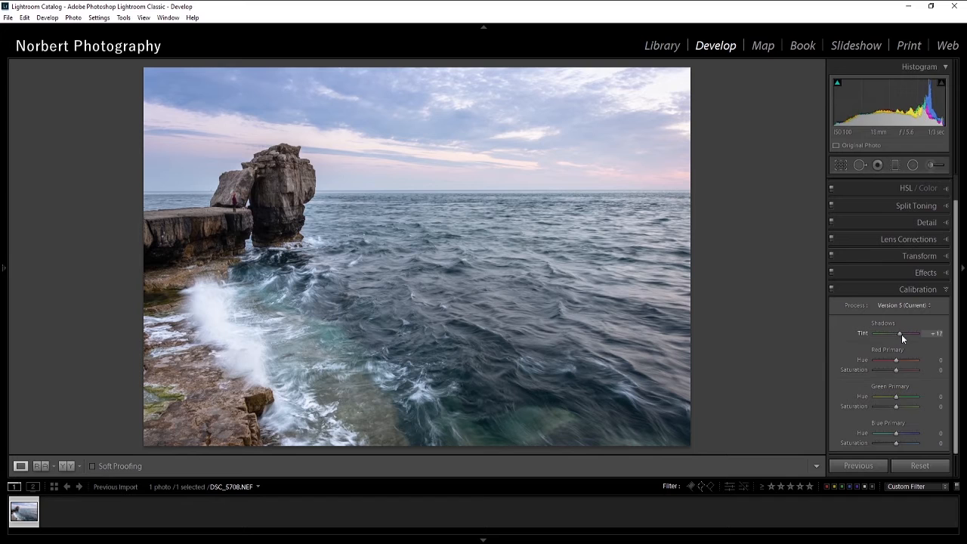
drag(901, 334, 910, 334)
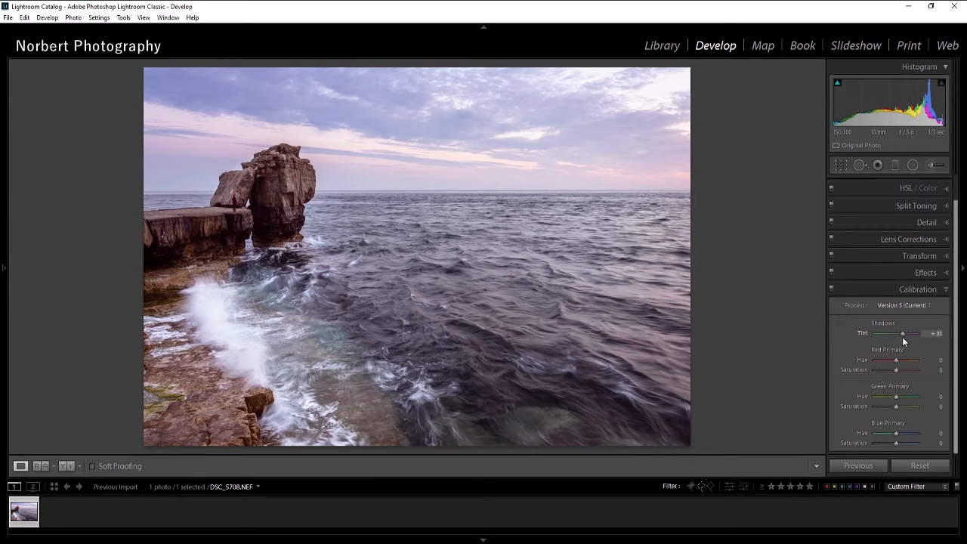
drag(909, 334, 901, 334)
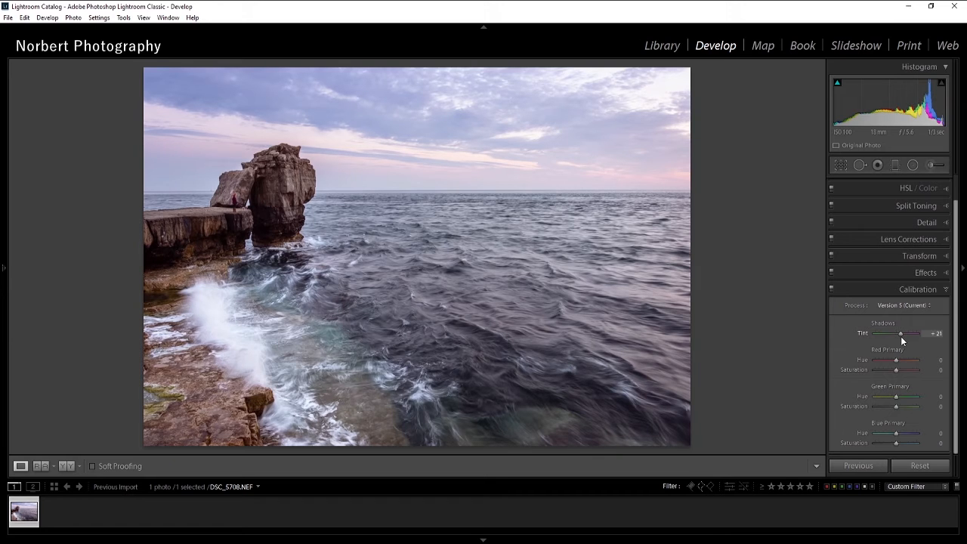
drag(909, 334, 899, 334)
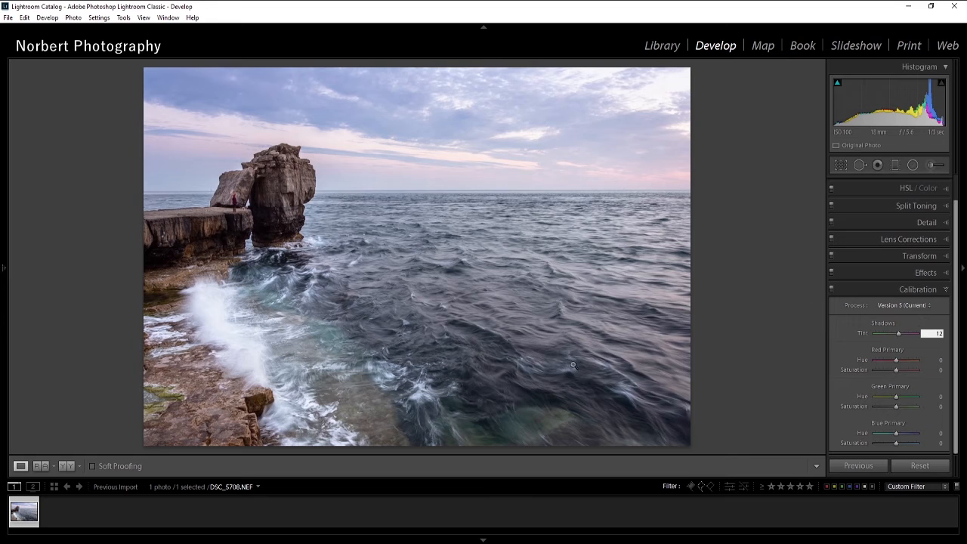
mouse_move(792, 331)
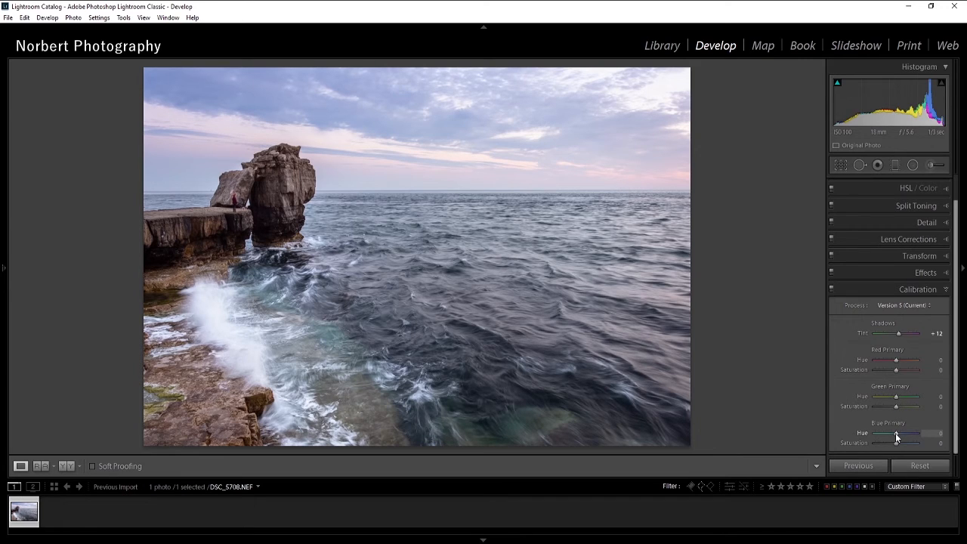
Shift the Blue Primary Hue up to a small positive value.
drag(897, 433, 899, 432)
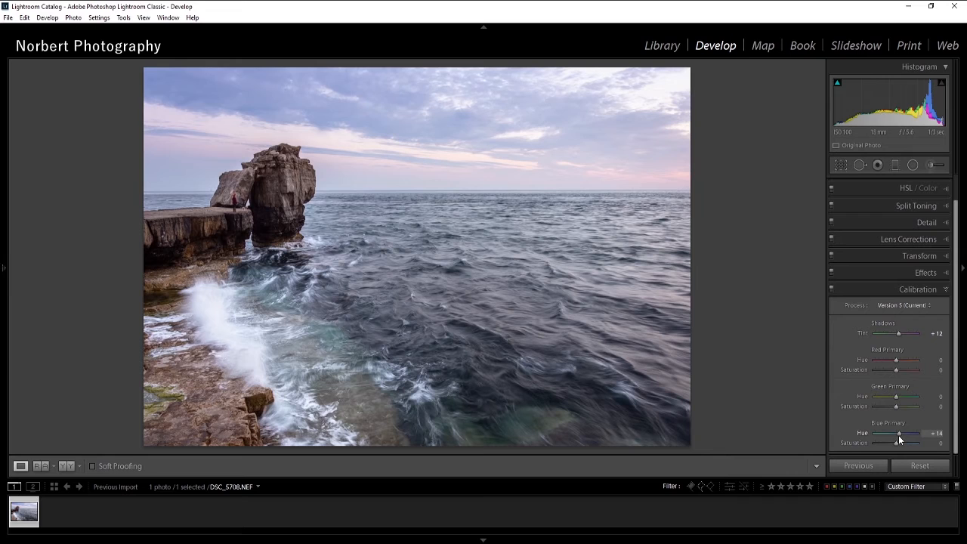
drag(899, 433, 910, 432)
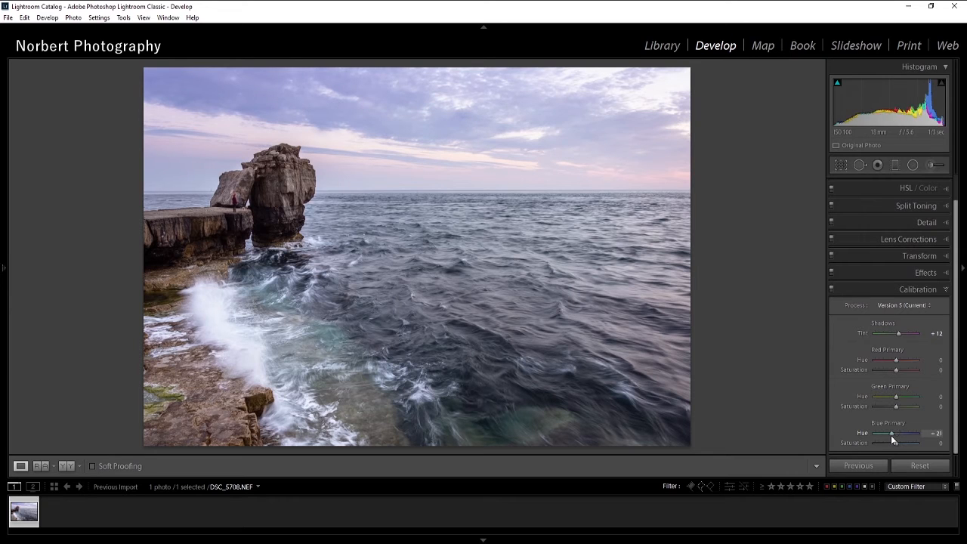
drag(892, 433, 897, 432)
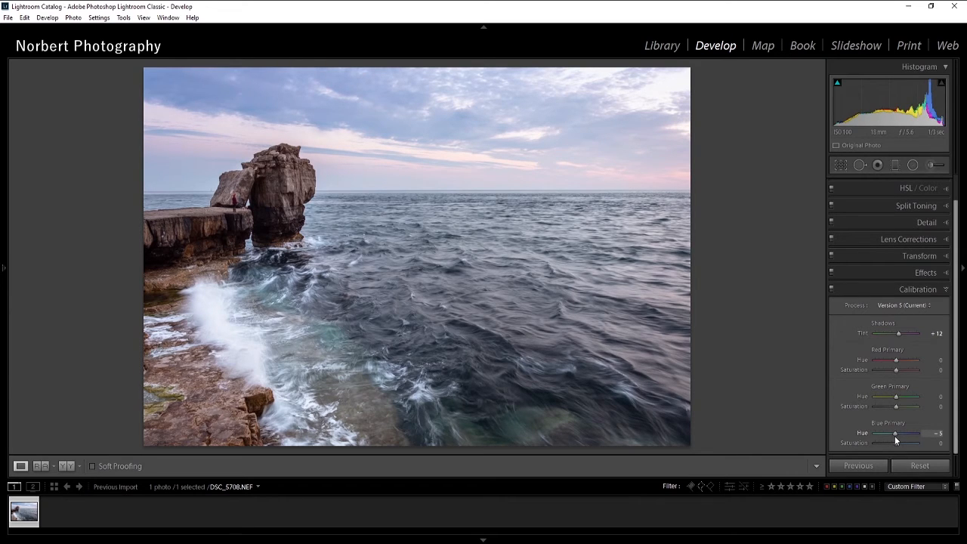
drag(898, 444, 914, 445)
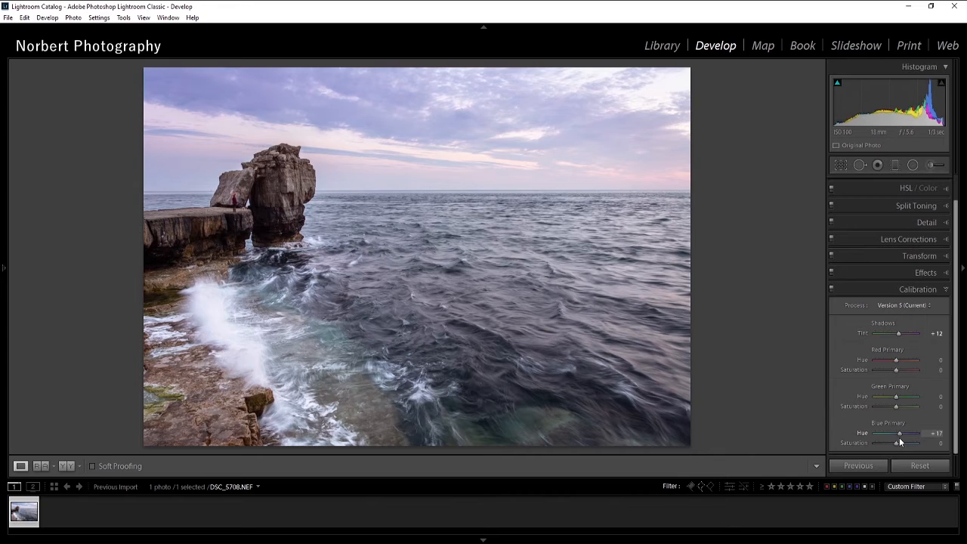
drag(900, 432, 907, 432)
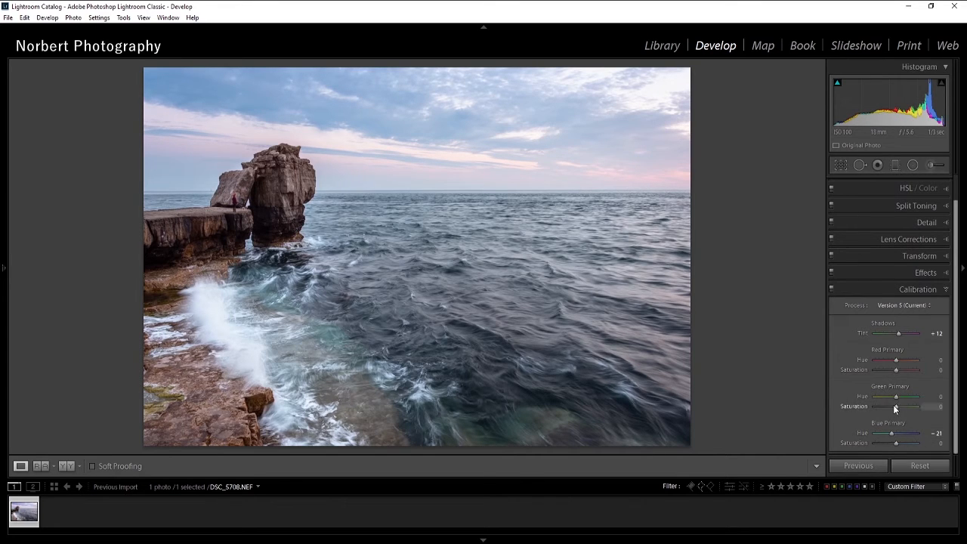
Set Green Primary Hue +14 and Saturation -26, bringing Blue Primary Hue back near zero.
drag(897, 406, 890, 407)
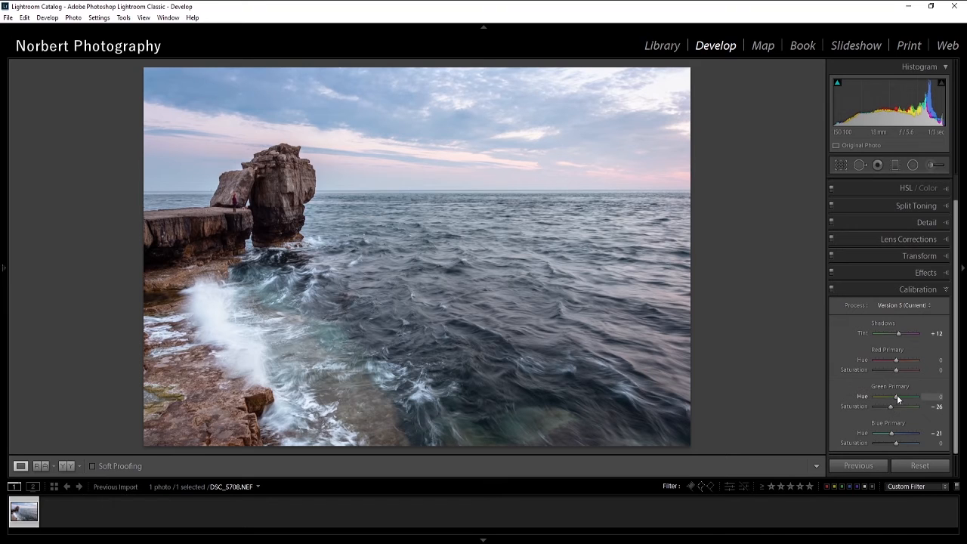
drag(890, 396, 899, 396)
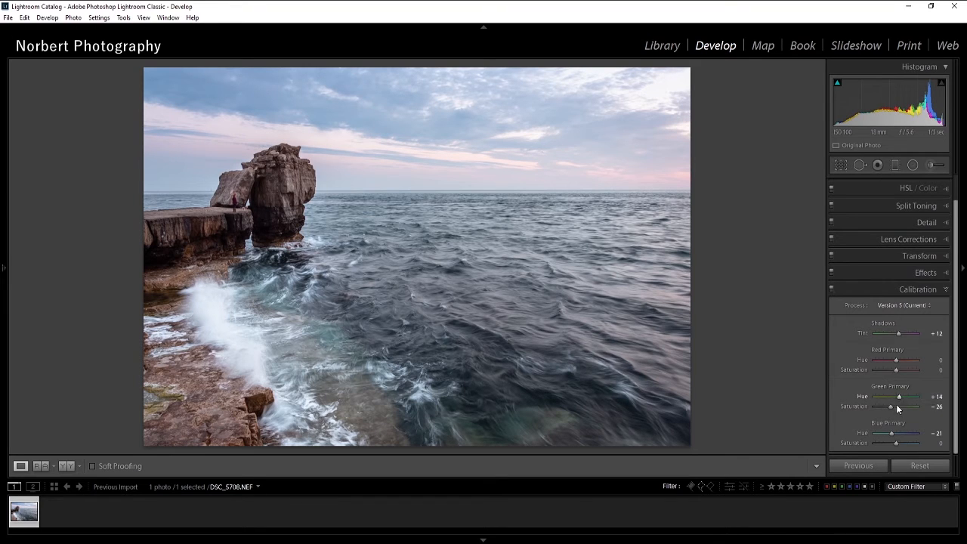
drag(898, 432, 888, 432)
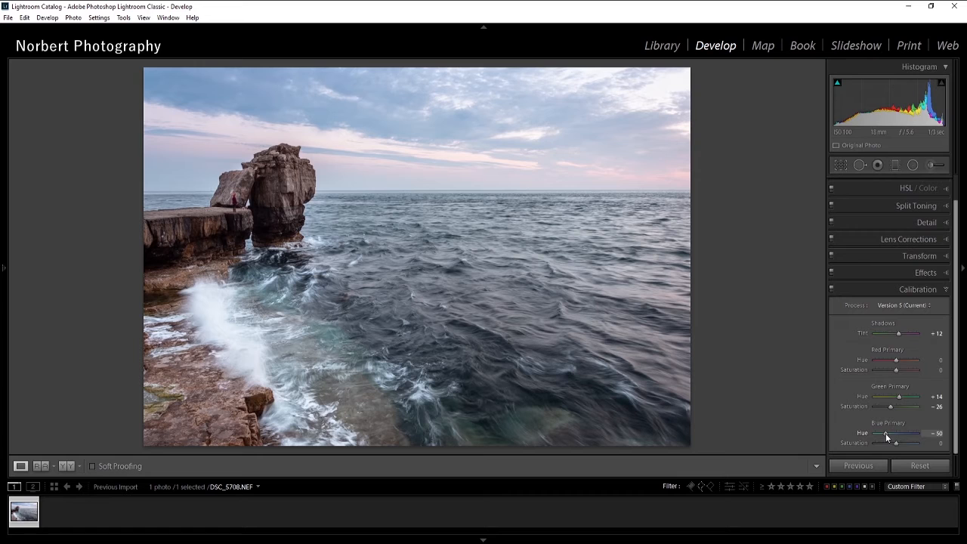
drag(869, 435, 899, 436)
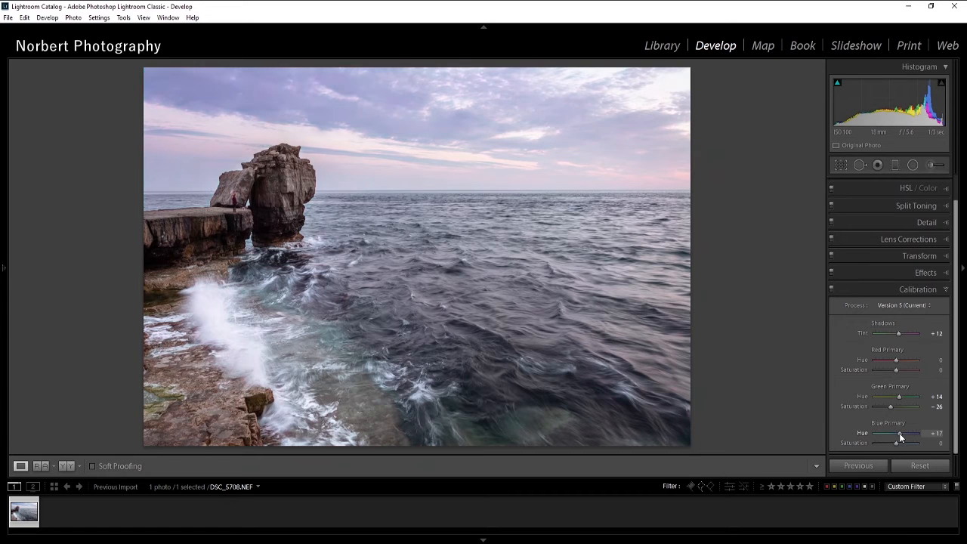
drag(901, 433, 895, 432)
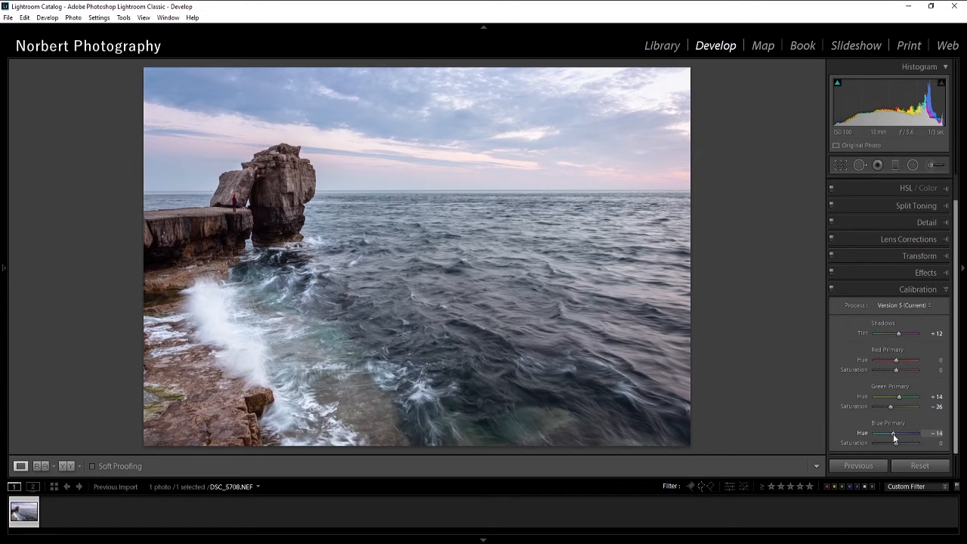
drag(895, 432, 908, 432)
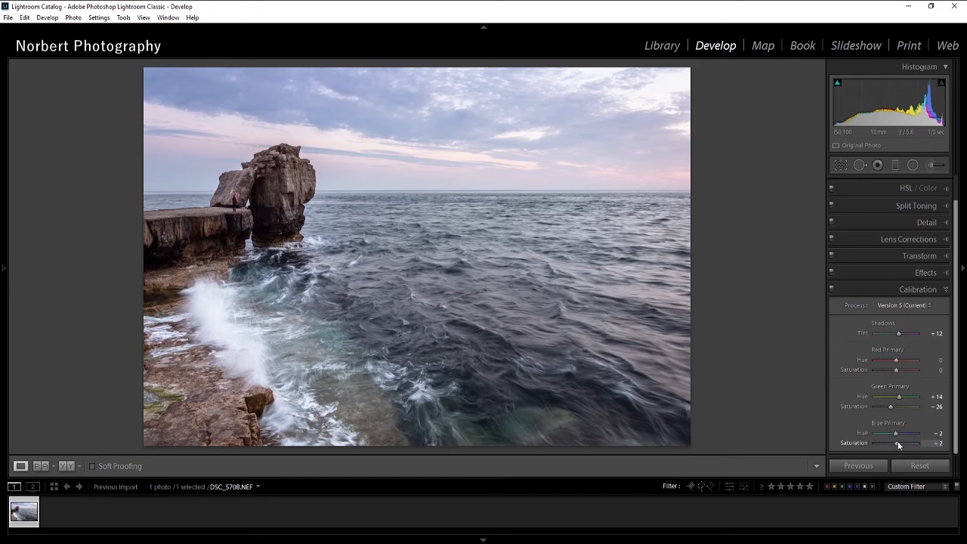
Raise Blue Primary Saturation to +34 and fine-tune the Blue Primary Hue slightly positive.
drag(895, 444, 892, 445)
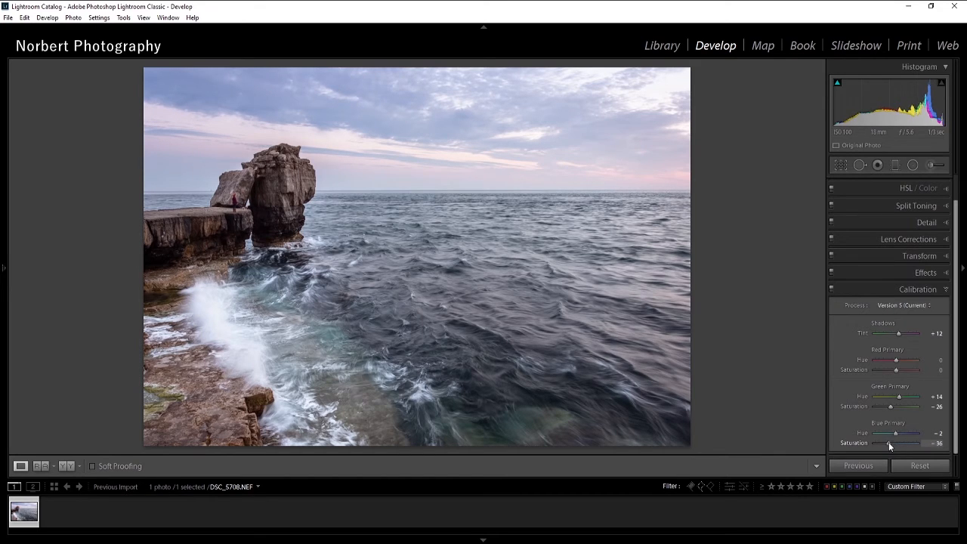
drag(910, 444, 895, 444)
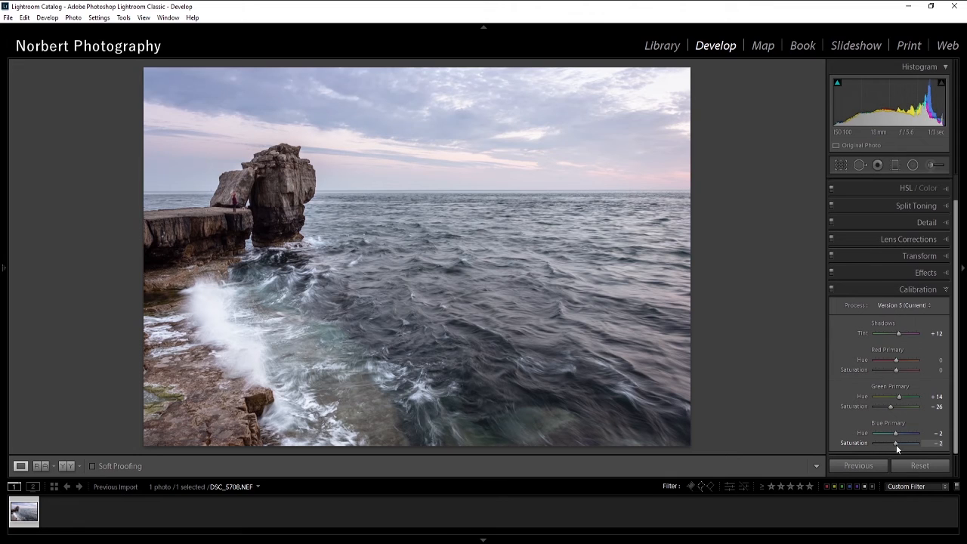
drag(898, 445, 892, 444)
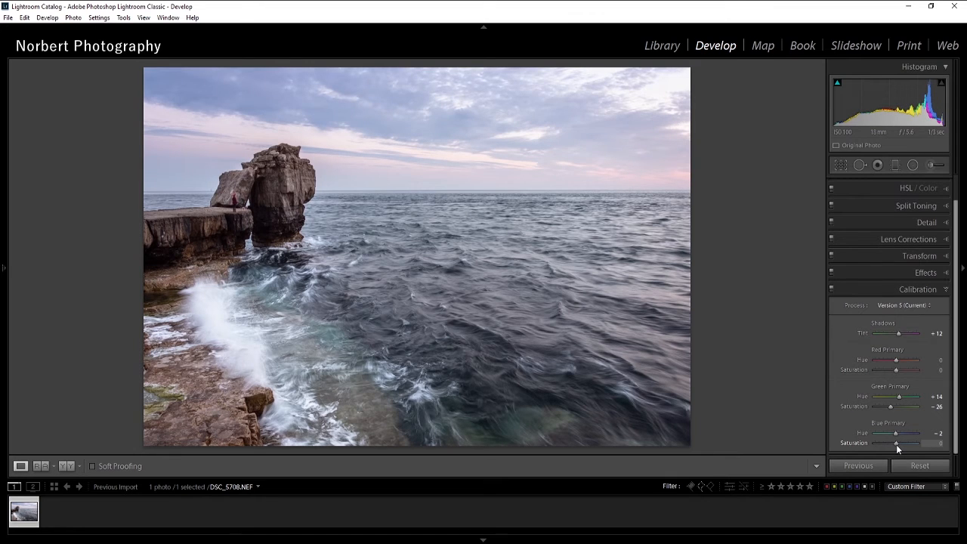
drag(898, 445, 907, 444)
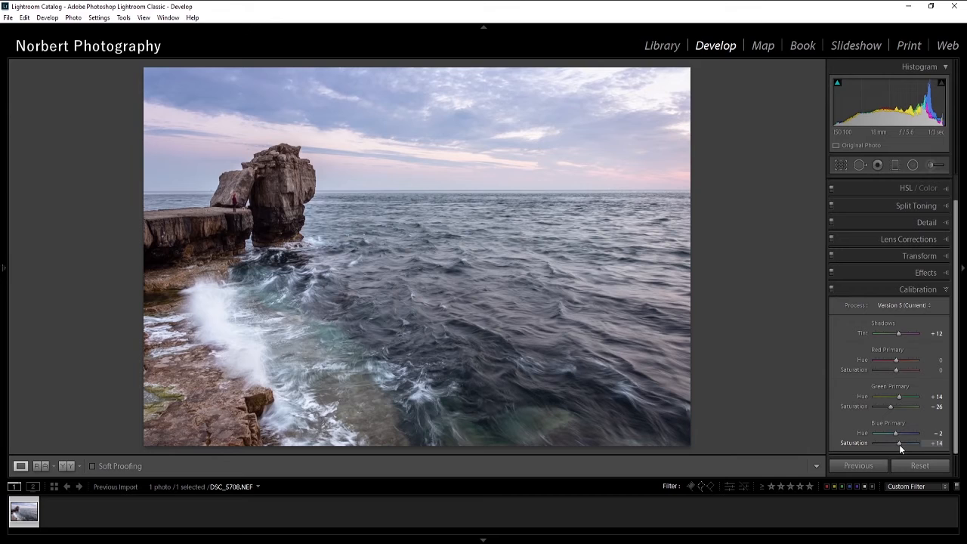
drag(904, 433, 895, 432)
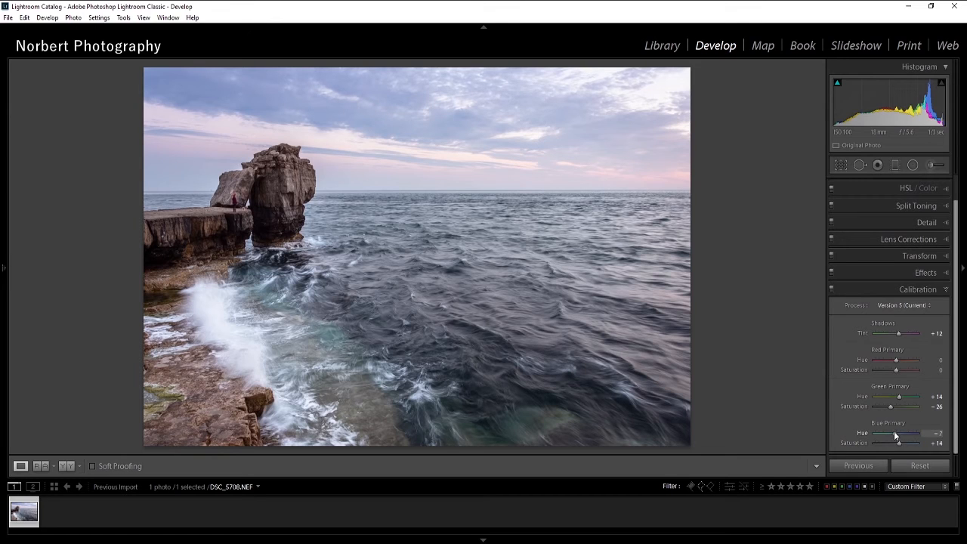
drag(918, 432, 892, 432)
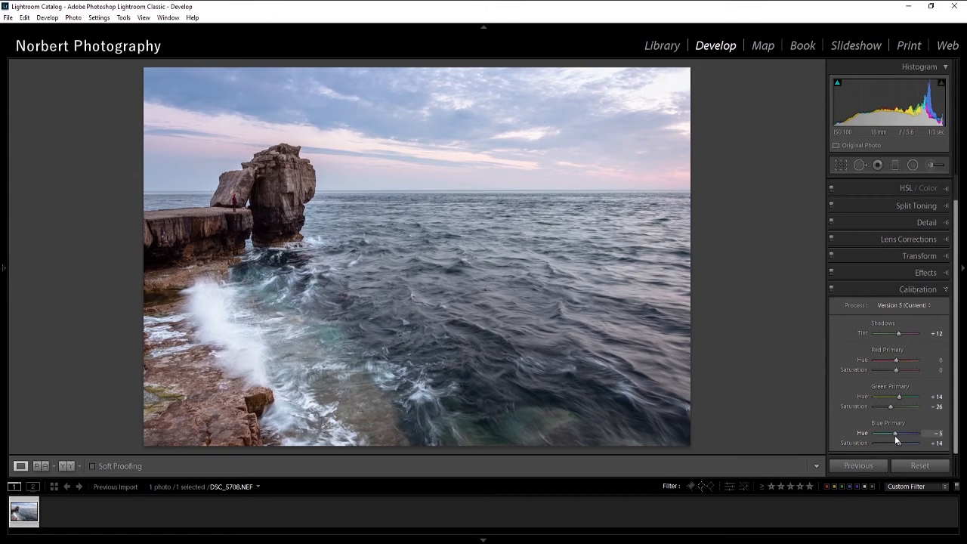
drag(916, 432, 925, 432)
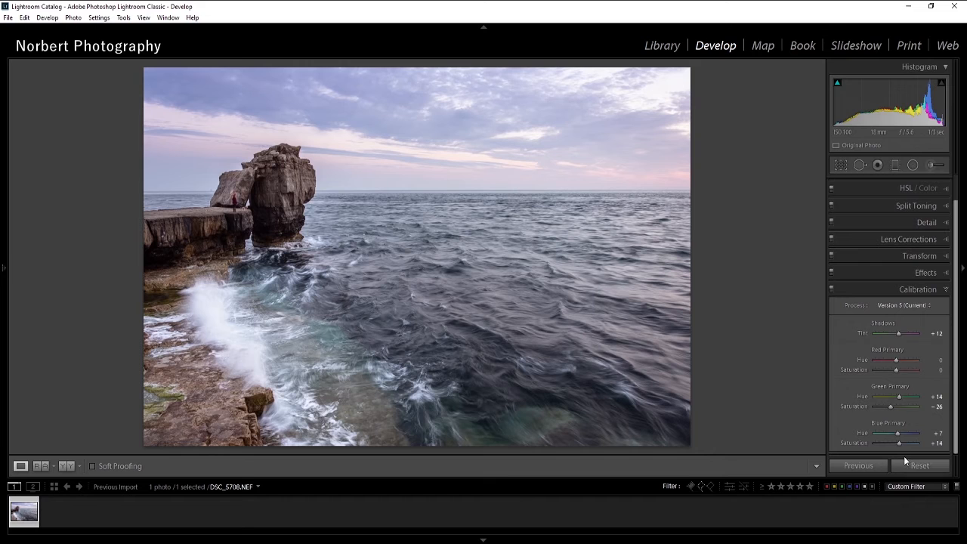
mouse_move(644, 372)
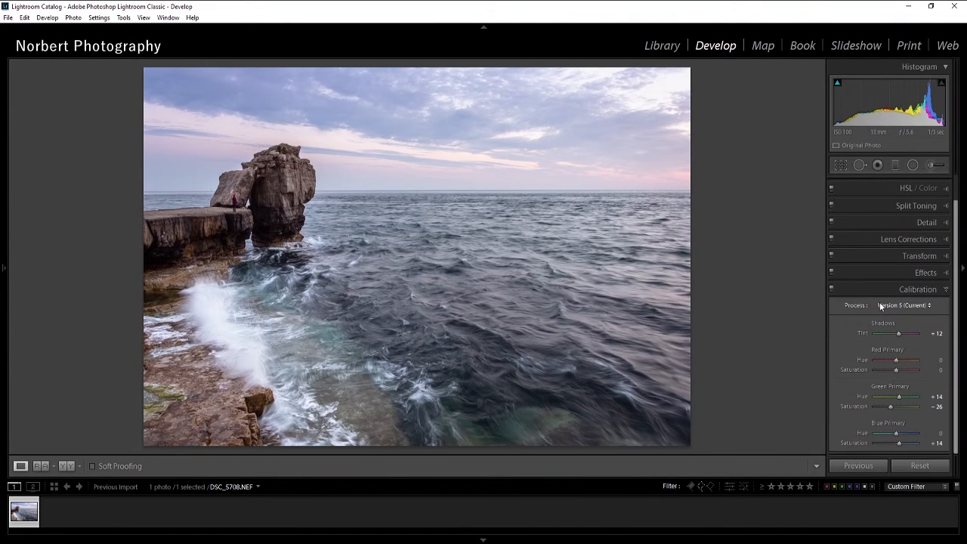
Collapse the Calibration panel so all Develop panels are folded.
click(919, 289)
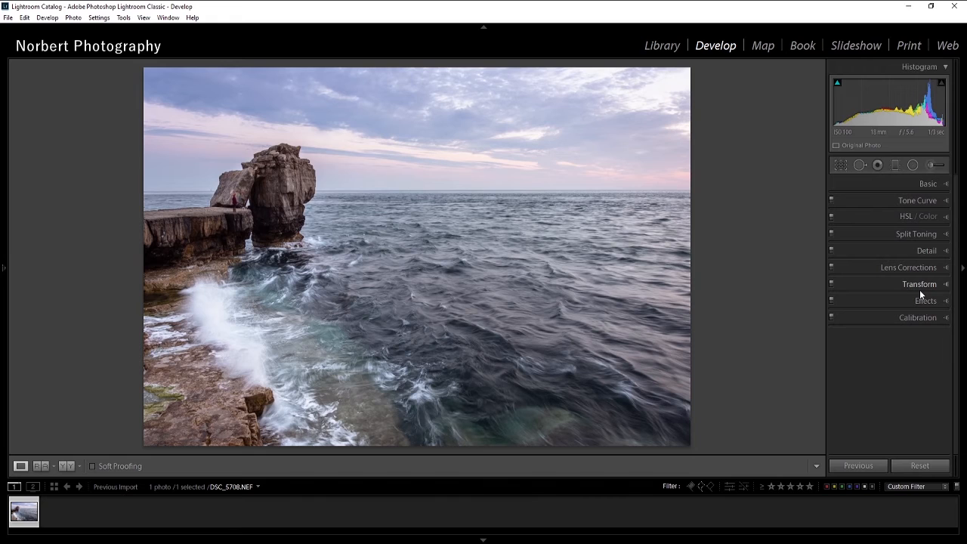
Crop the seascape with the 16 x 9 aspect ratio and commit the crop.
click(840, 165)
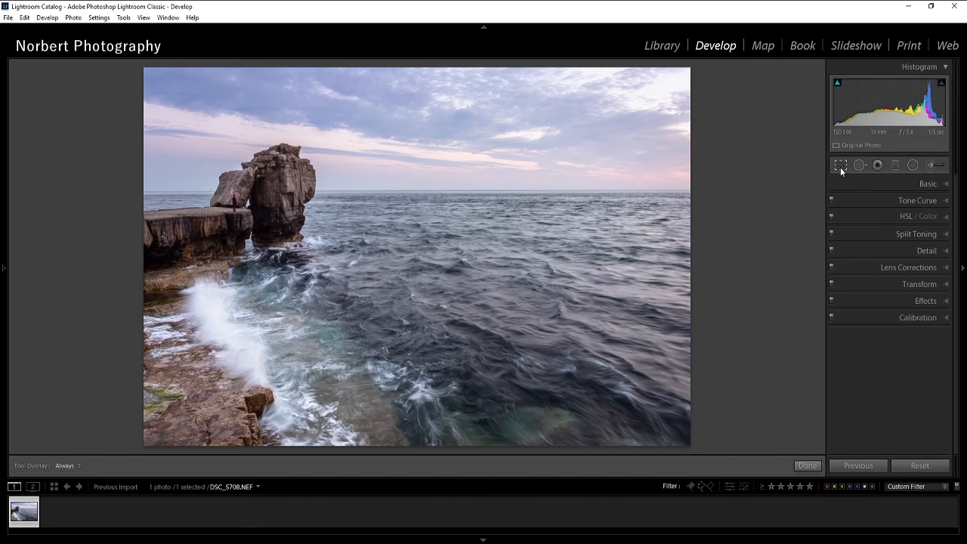
click(840, 165)
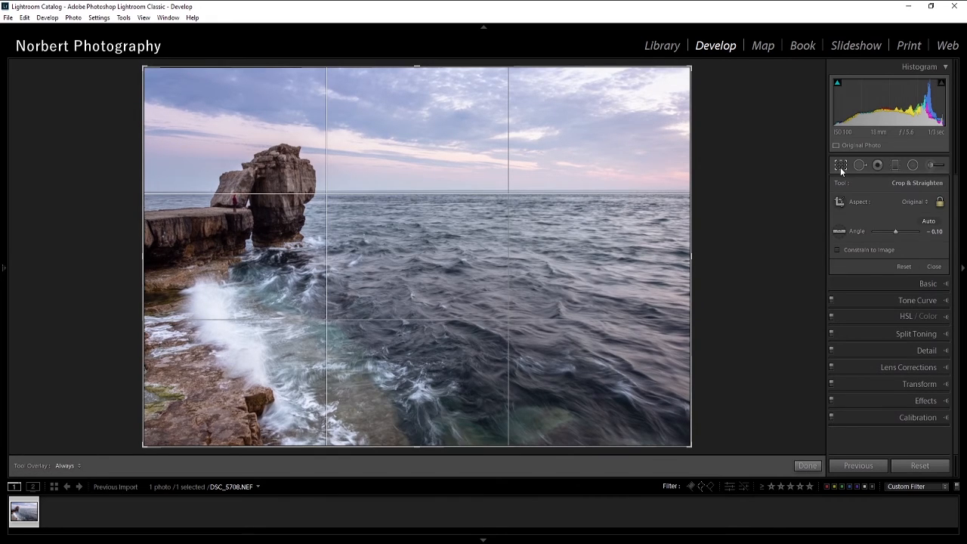
click(915, 201)
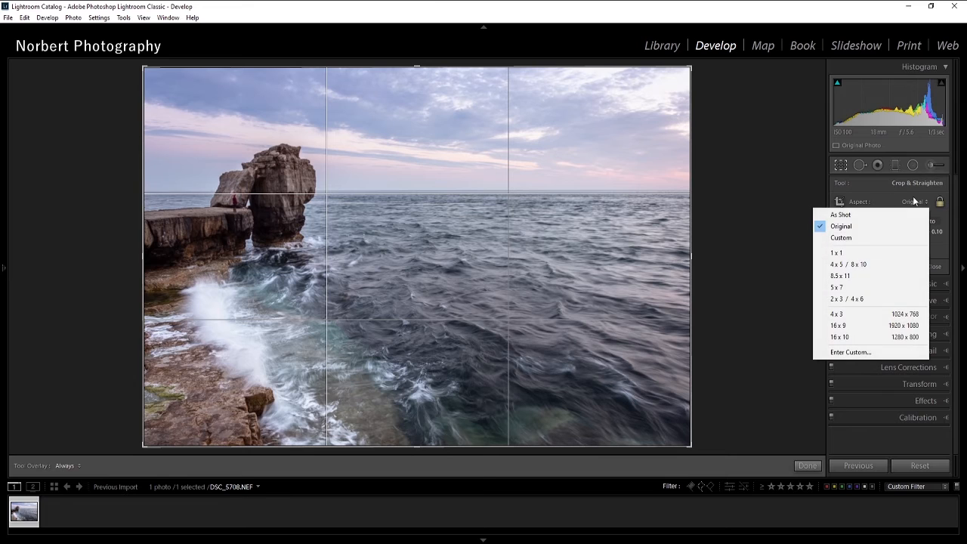
click(838, 325)
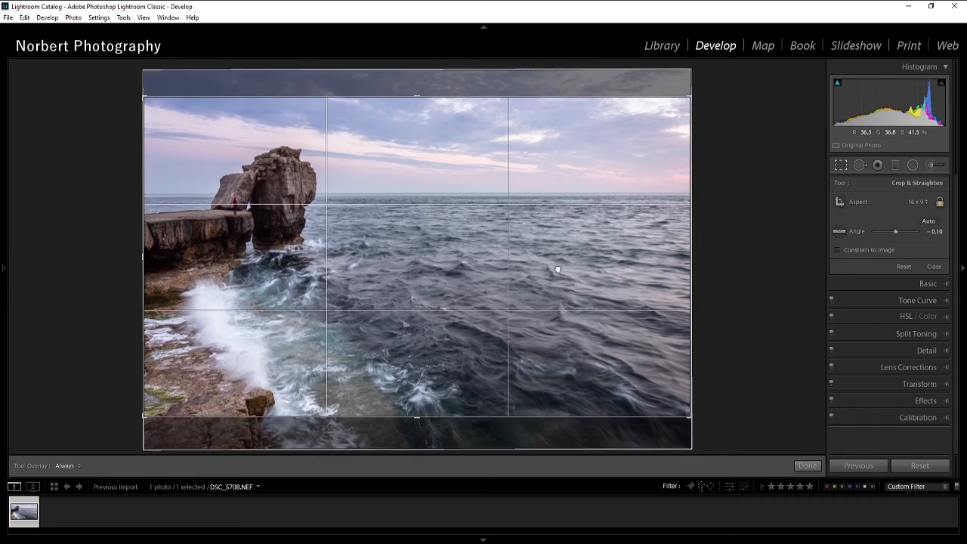
click(807, 466)
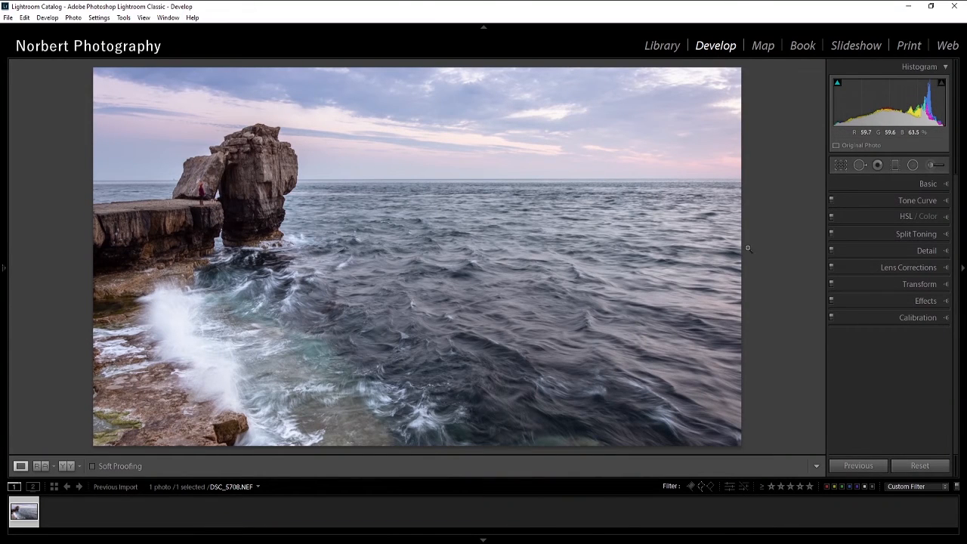
Reopen the crop and try the 8.5 x 11 ratio, nudging the crop frame over the seascape.
click(840, 165)
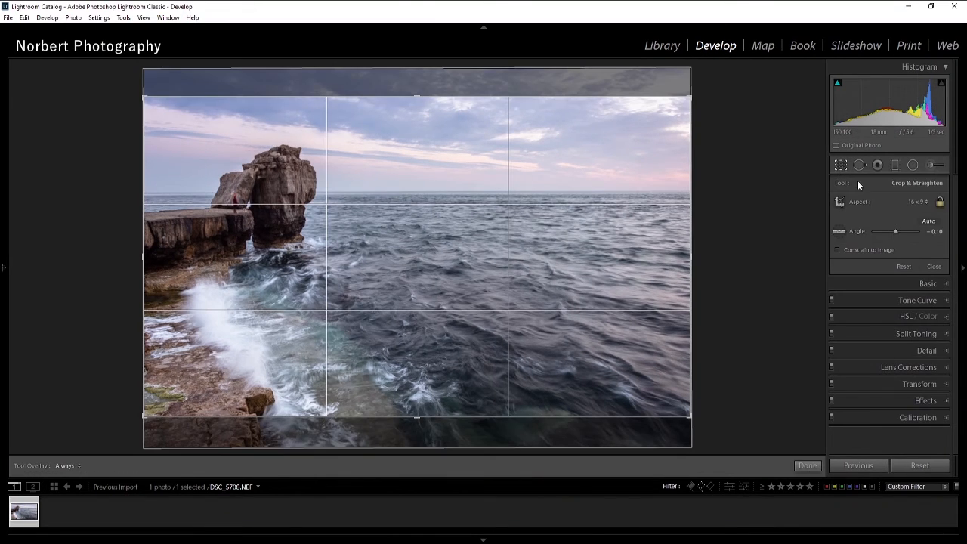
click(919, 203)
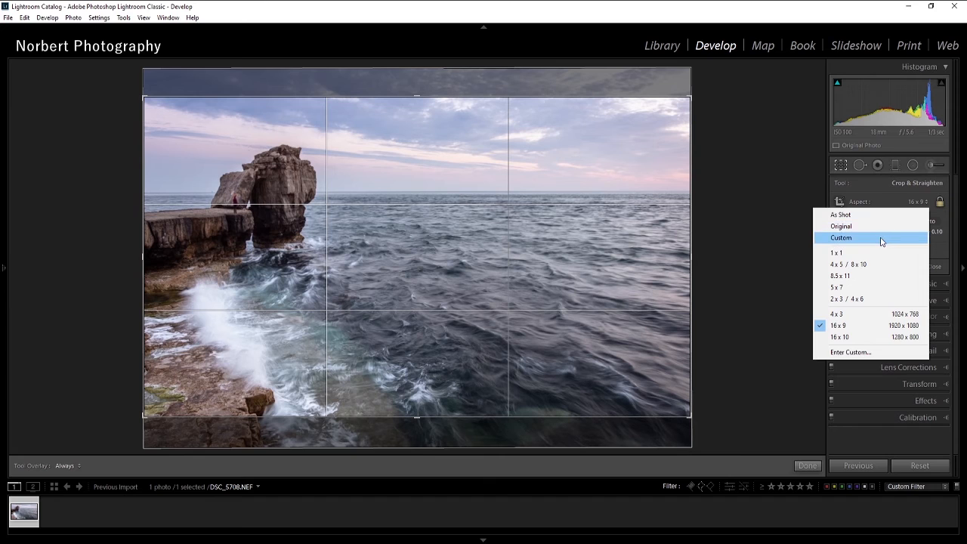
click(845, 275)
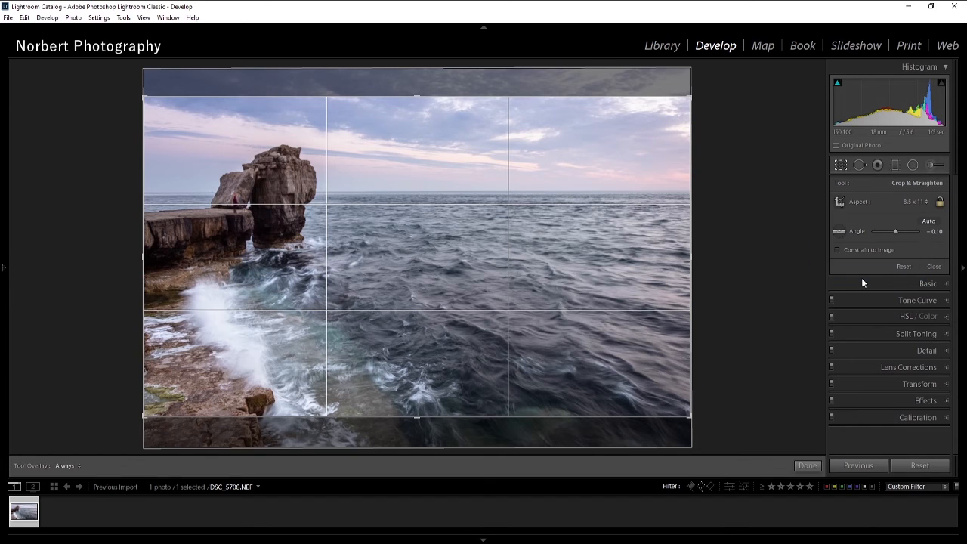
drag(146, 257, 218, 257)
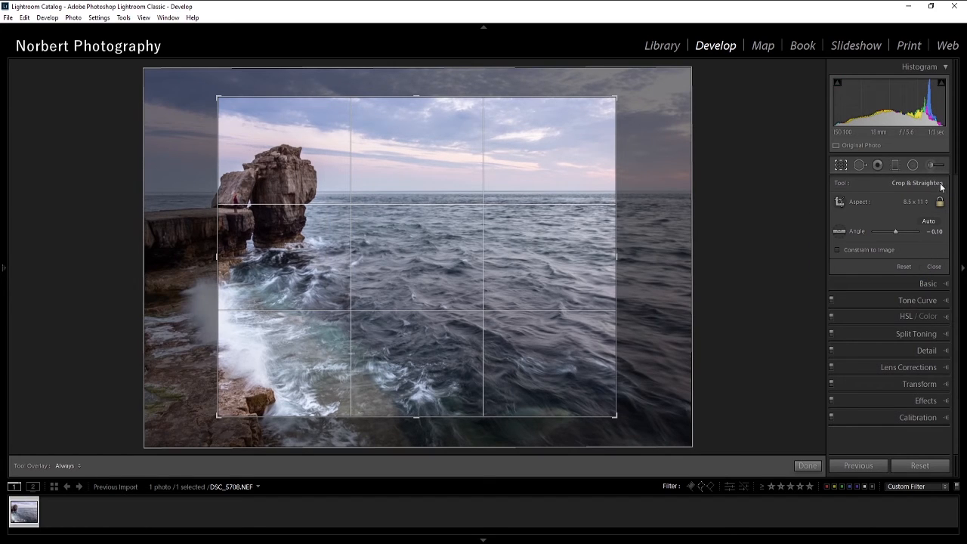
click(915, 203)
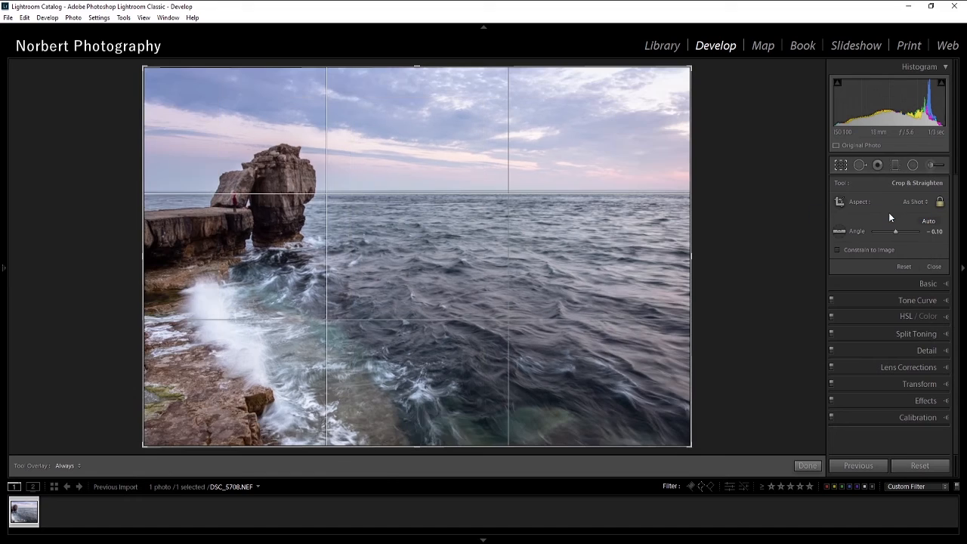
click(915, 202)
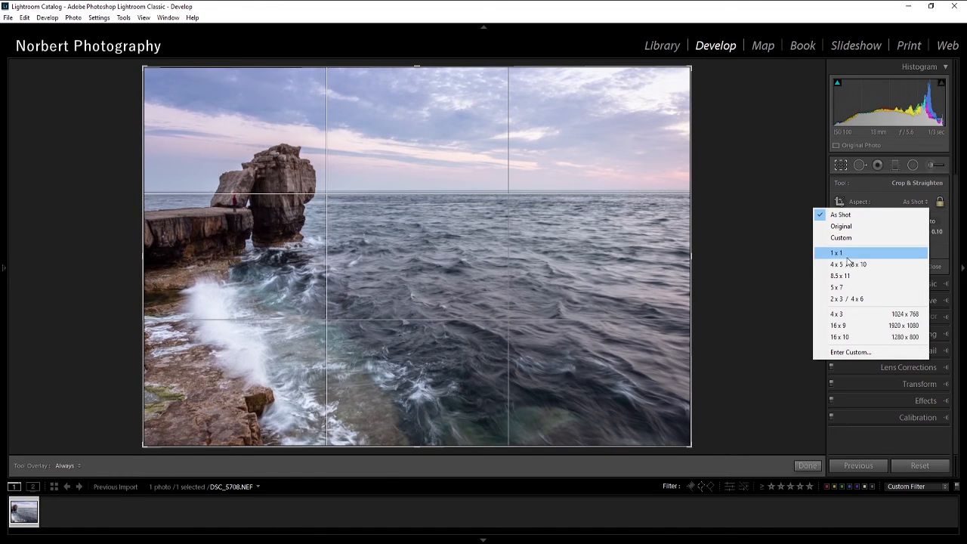
click(840, 275)
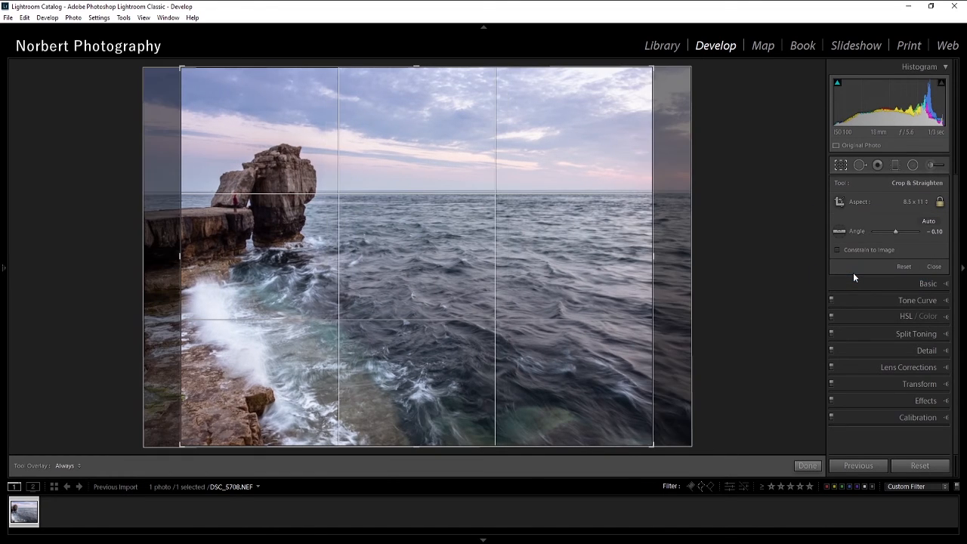
Try Original, 5 x 7 and 4 x 3 ratios, then return the crop to As Shot proportions.
click(915, 202)
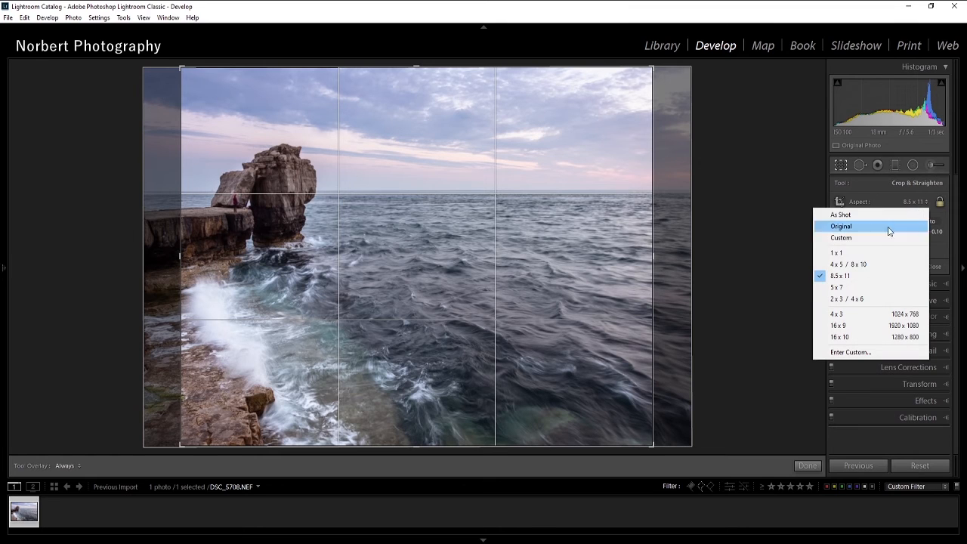
click(840, 287)
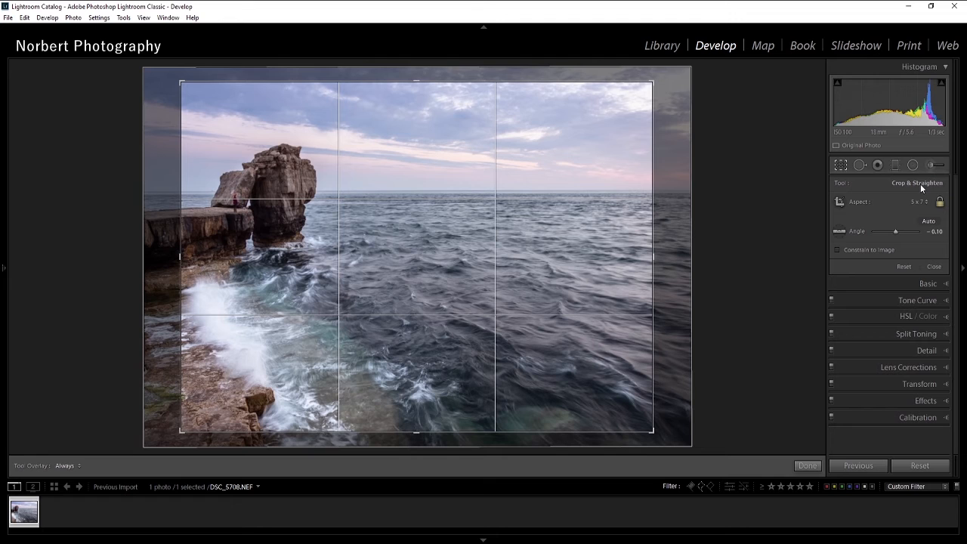
click(915, 203)
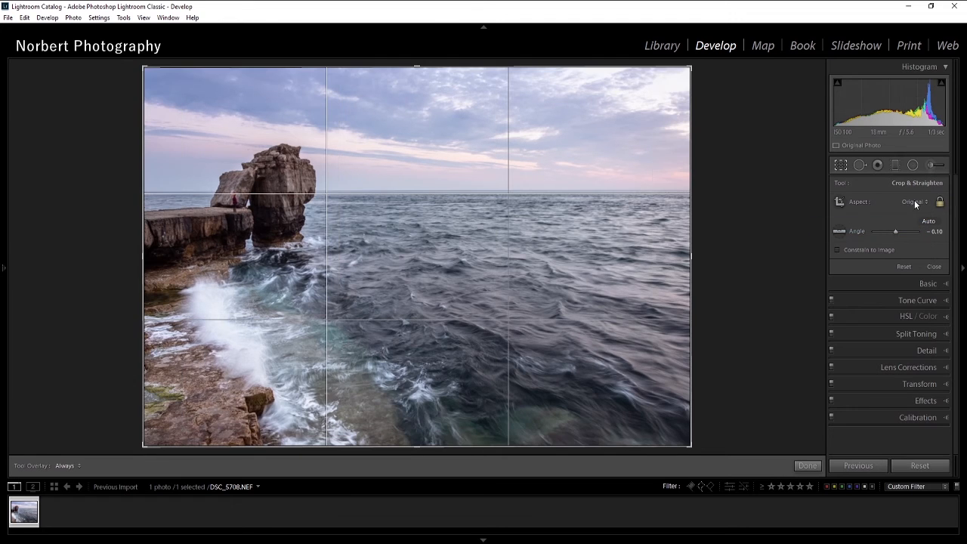
click(913, 202)
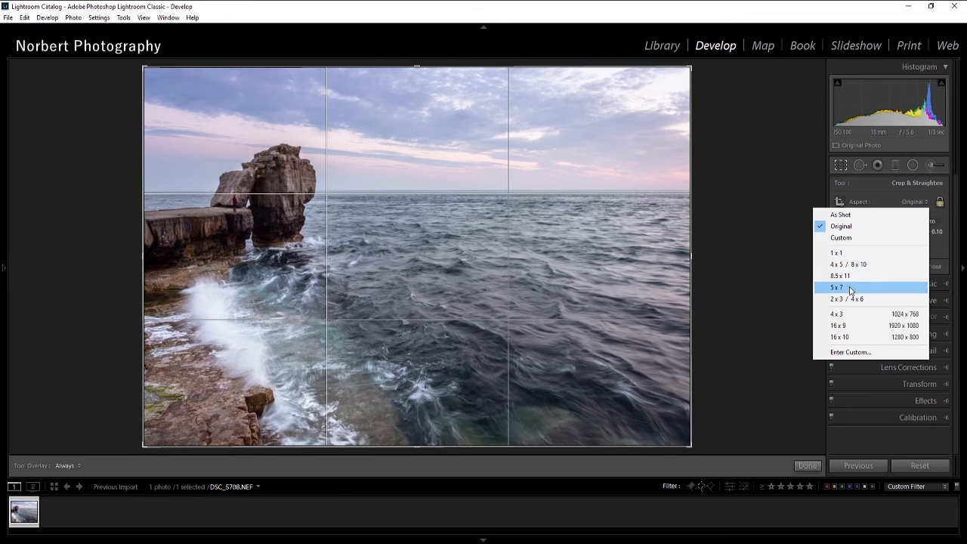
click(837, 288)
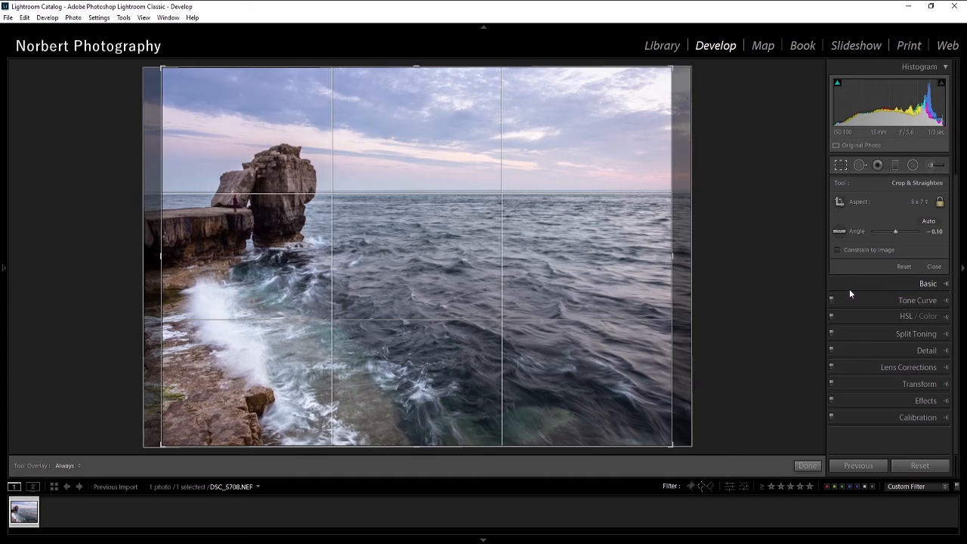
click(910, 203)
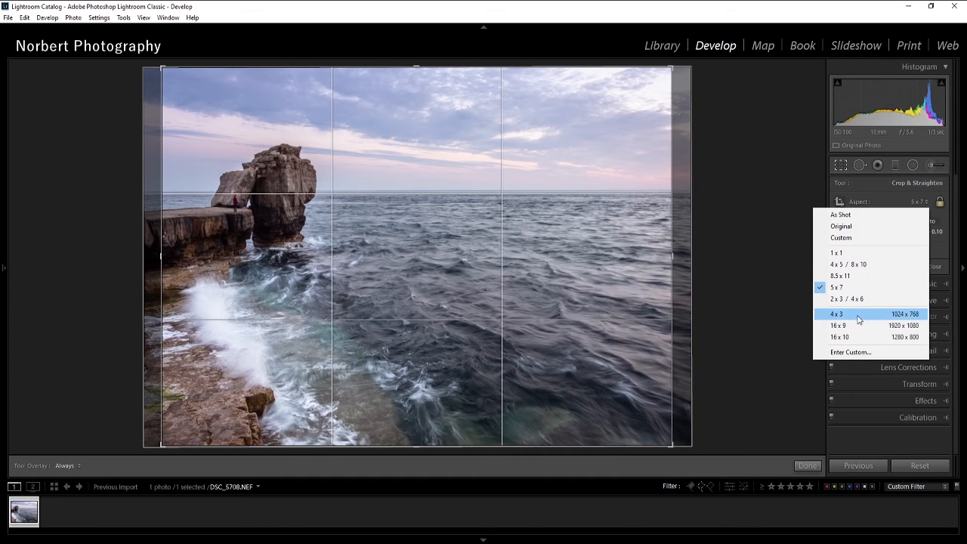
click(836, 313)
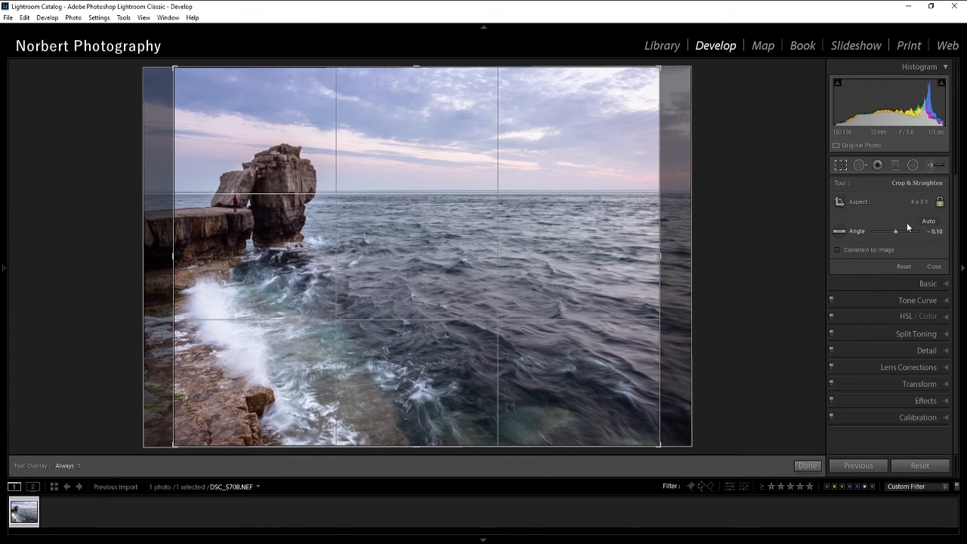
click(919, 203)
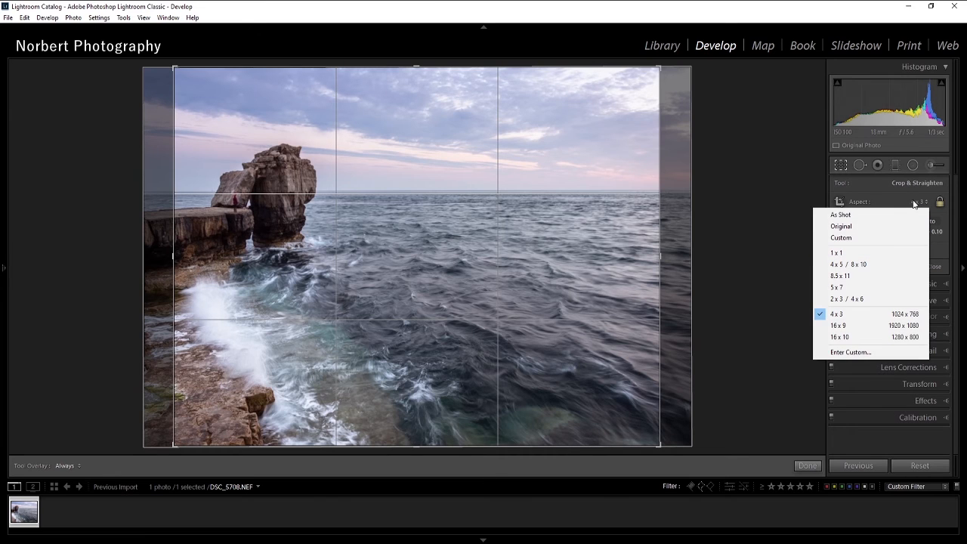
click(840, 214)
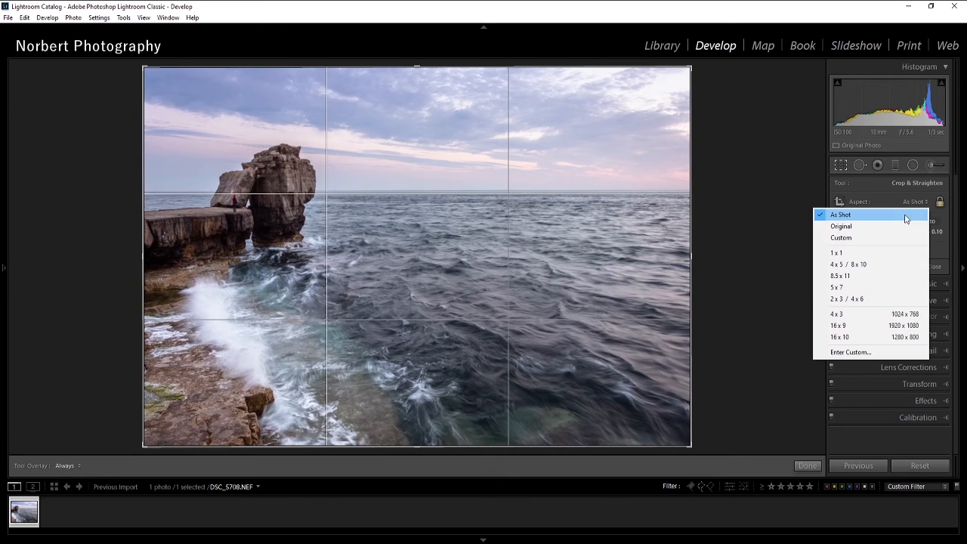
Apply a 1 x 1 square crop keeping the rock stack and breaking waves, and commit it.
click(837, 253)
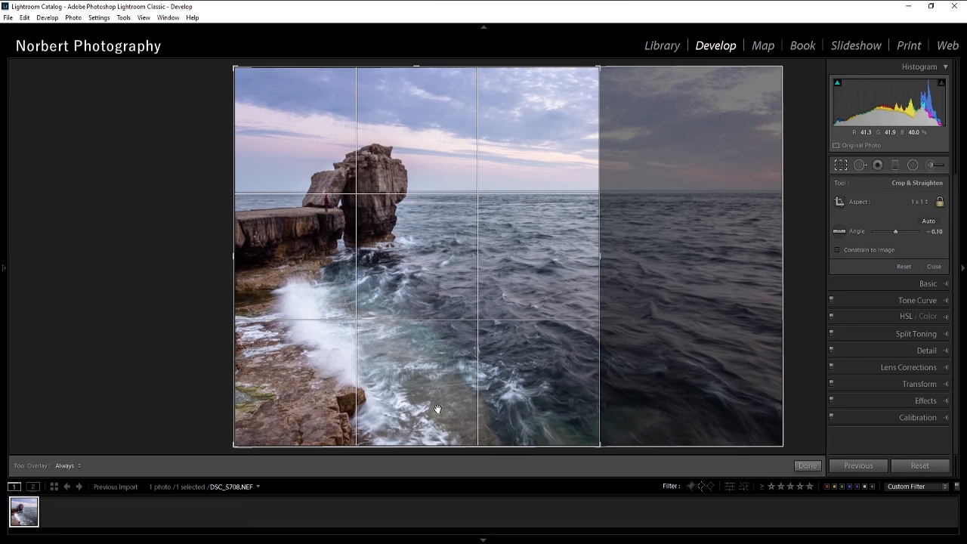
mouse_move(621, 202)
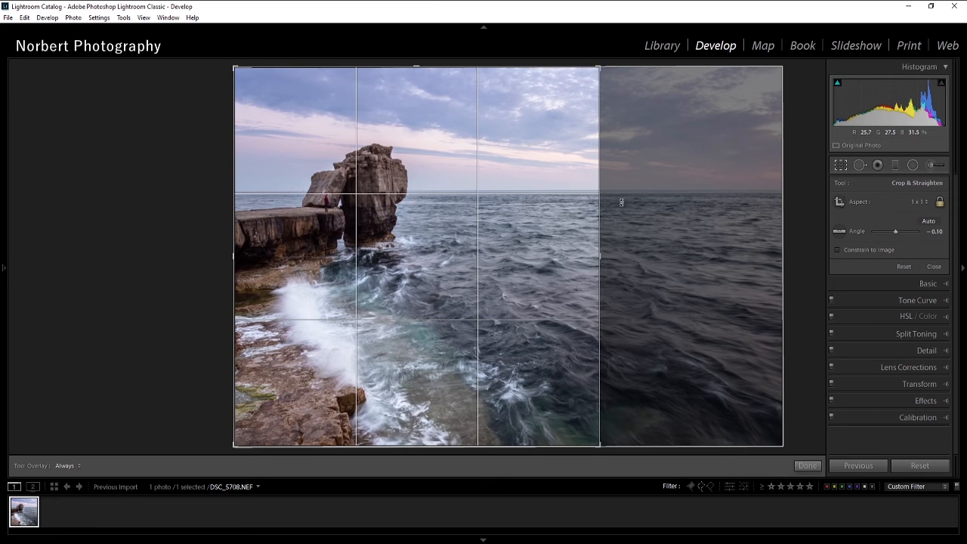
click(807, 466)
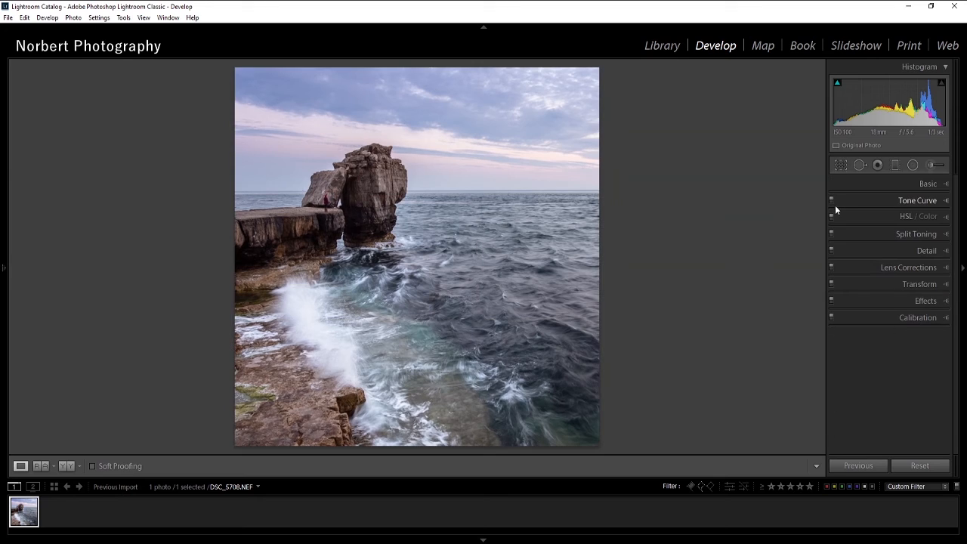
mouse_move(806, 223)
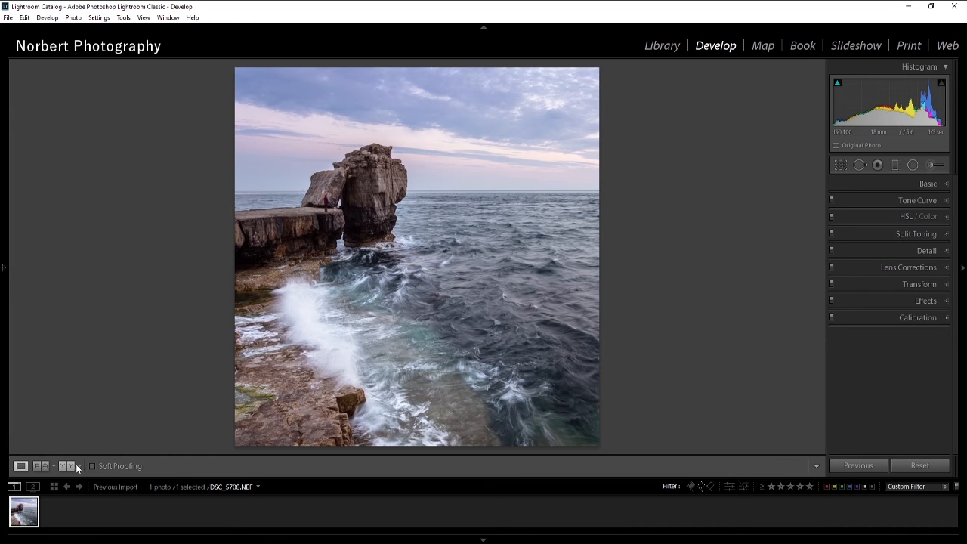
Switch to the Before/After side-by-side view of the square-cropped seascape.
click(67, 465)
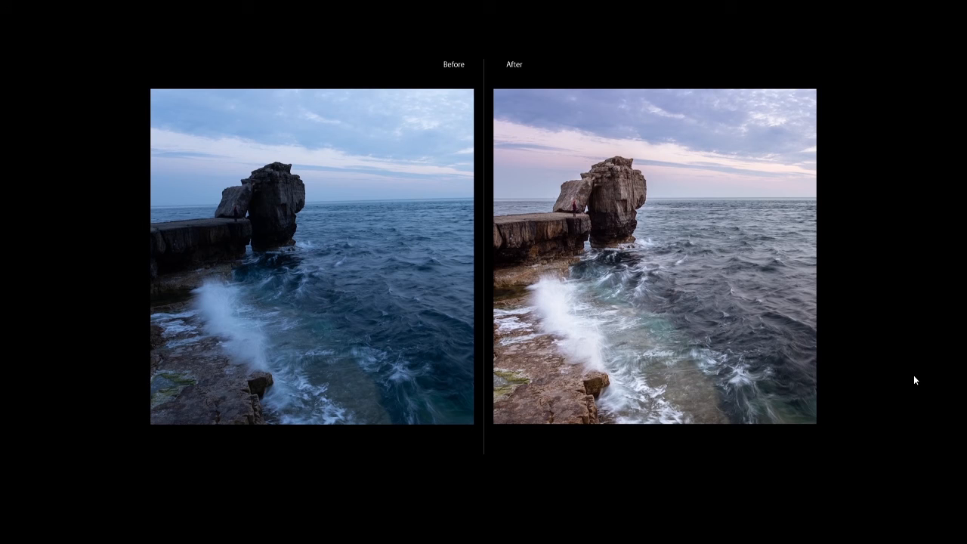
mouse_move(924, 475)
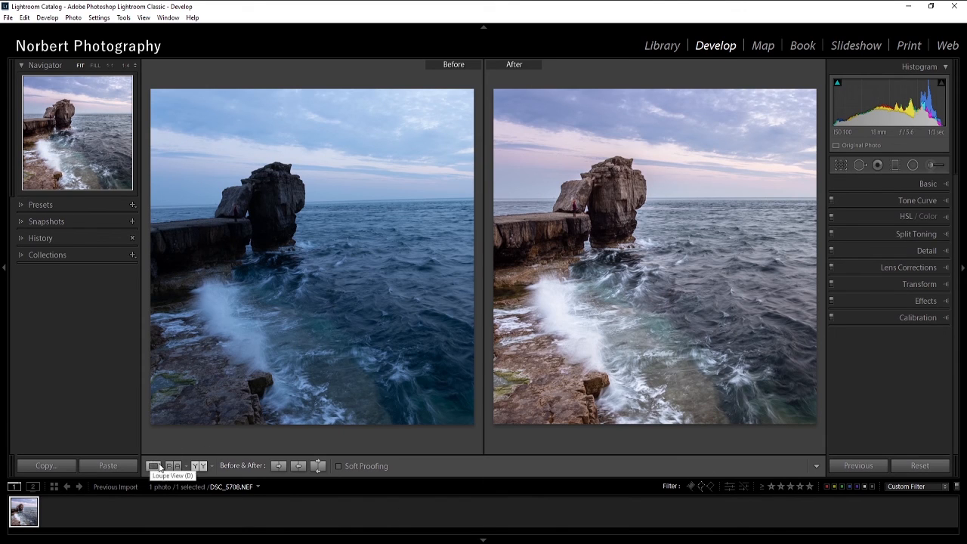
mouse_move(200, 465)
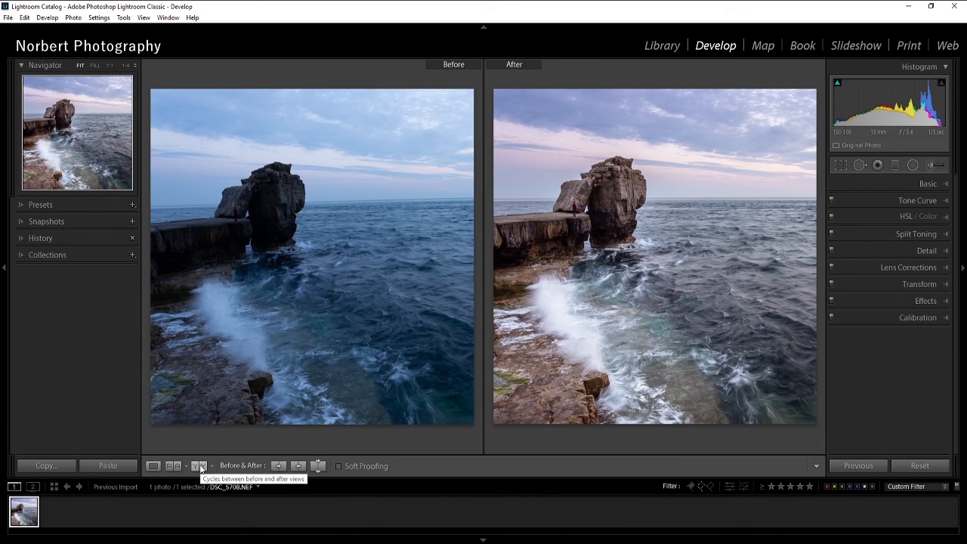
click(172, 466)
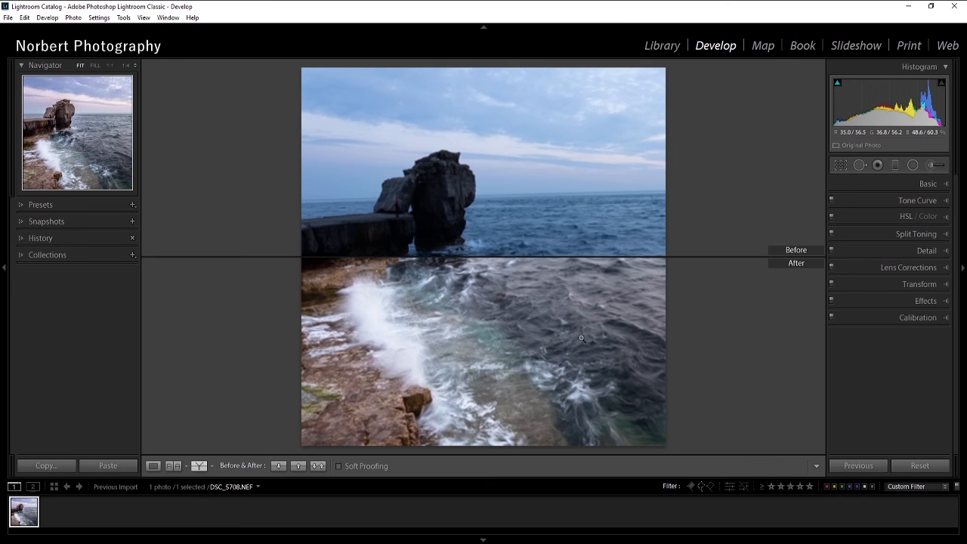
mouse_move(545, 363)
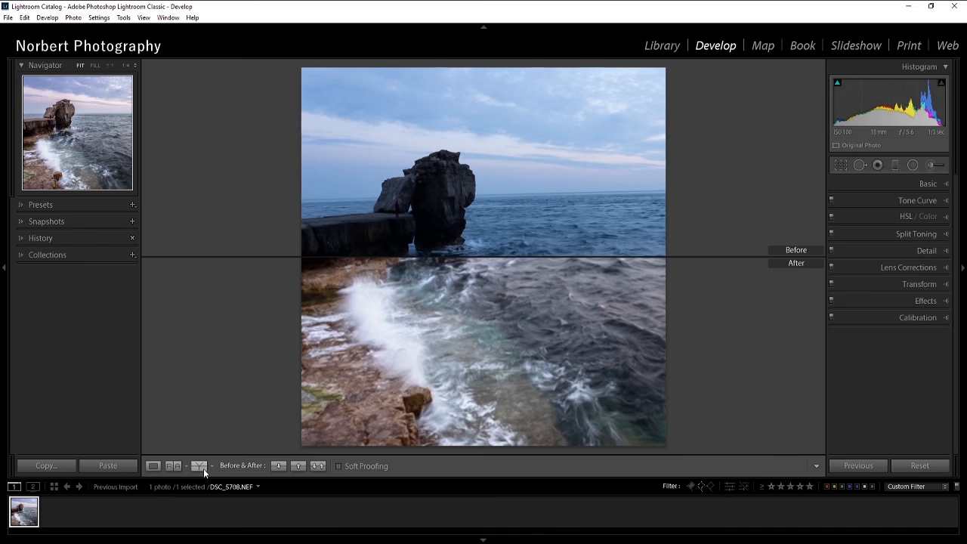
click(172, 465)
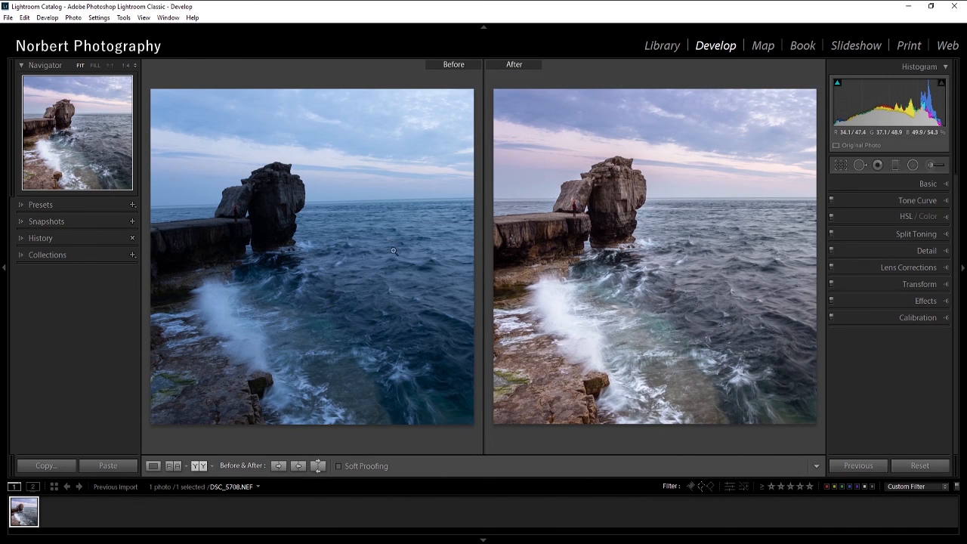
click(200, 466)
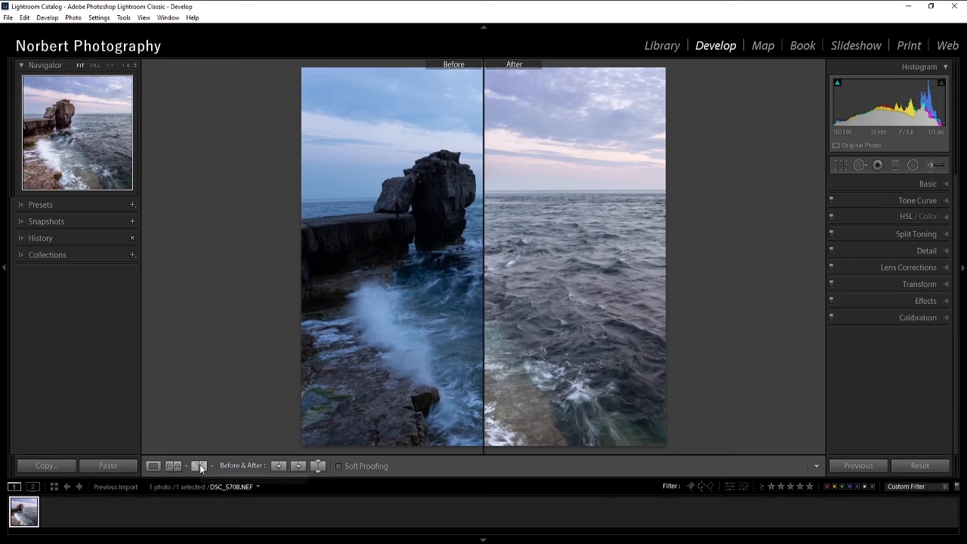
click(200, 465)
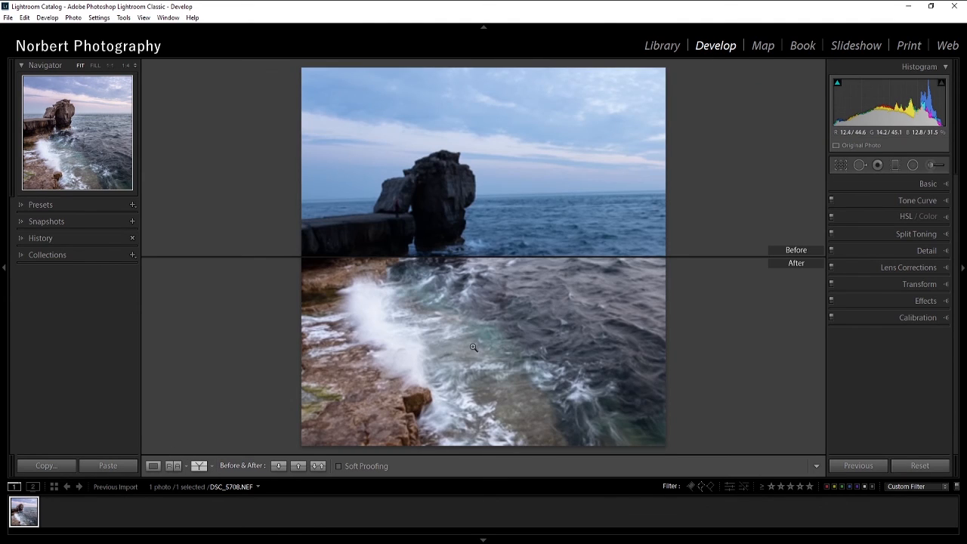
mouse_move(583, 328)
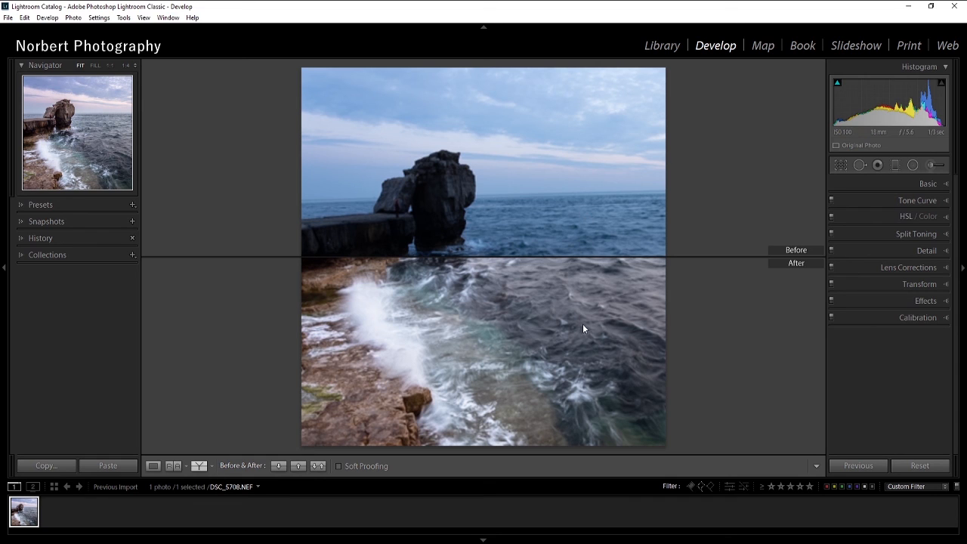
mouse_move(529, 158)
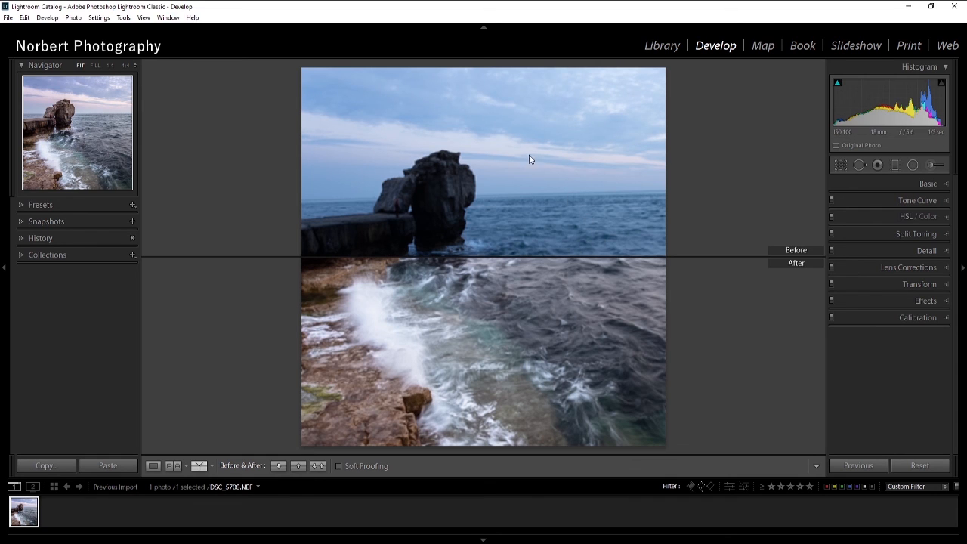
mouse_move(577, 293)
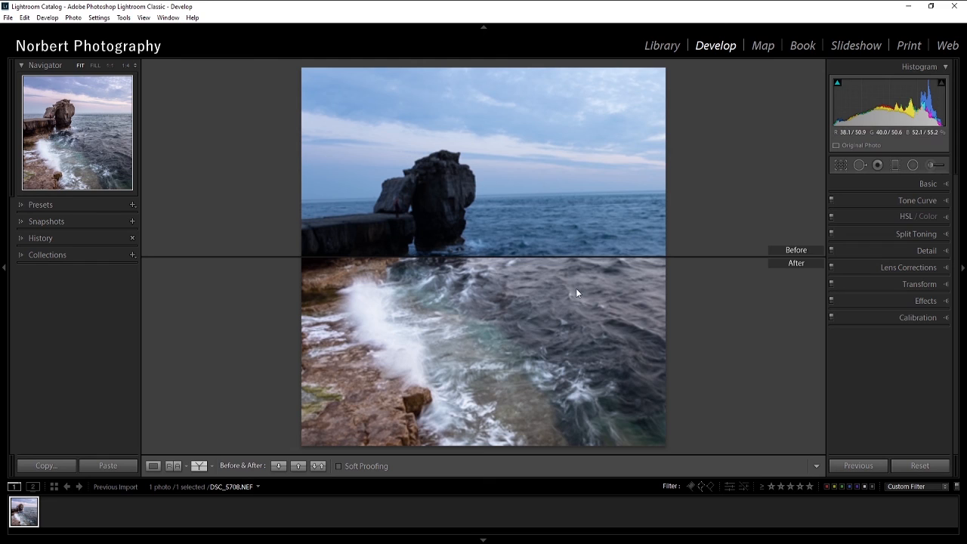
mouse_move(544, 381)
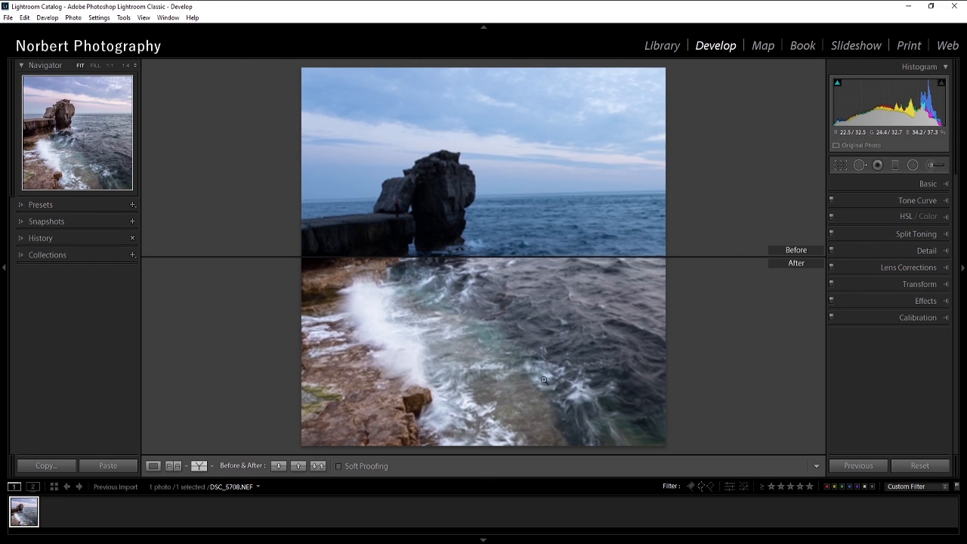
mouse_move(553, 347)
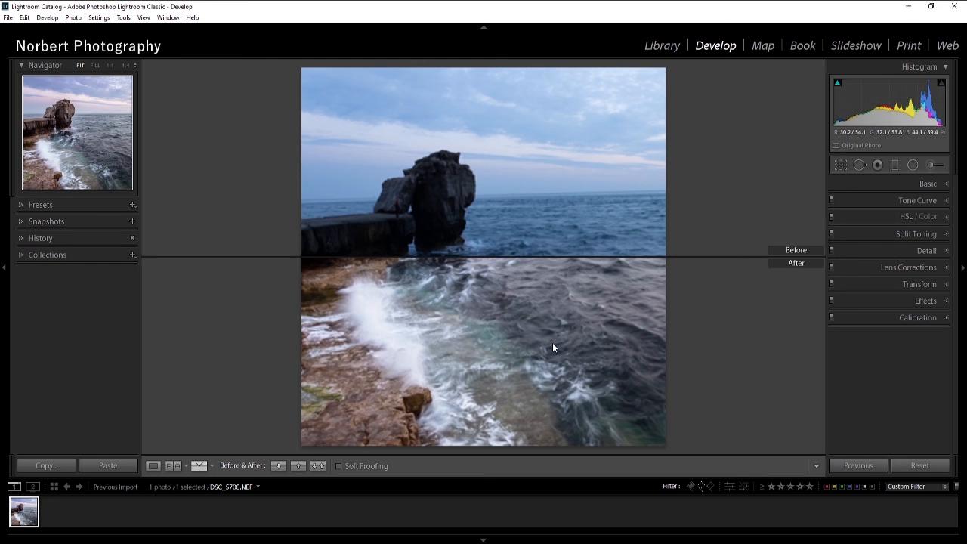
click(199, 466)
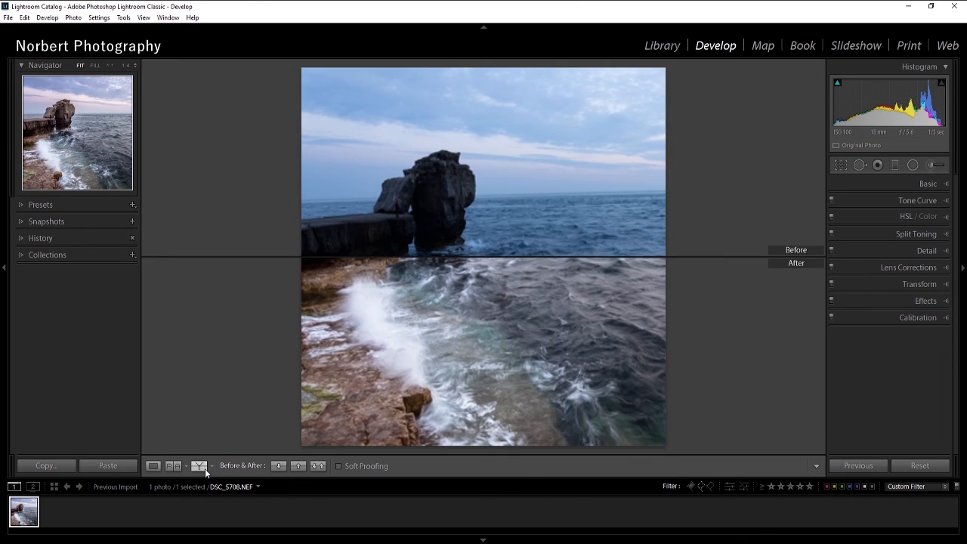
click(199, 466)
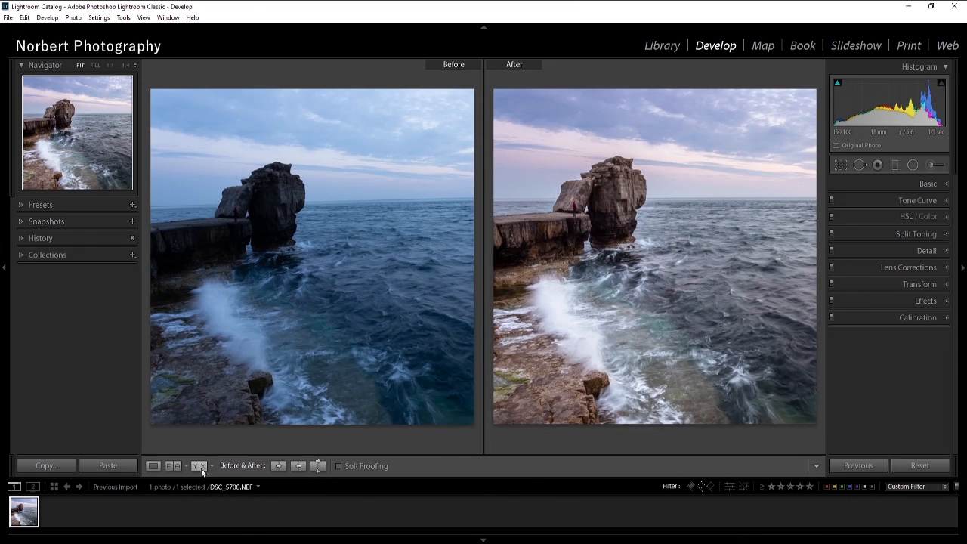